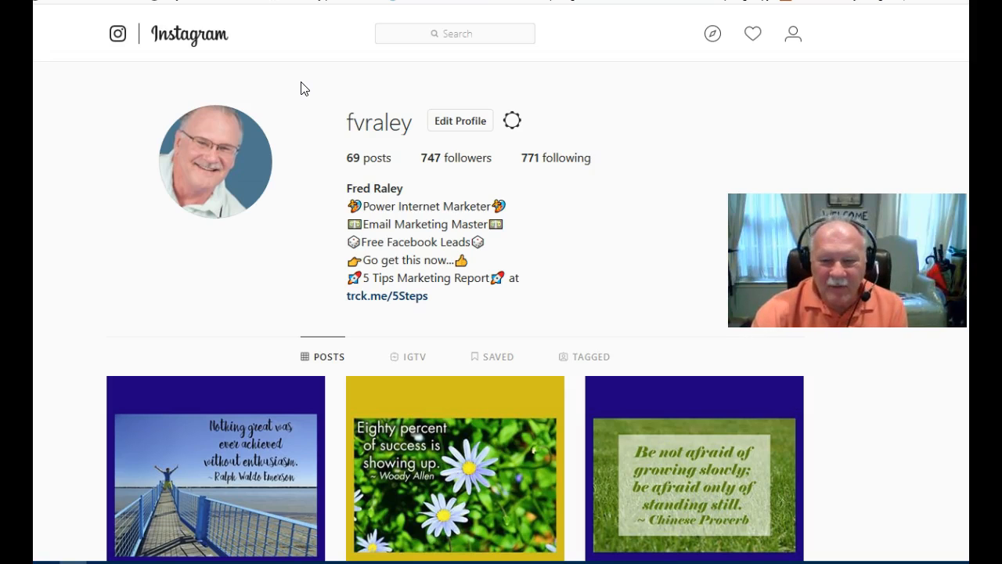
mouse_move(353, 207)
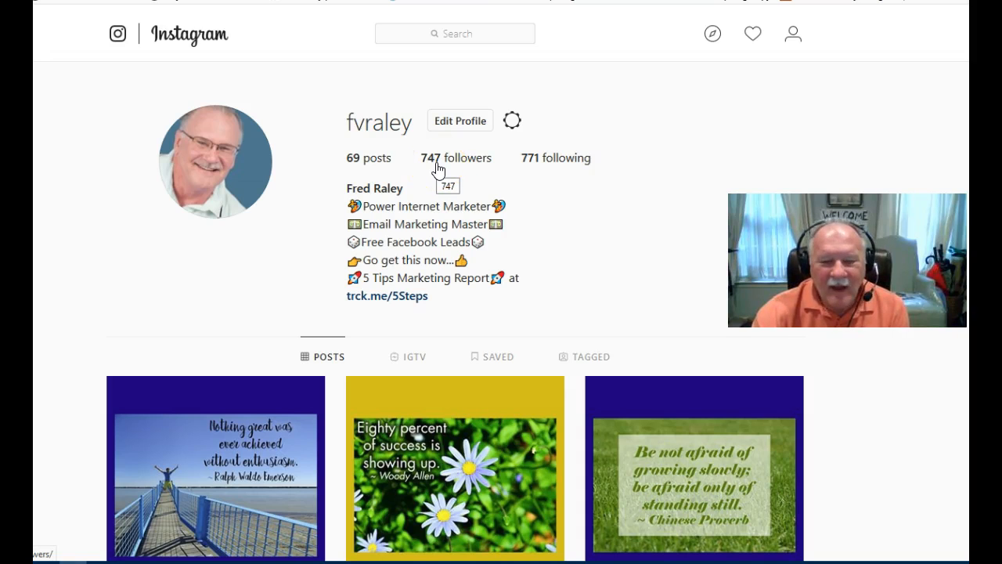
mouse_move(517, 231)
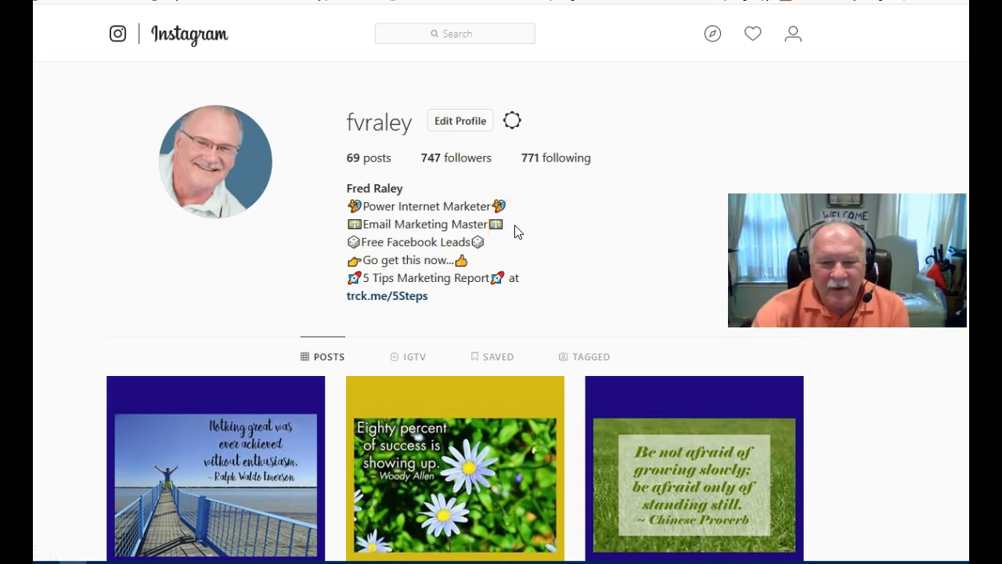
- Scroll through the Instagram profile grid of blue and gold framed quote posts
scroll(down, 3)
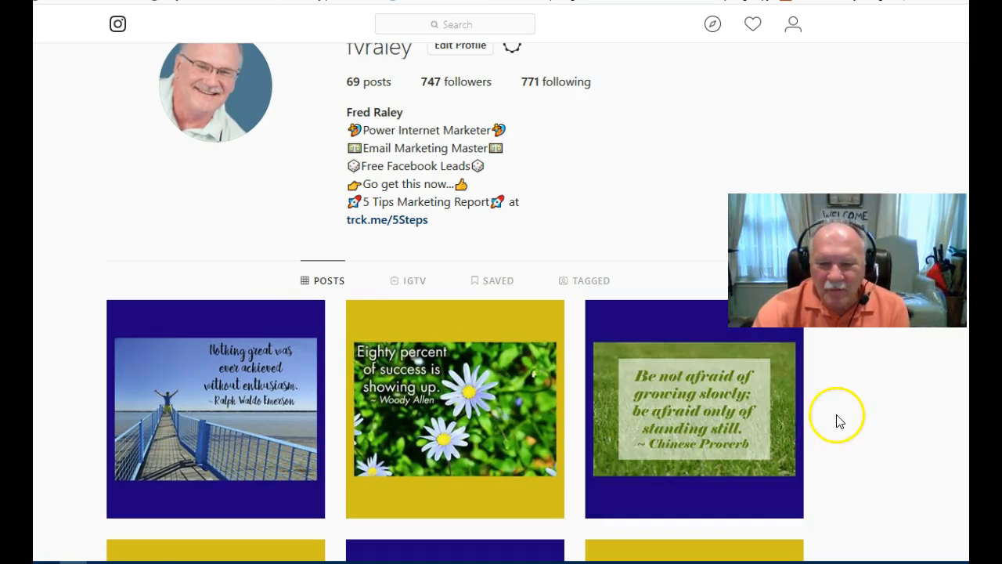
scroll(down, 3)
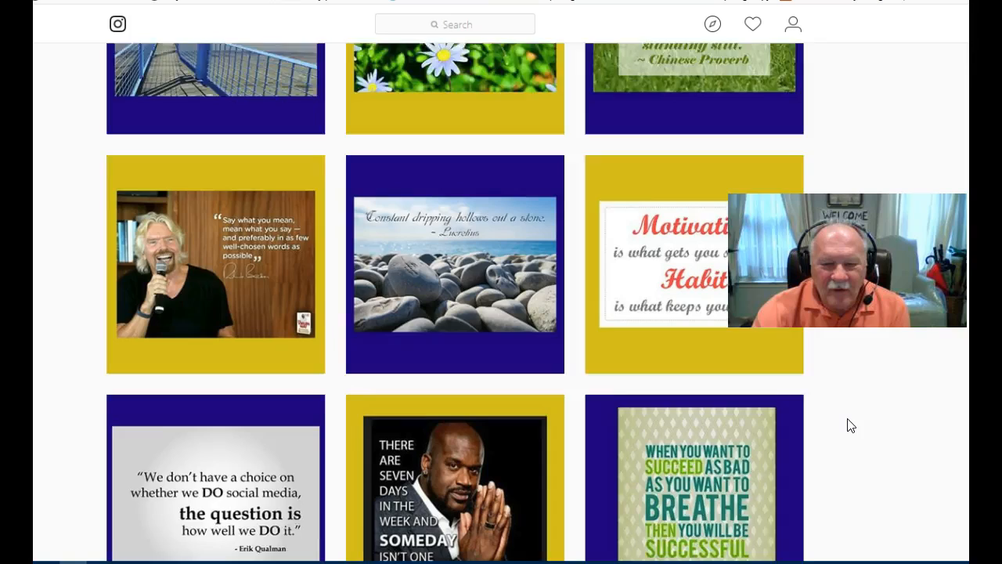
scroll(down, 3)
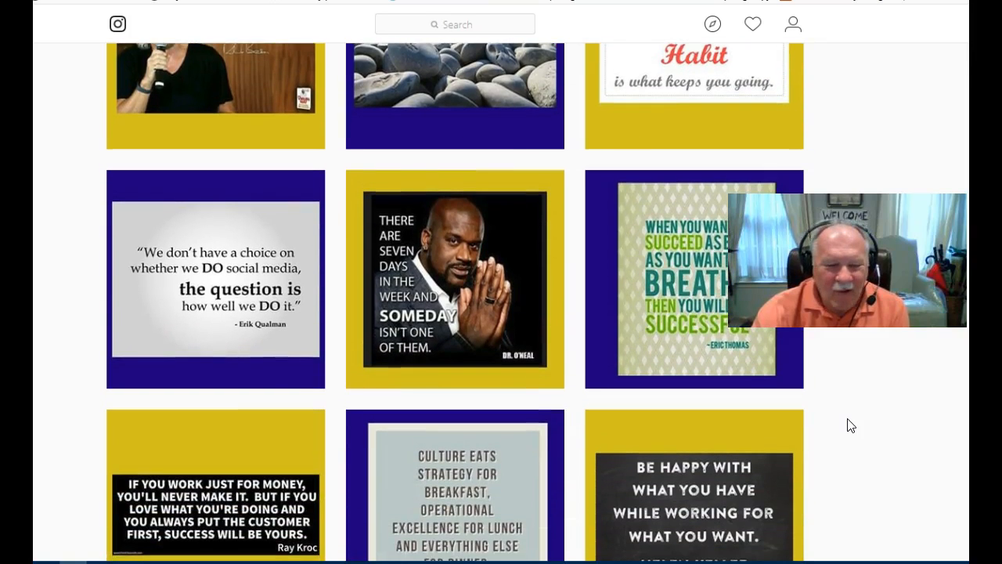
scroll(down, 3)
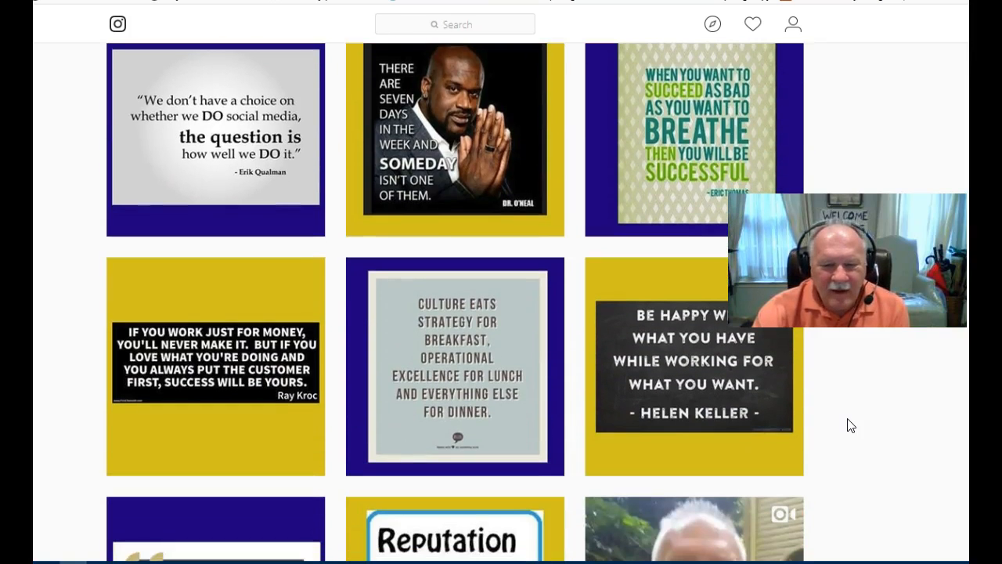
scroll(down, 3)
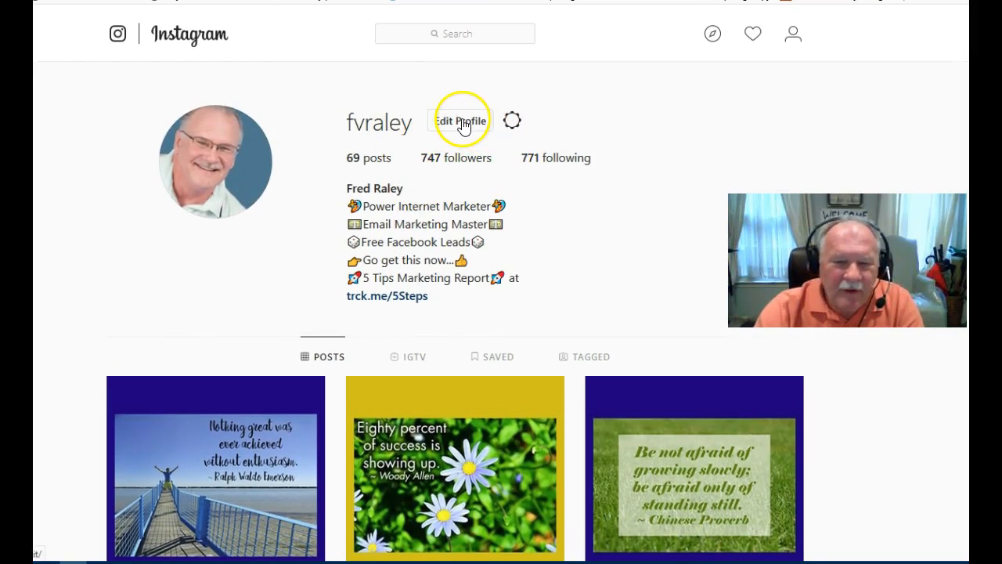
mouse_move(399, 301)
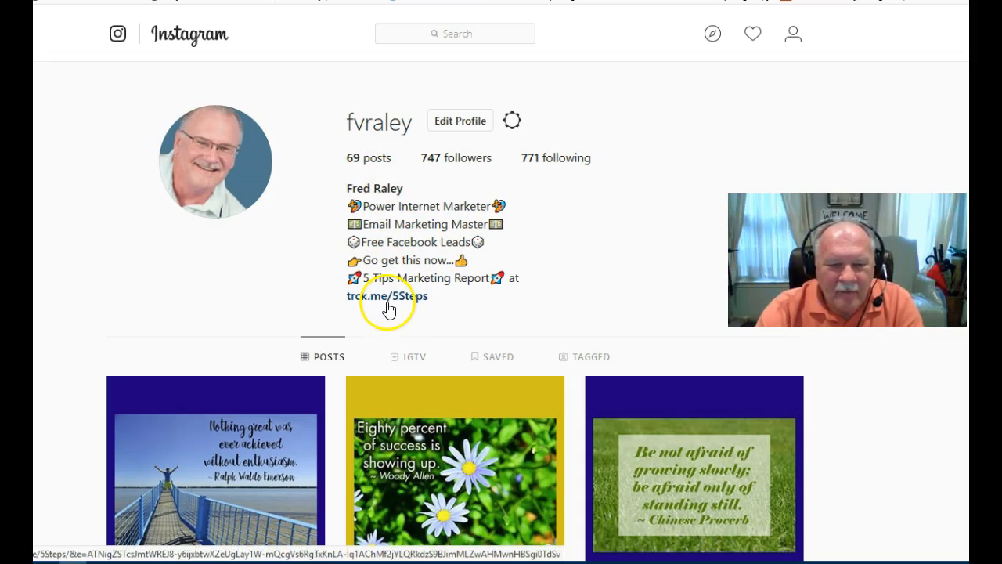
mouse_move(305, 195)
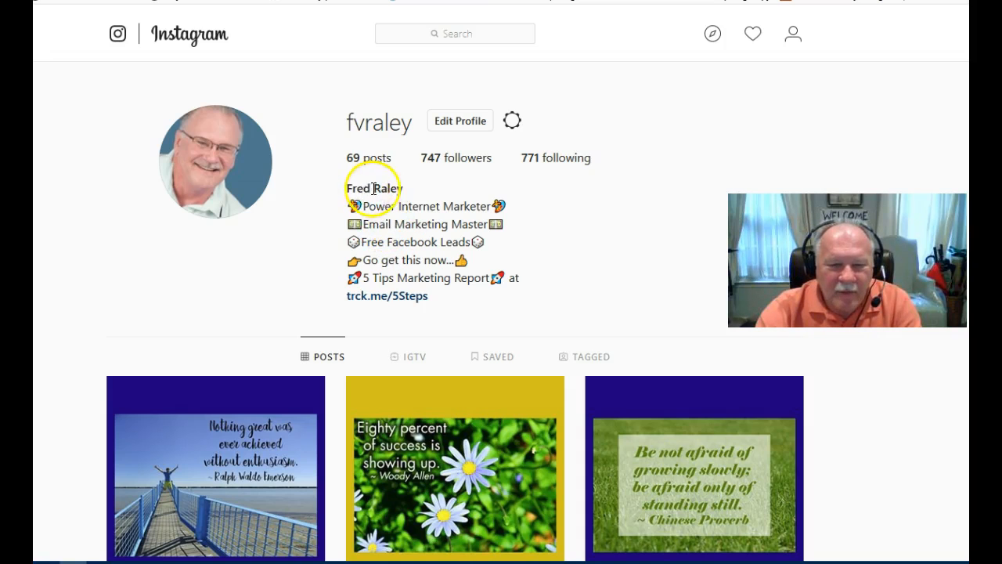
mouse_move(420, 277)
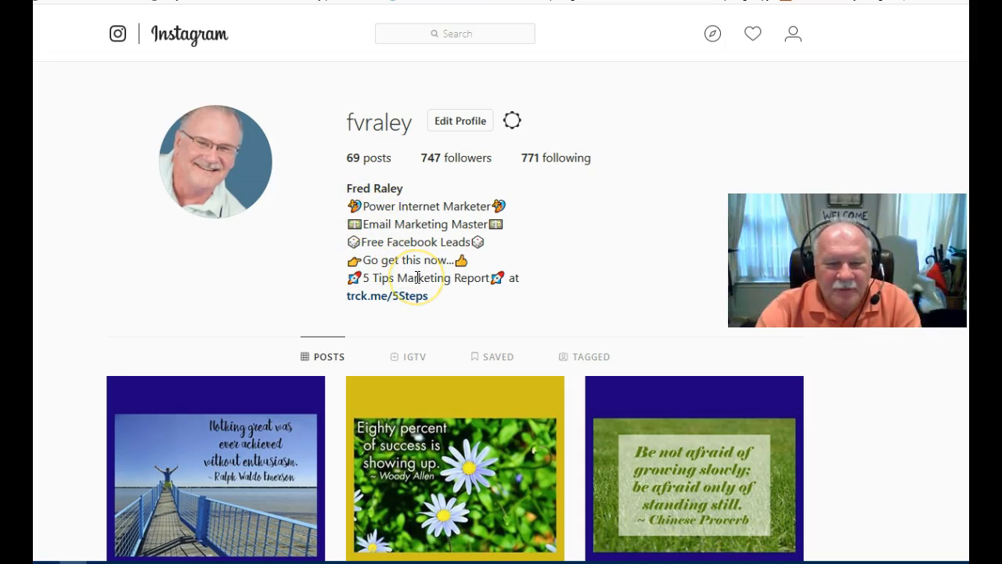
mouse_move(379, 241)
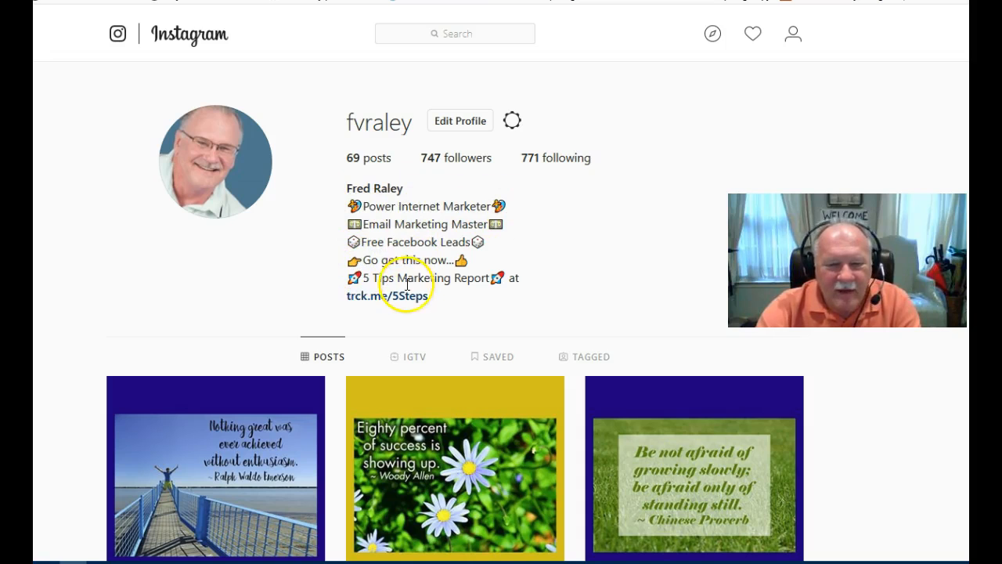
mouse_move(369, 276)
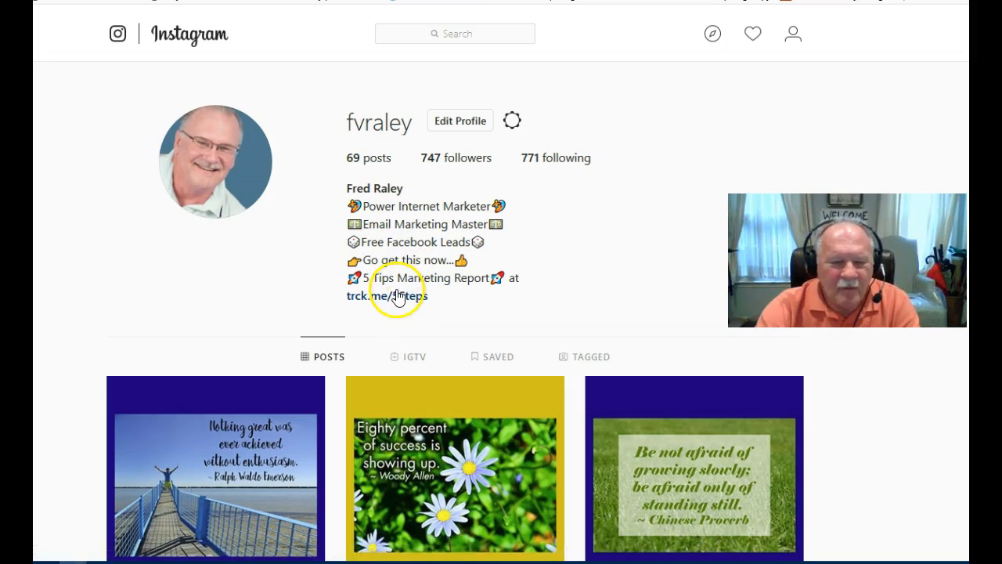
mouse_move(225, 166)
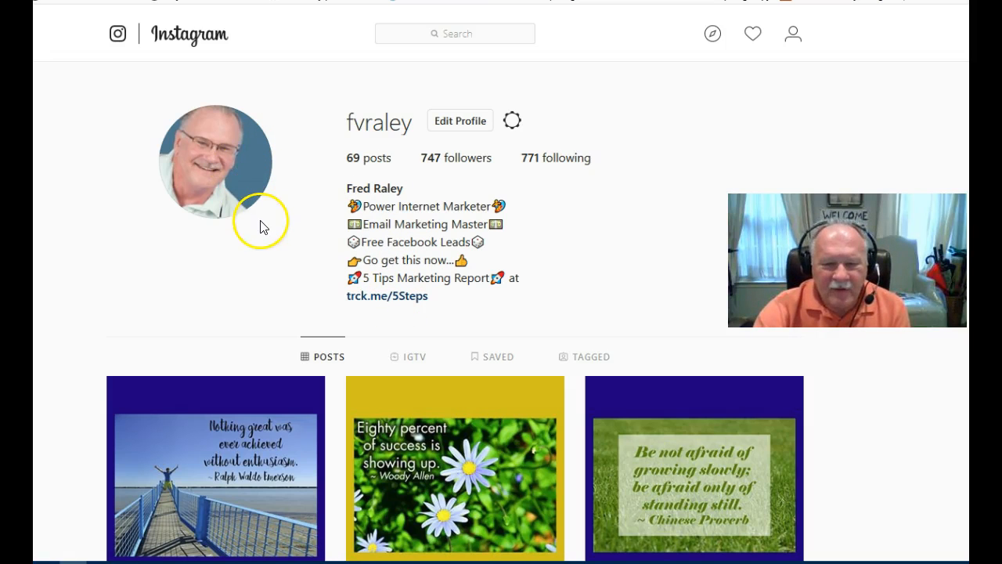
scroll(down, 3)
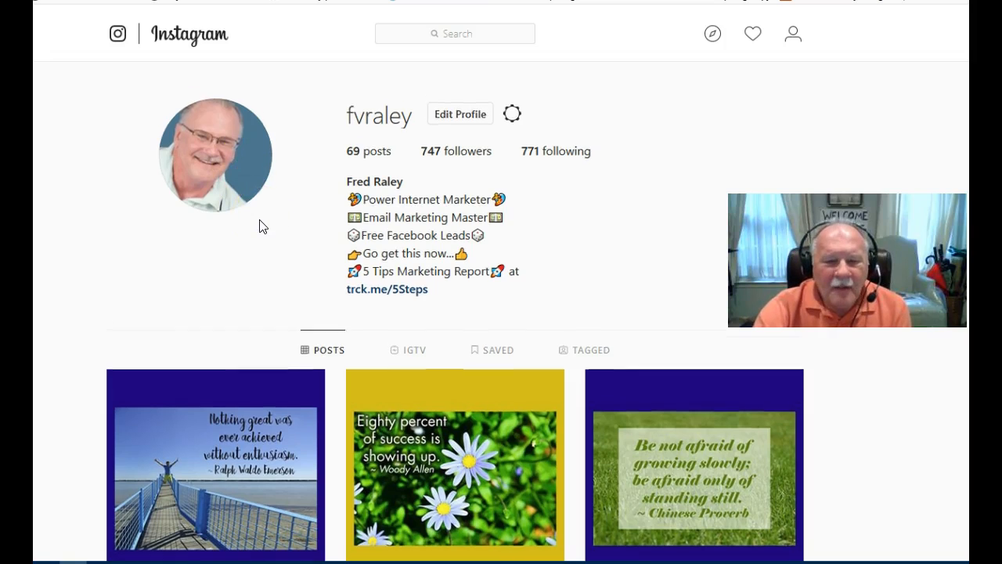
scroll(down, 3)
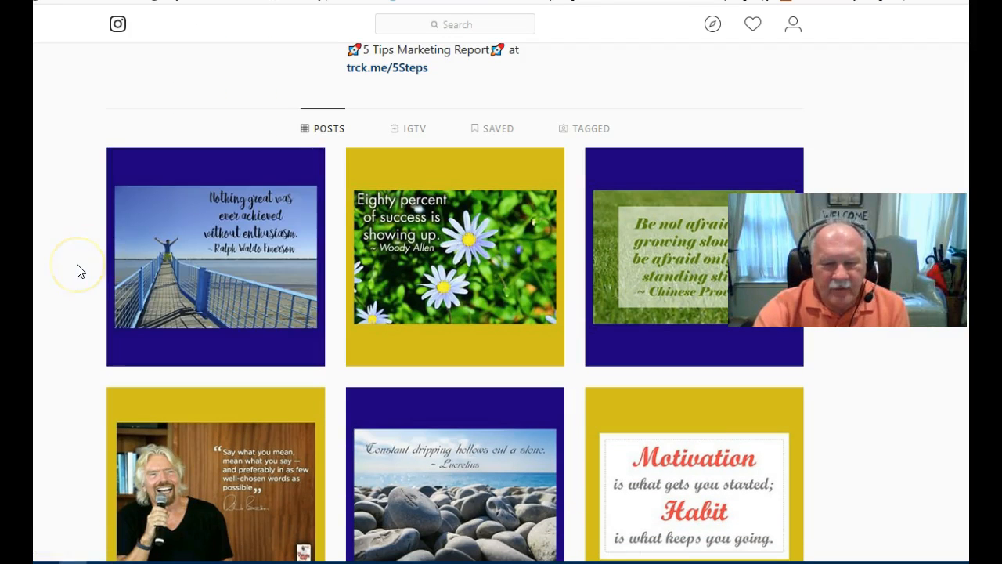
mouse_move(154, 235)
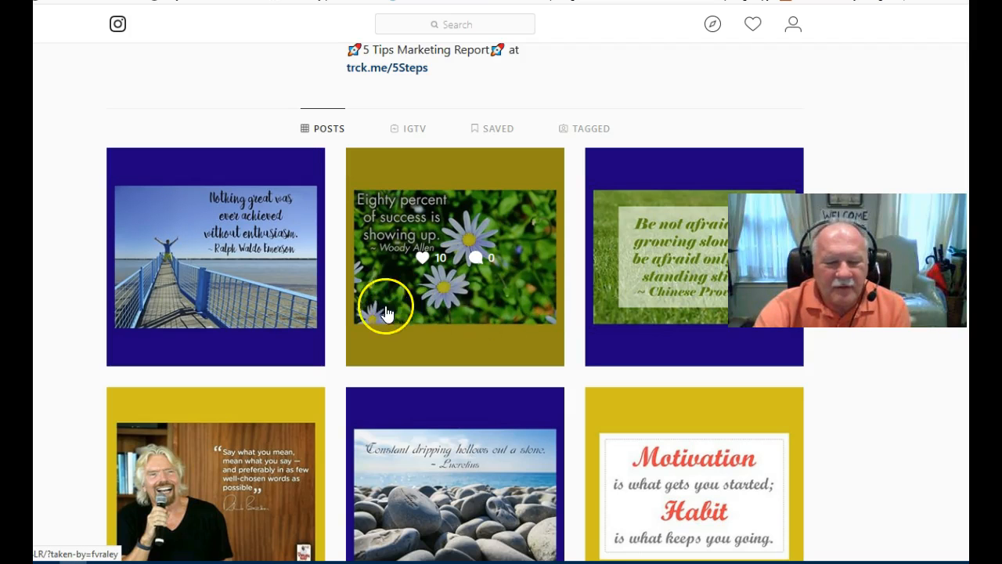
mouse_move(376, 320)
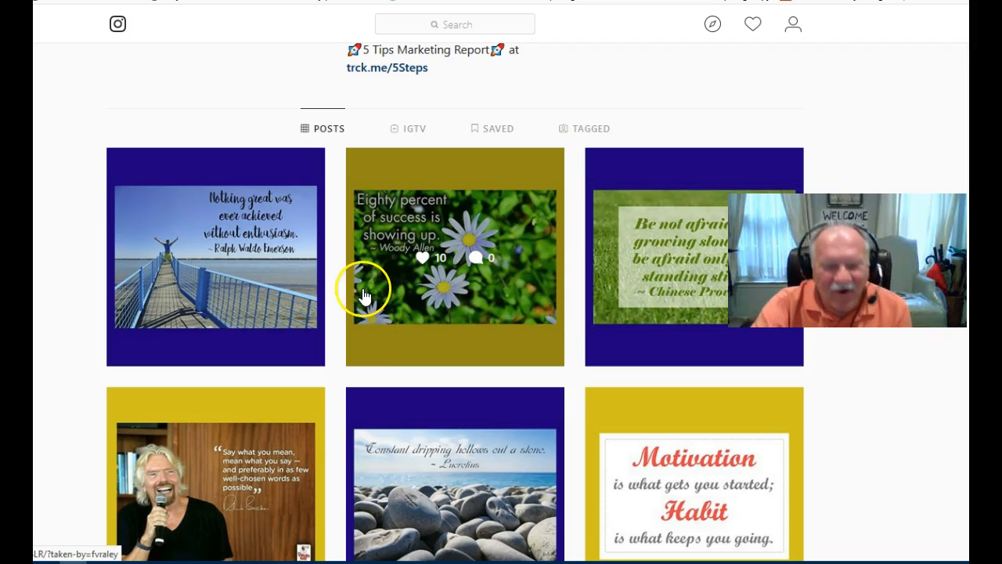
mouse_move(468, 296)
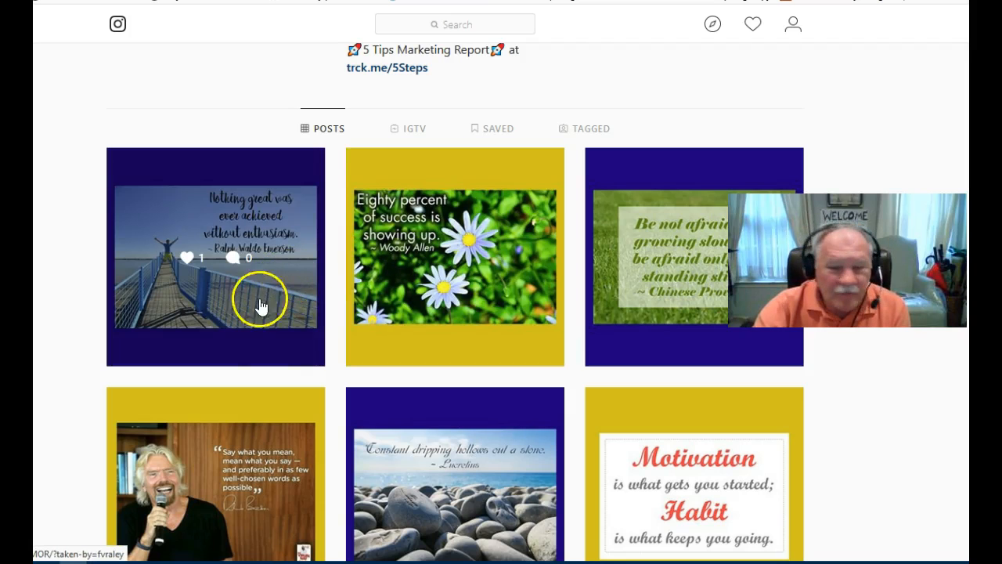
mouse_move(63, 232)
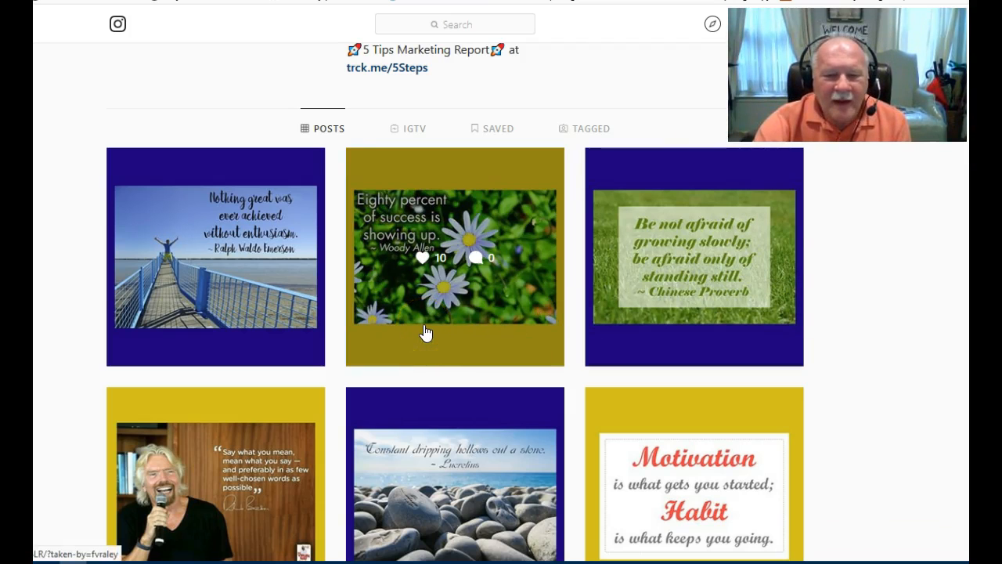
mouse_move(435, 319)
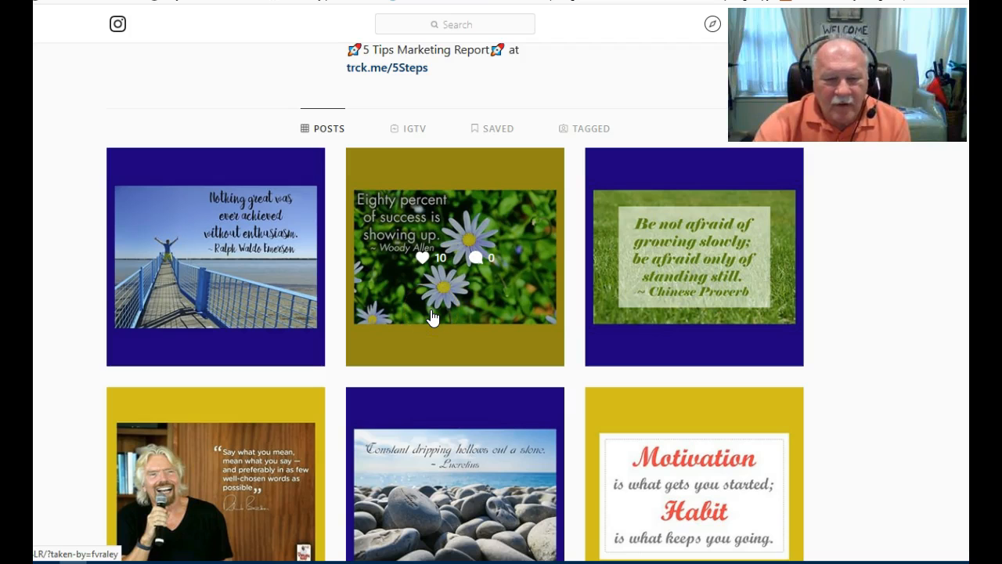
mouse_move(892, 344)
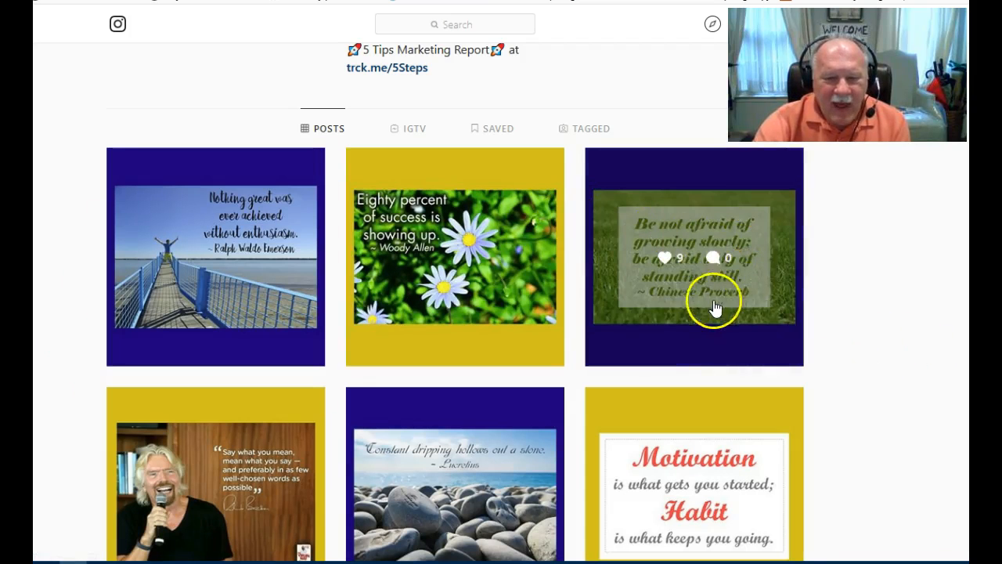
mouse_move(571, 169)
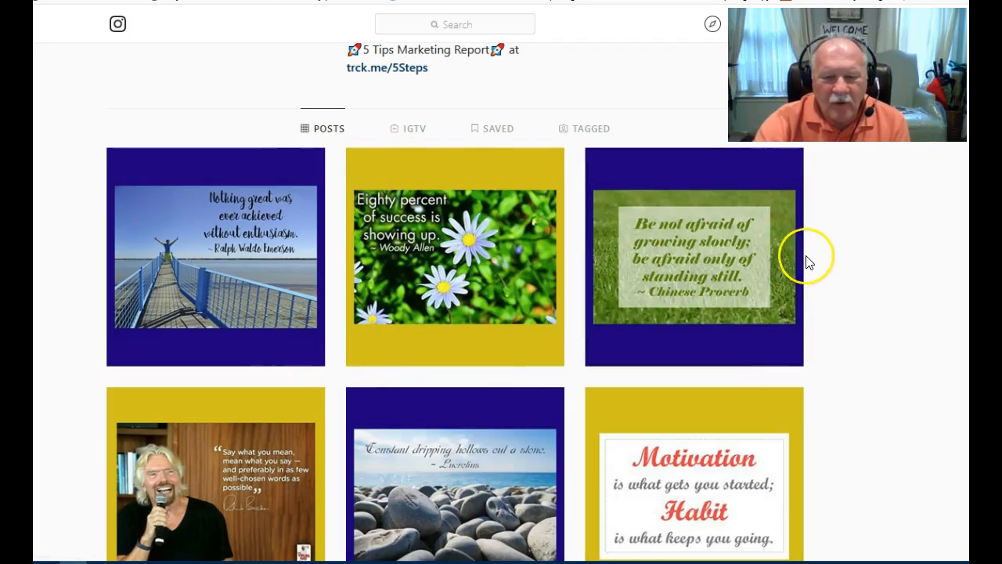
scroll(down, 3)
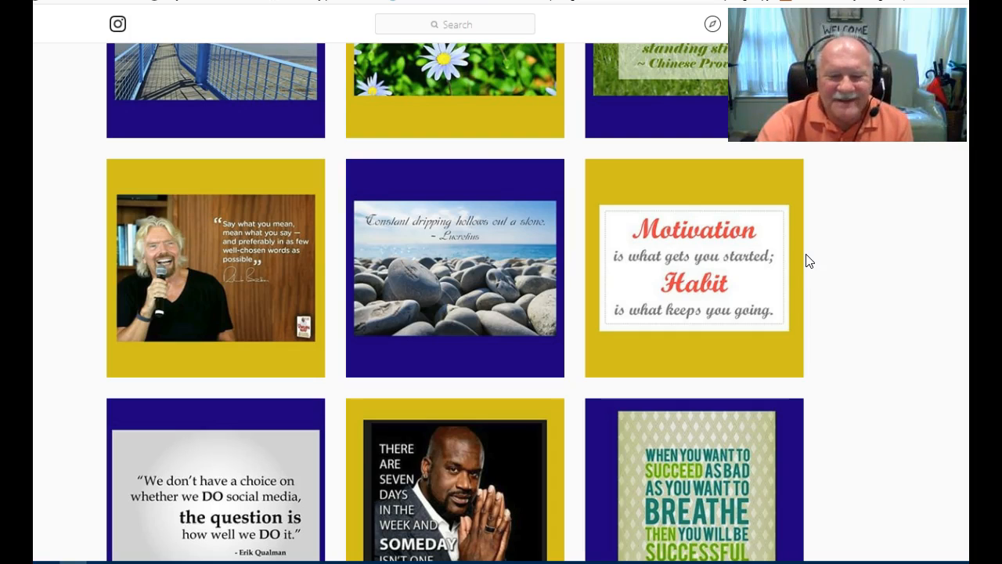
scroll(down, 3)
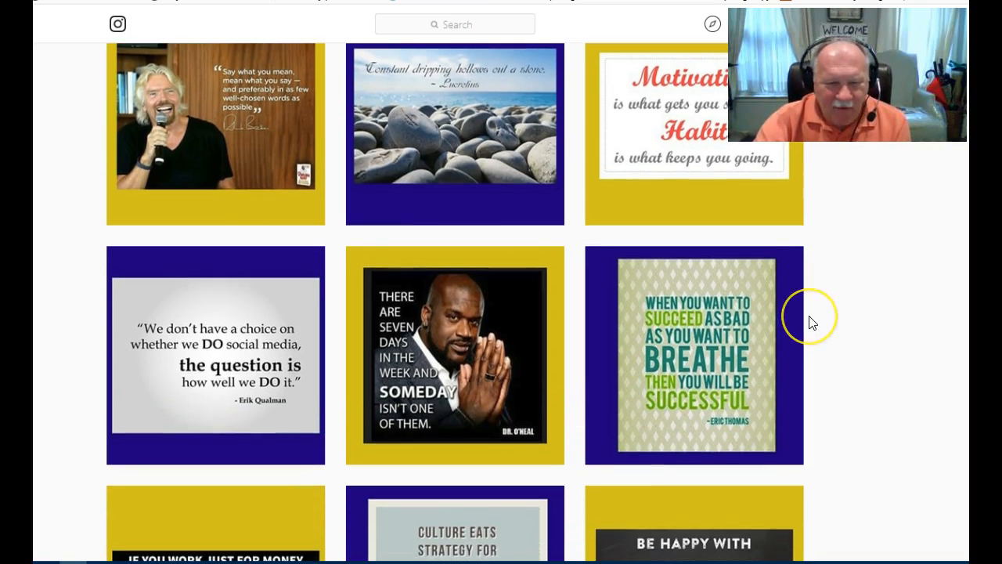
scroll(up, 3)
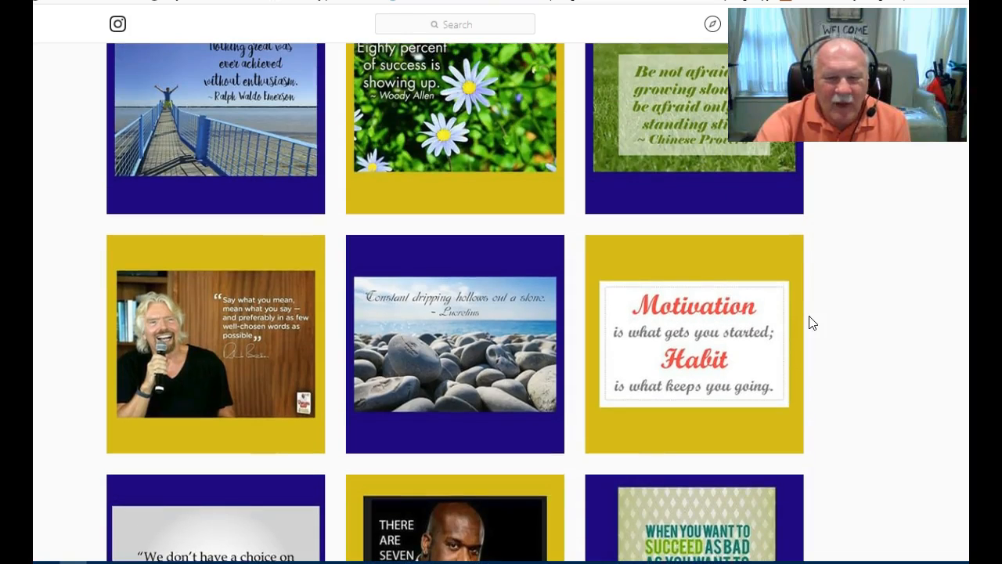
scroll(up, 3)
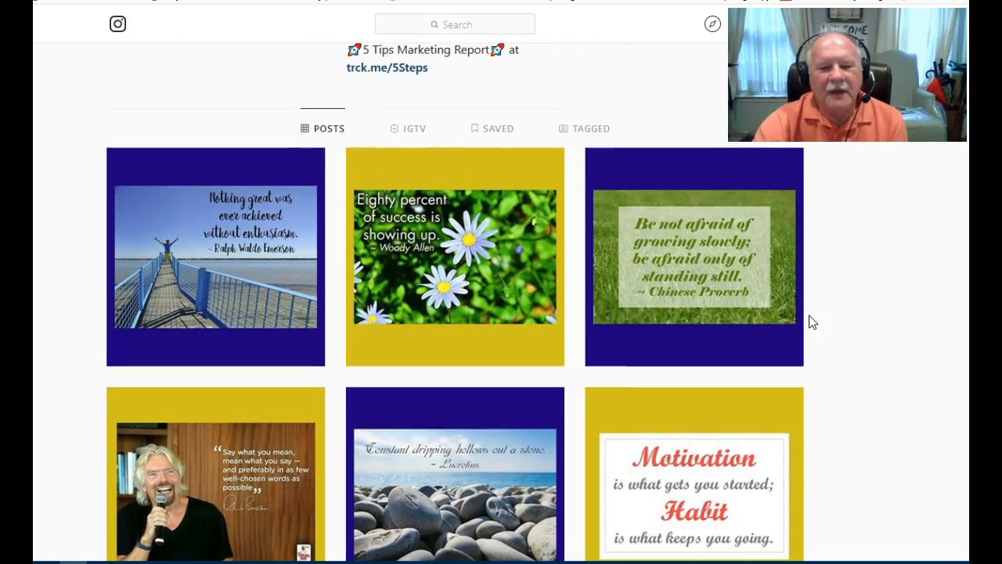
scroll(down, 3)
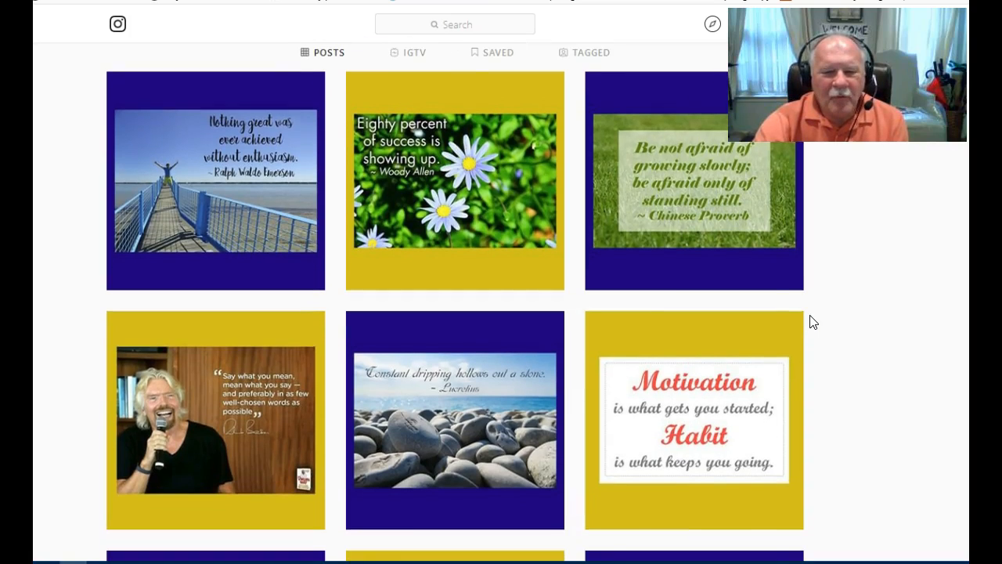
scroll(down, 3)
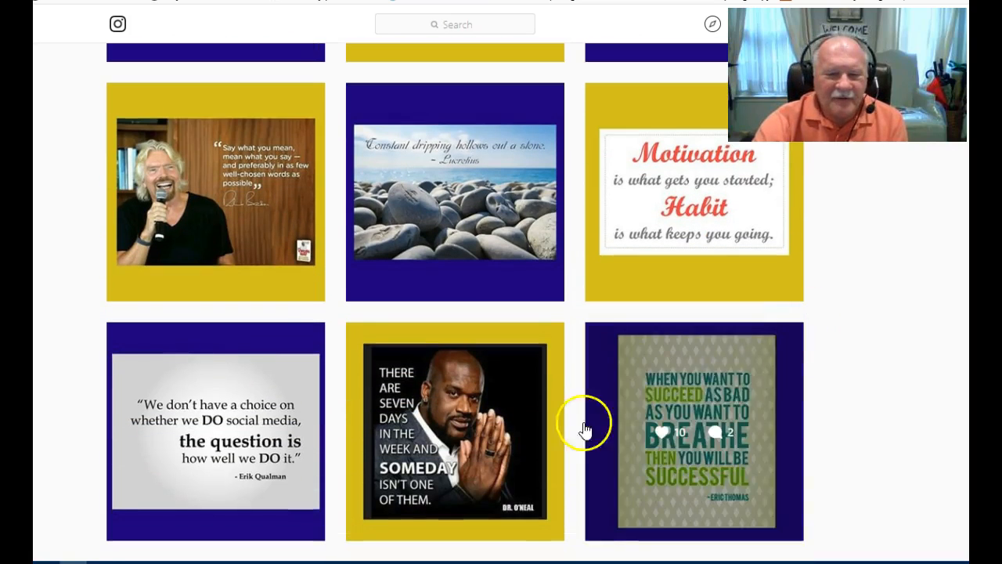
mouse_move(852, 401)
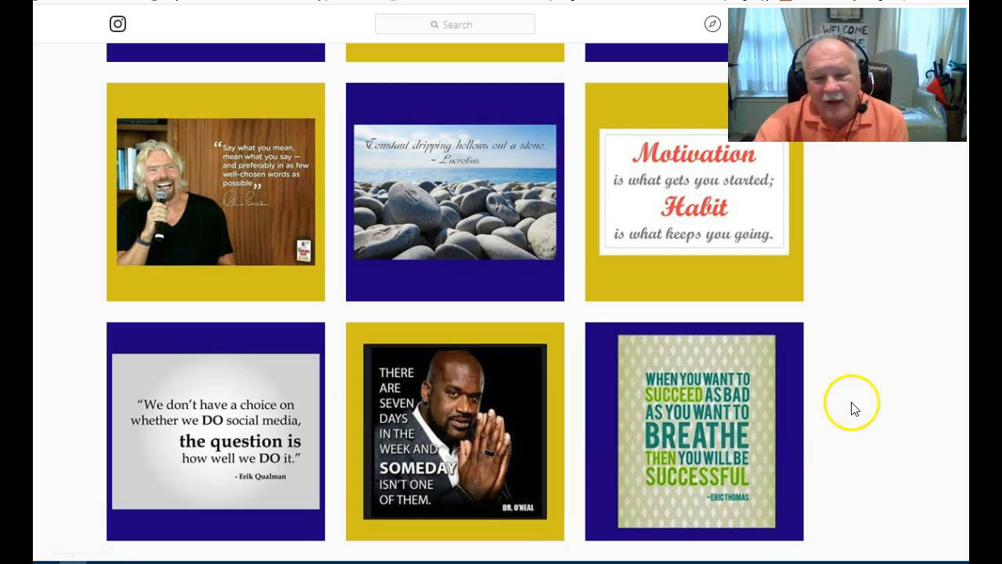
scroll(down, 3)
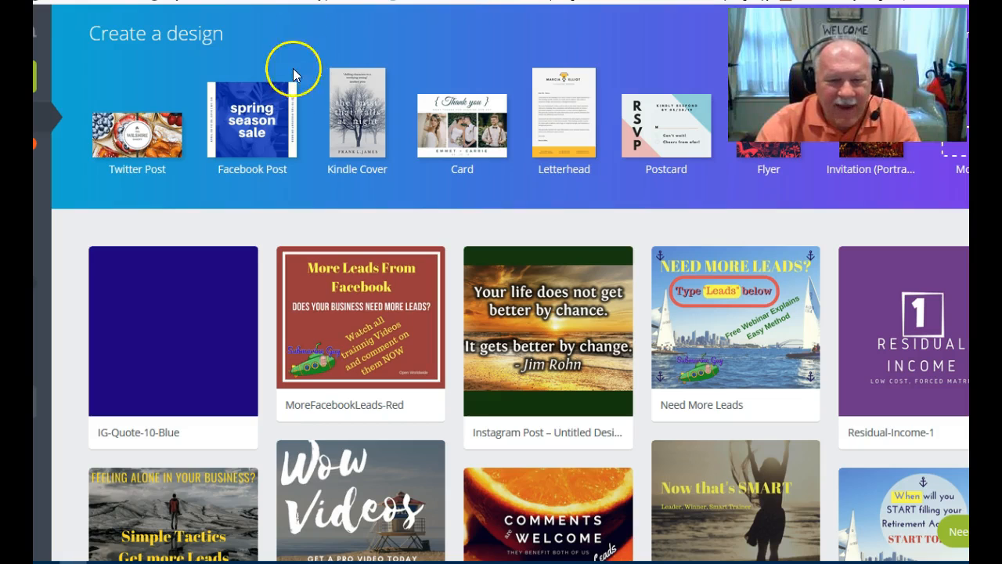
mouse_move(181, 59)
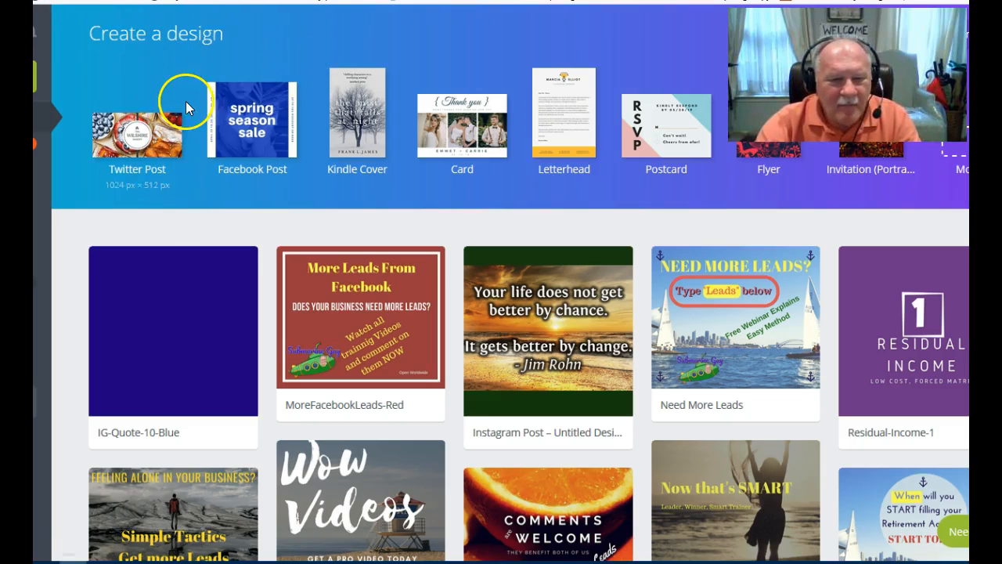
mouse_move(188, 64)
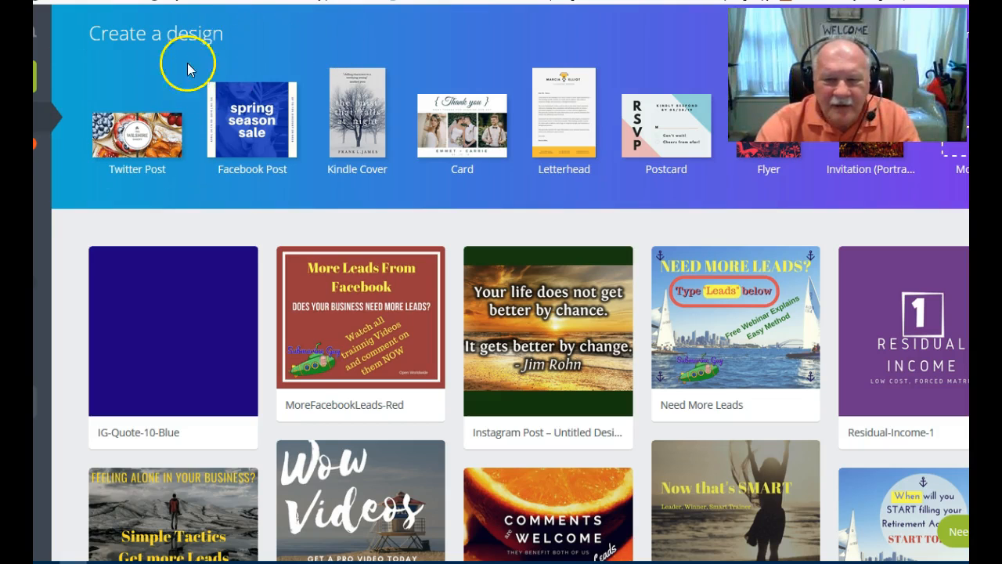
mouse_move(252, 125)
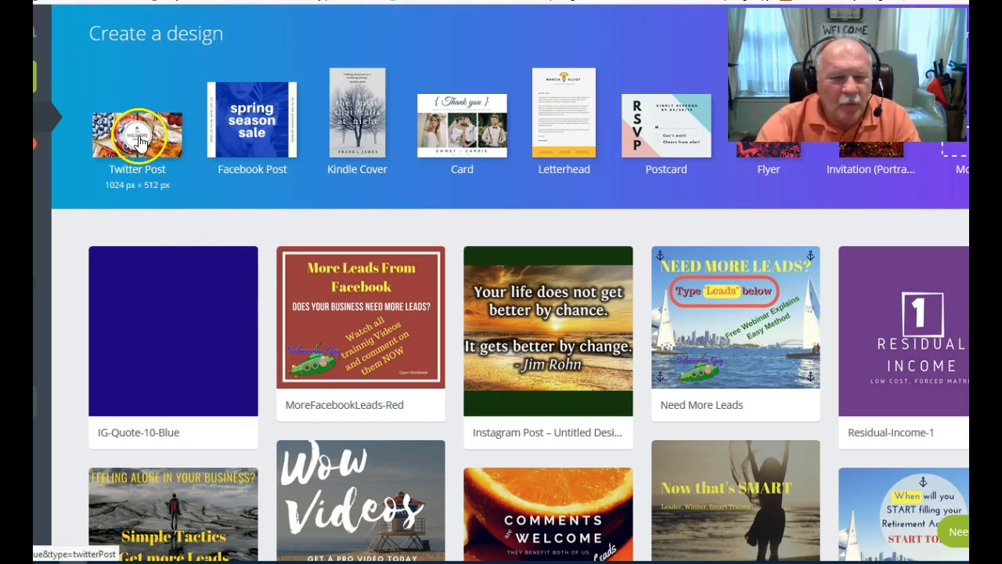
mouse_move(595, 138)
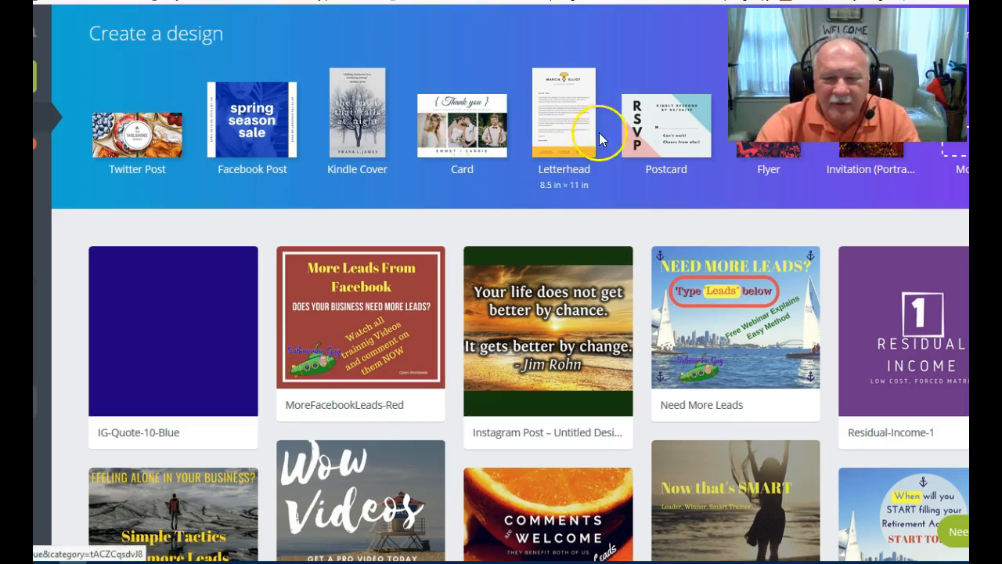
- Scroll the Canva home page down to the design types and recent designs
scroll(down, 3)
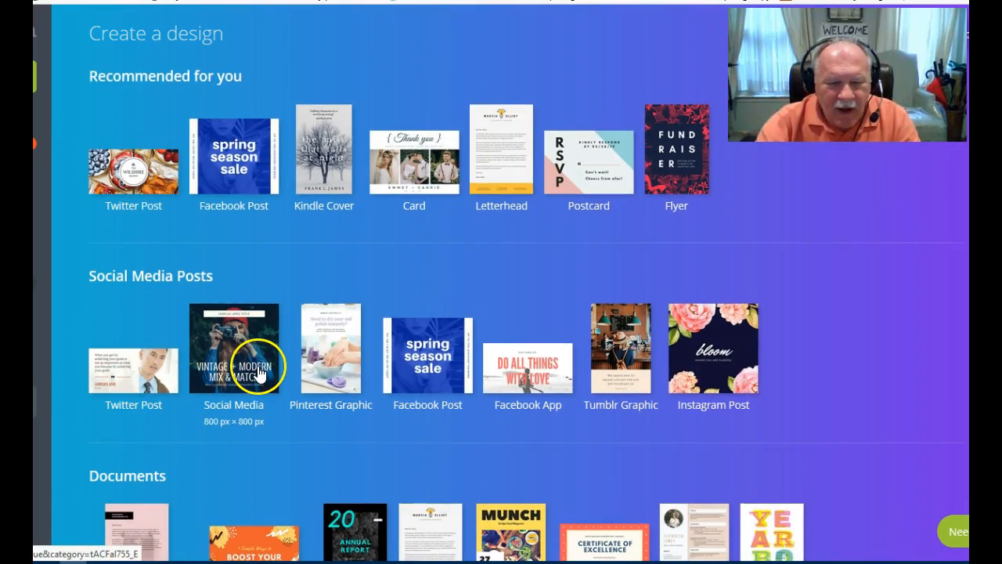
mouse_move(739, 368)
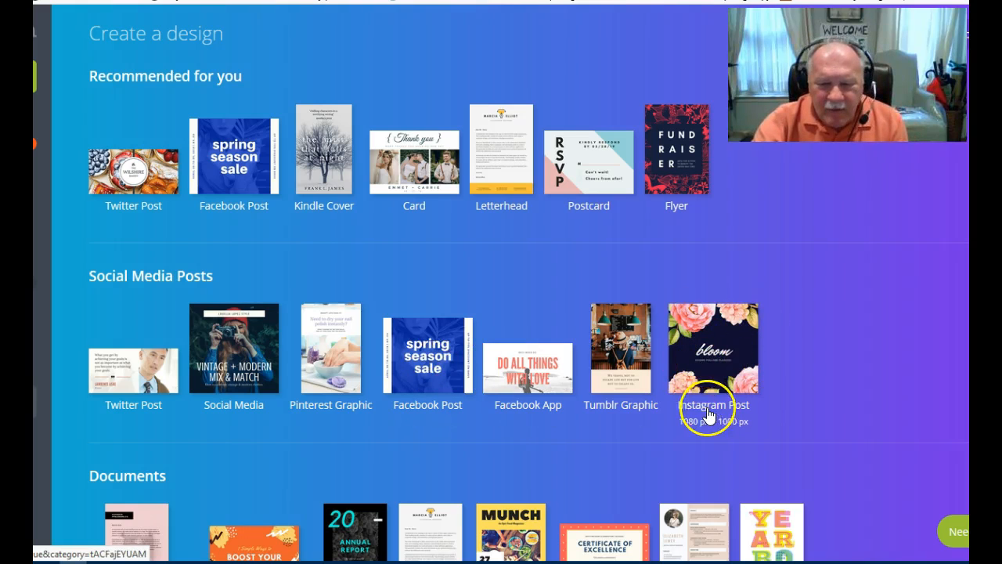
mouse_move(238, 360)
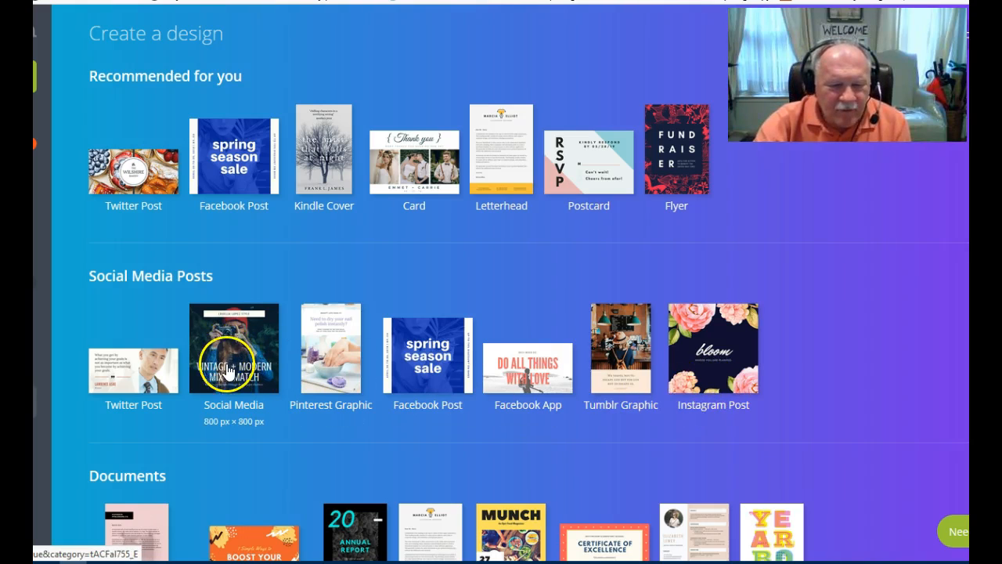
mouse_move(264, 436)
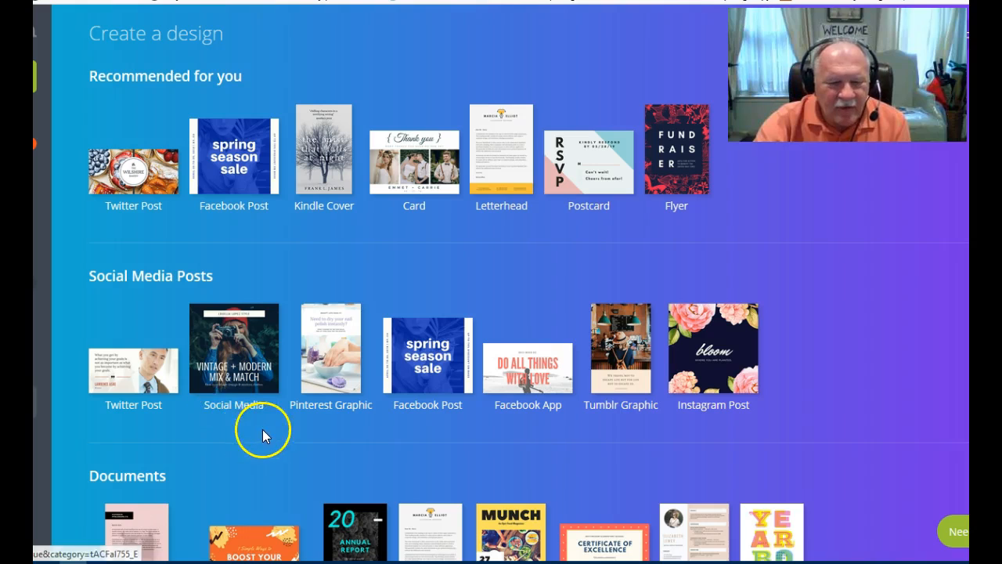
mouse_move(376, 373)
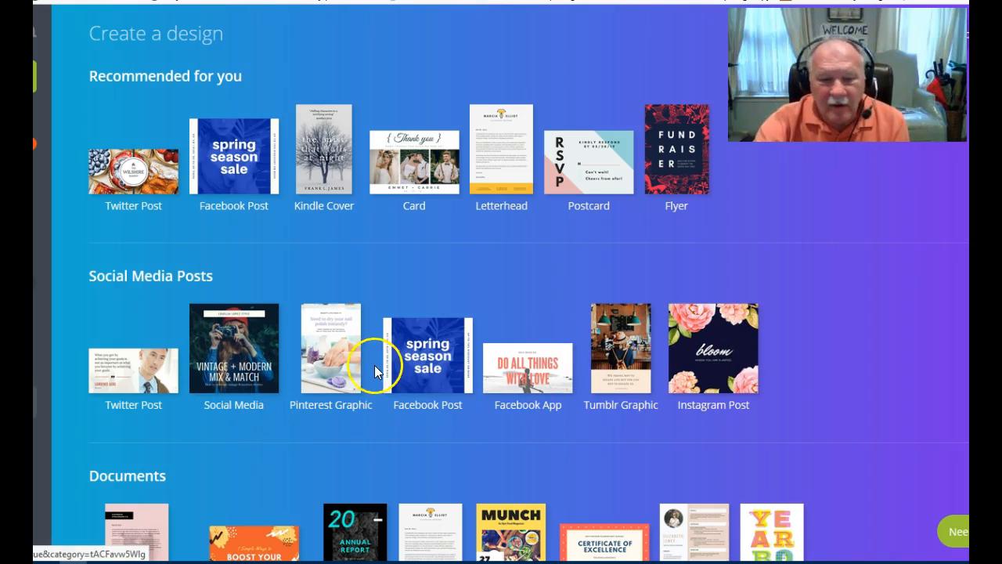
mouse_move(428, 357)
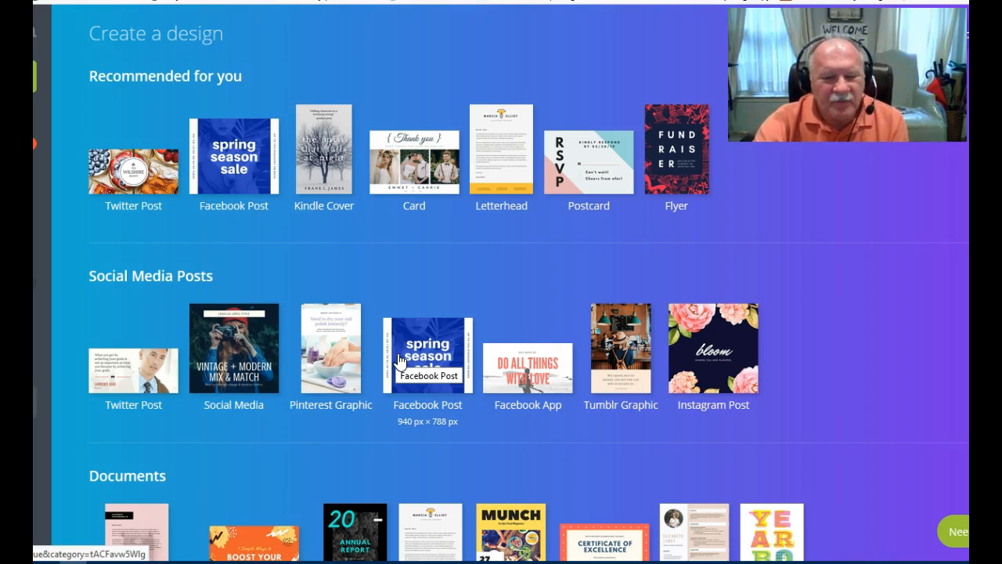
mouse_move(724, 324)
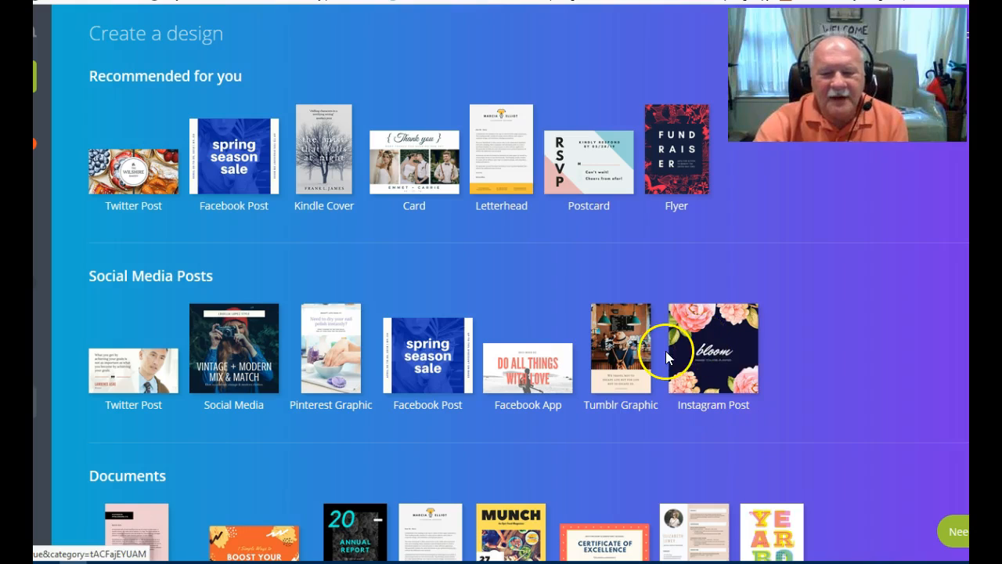
mouse_move(712, 348)
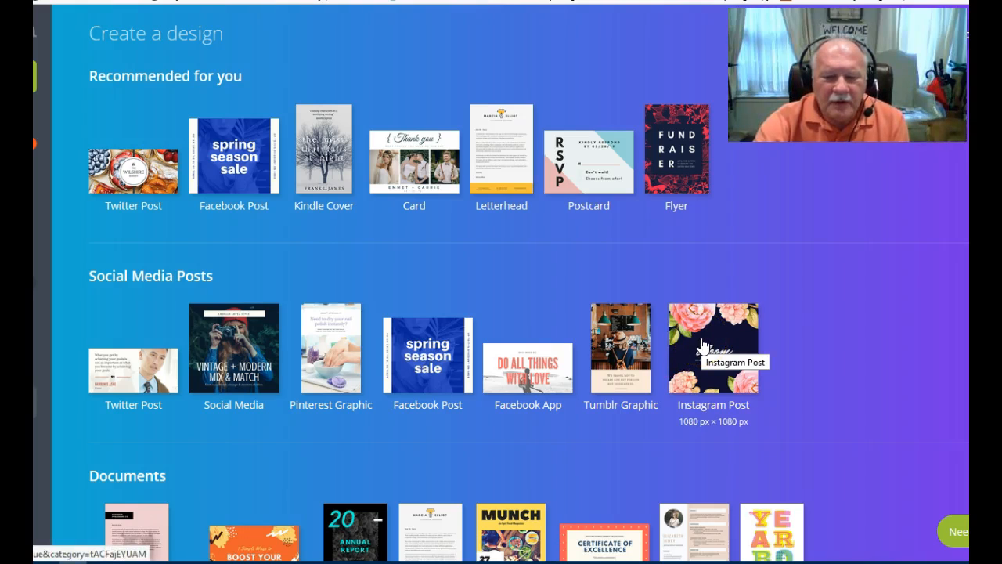
- Start a new blank Instagram Post sized design from the Social Media Posts category
click(713, 347)
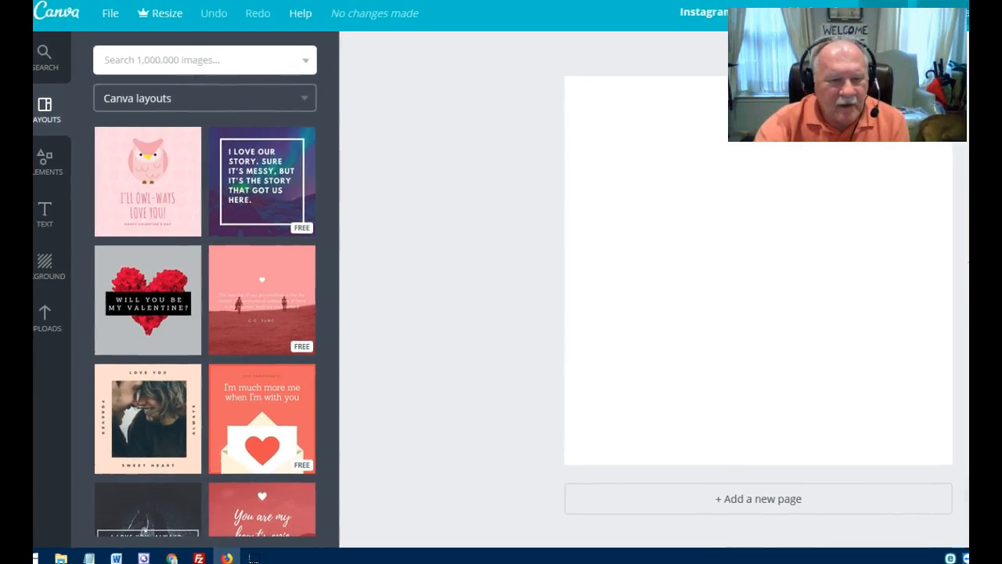
- Browse down through the Layouts panel of Instagram Post templates
scroll(down, 3)
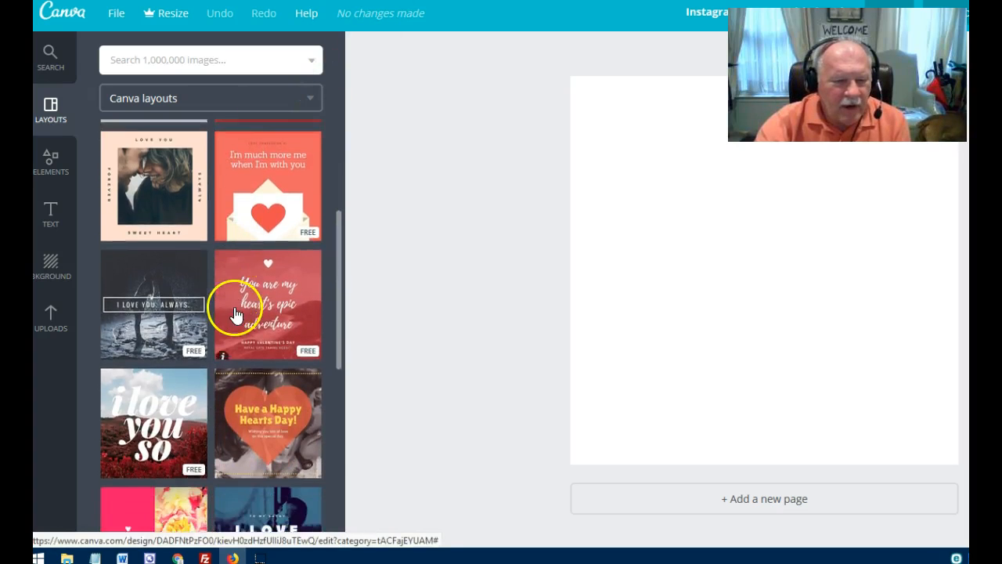
scroll(down, 3)
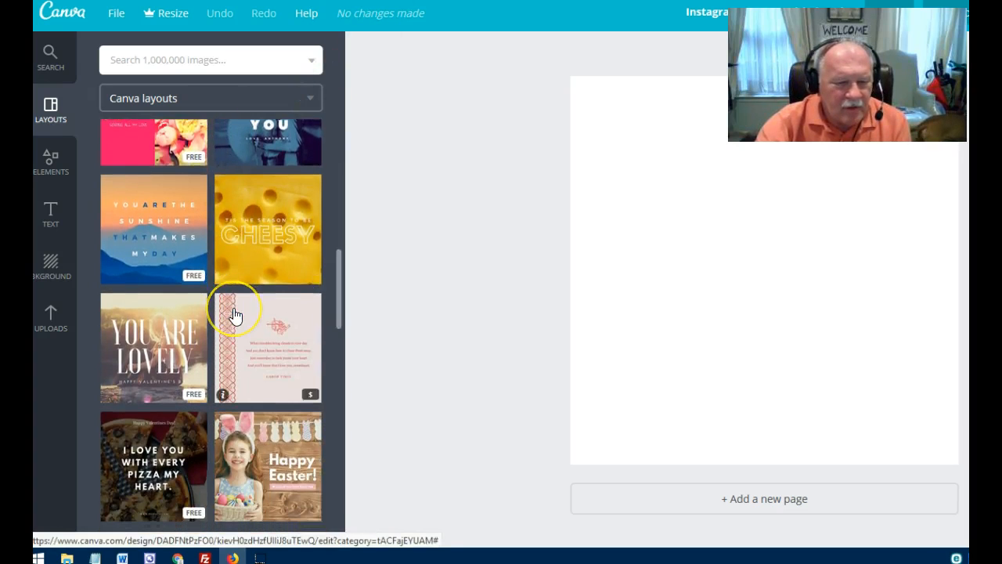
scroll(down, 3)
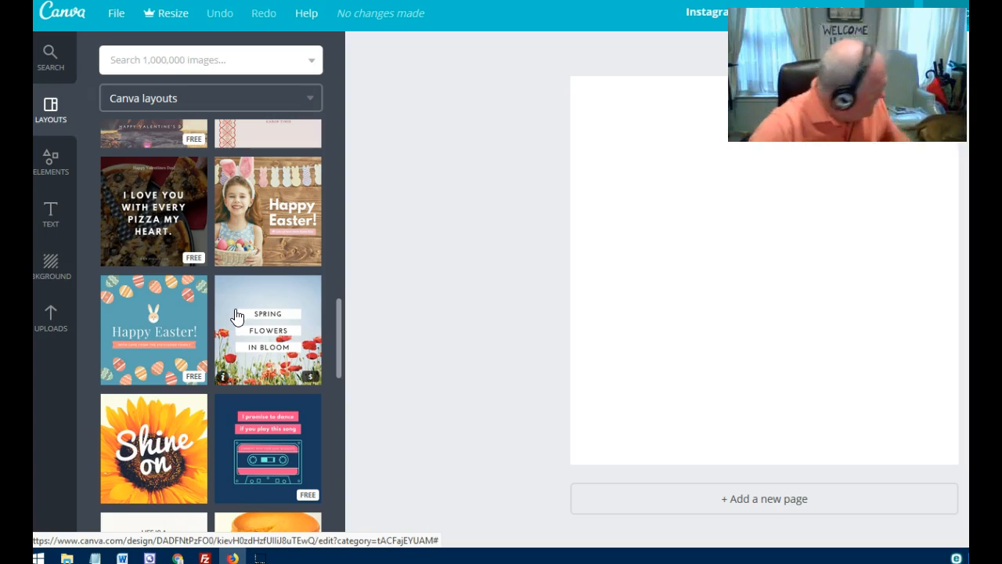
scroll(down, 3)
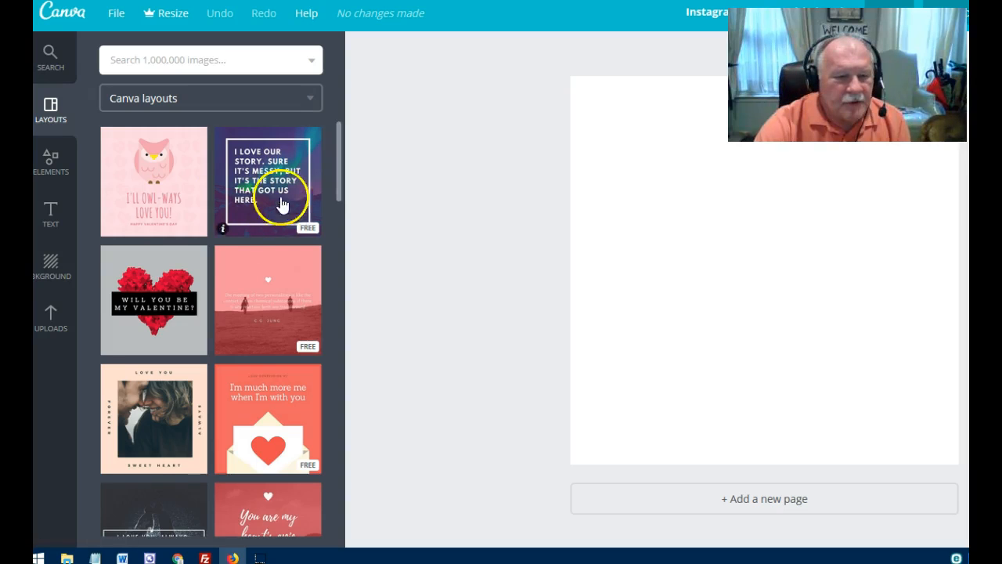
scroll(down, 3)
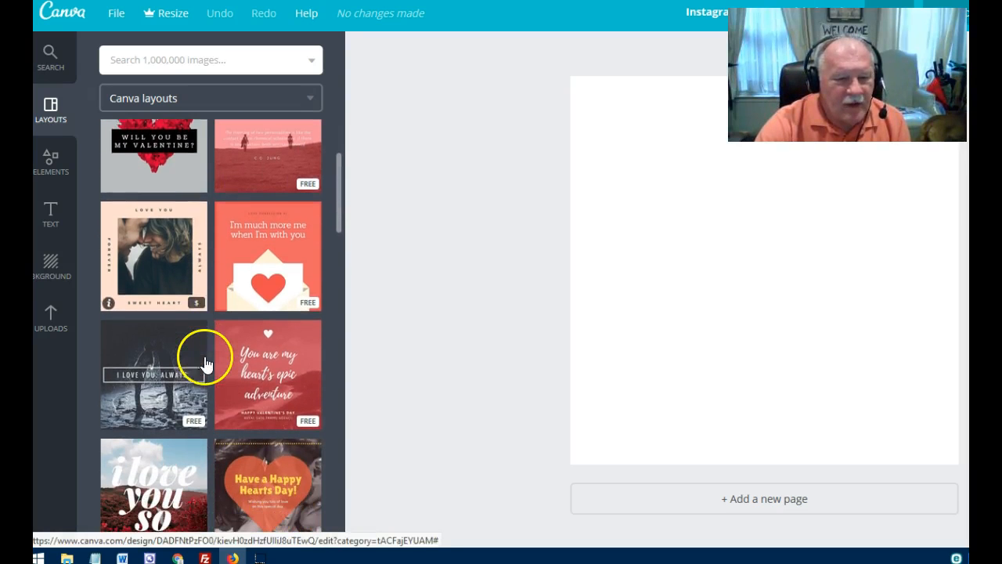
scroll(down, 3)
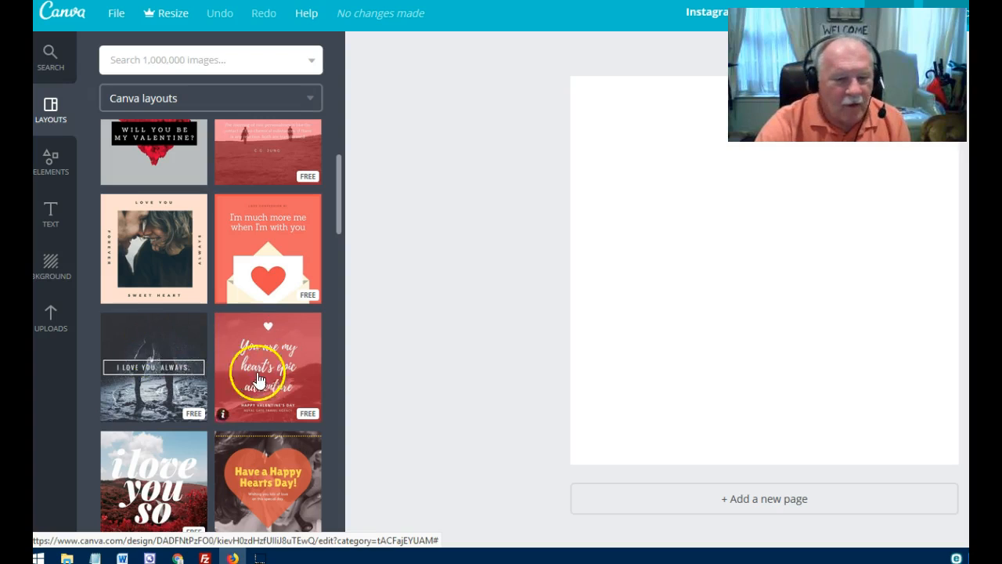
mouse_move(144, 381)
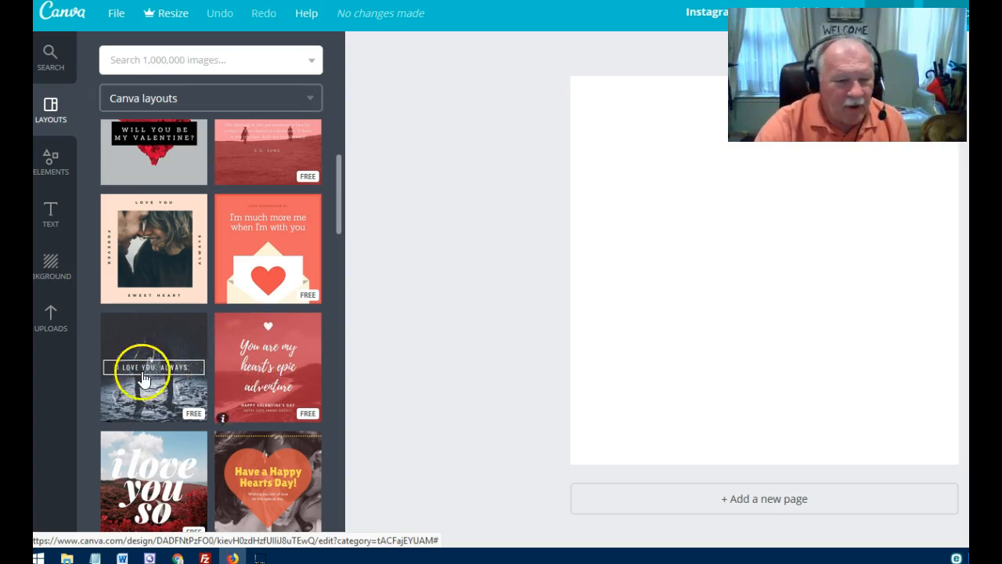
scroll(down, 3)
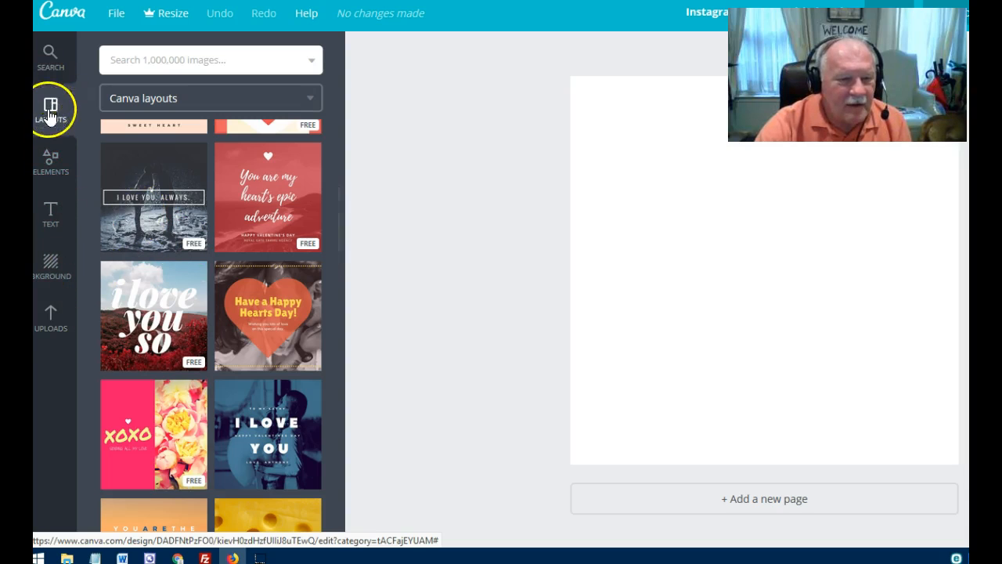
mouse_move(50, 313)
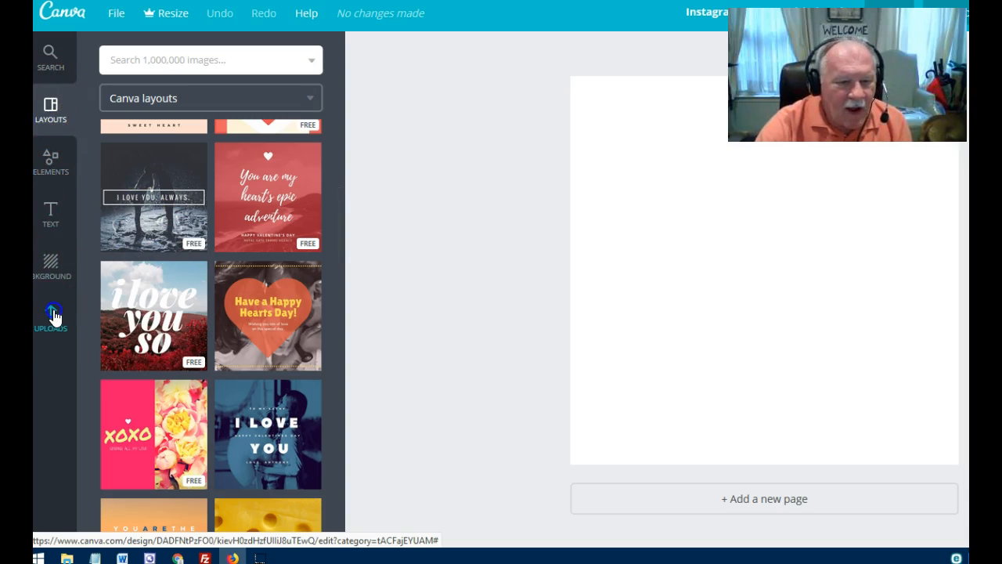
- Check Uploads, return to Layouts and apply the red 'You are my heart's epic adventure' layout
click(50, 313)
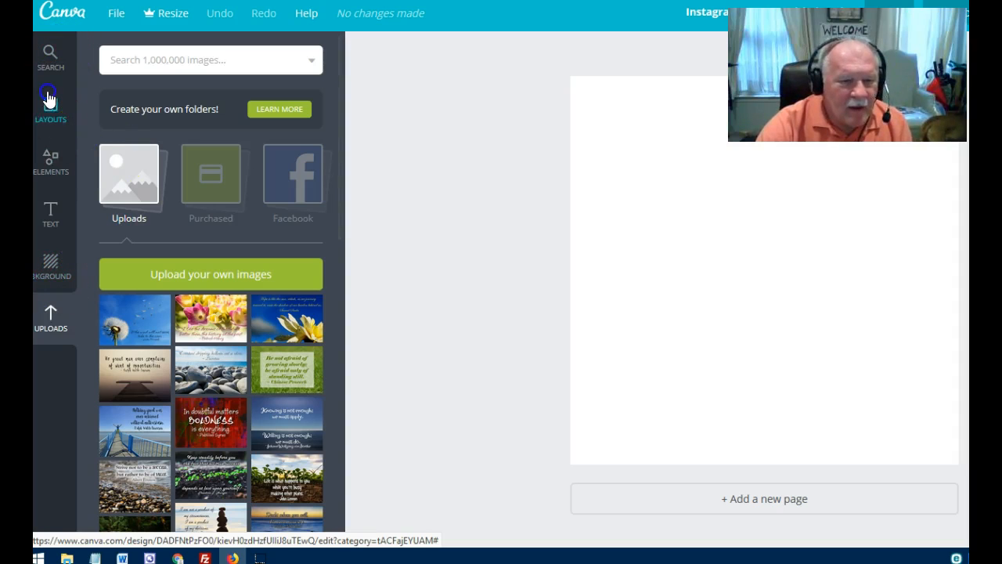
click(50, 104)
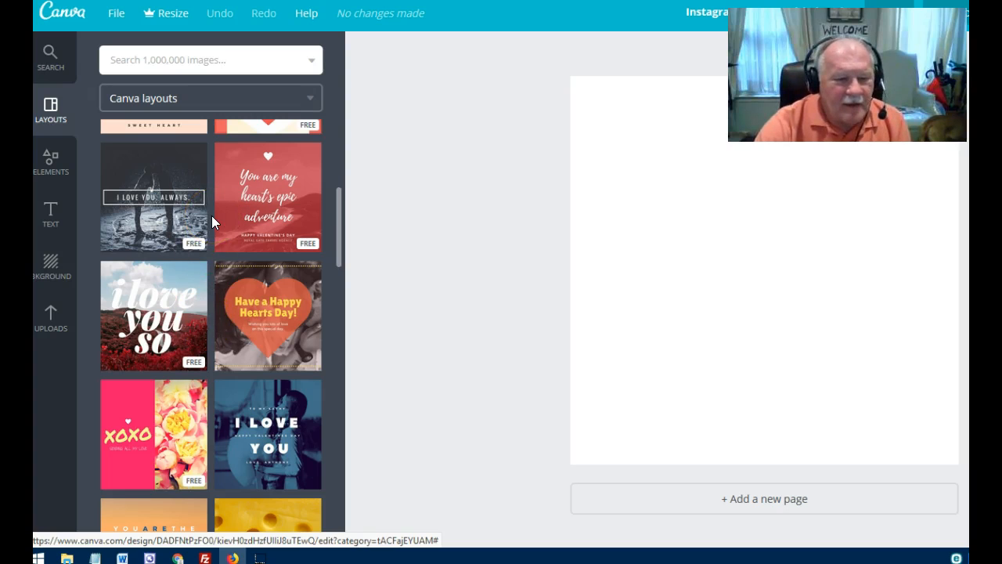
mouse_move(251, 222)
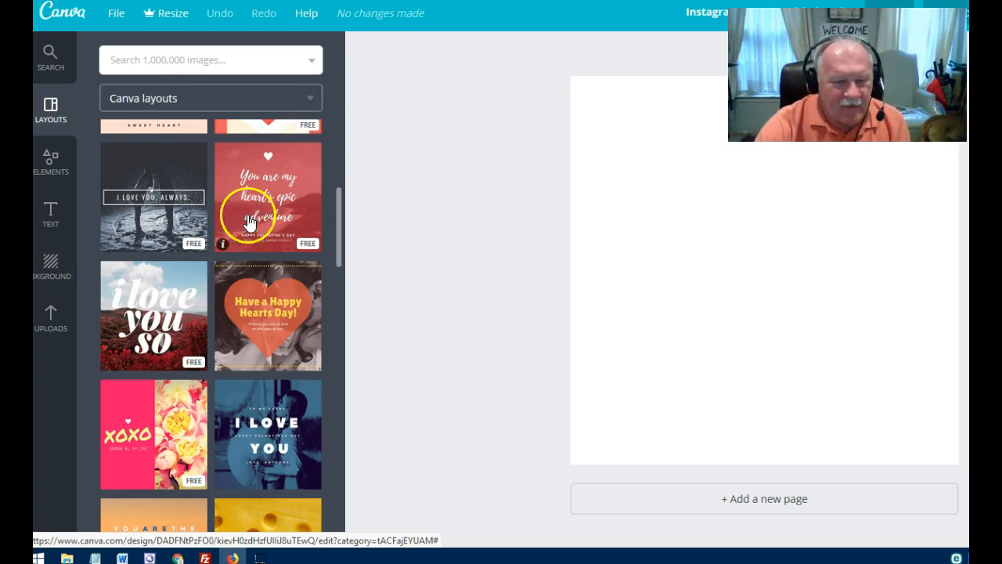
click(268, 196)
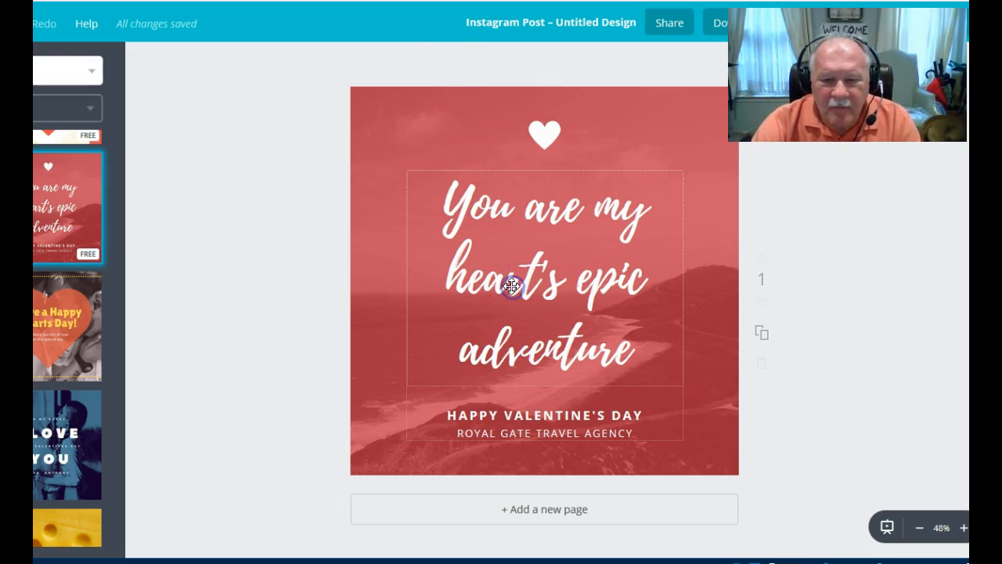
- Delete the layout's quote text, heart graphic and beach photo, then select the plain red background
click(514, 285)
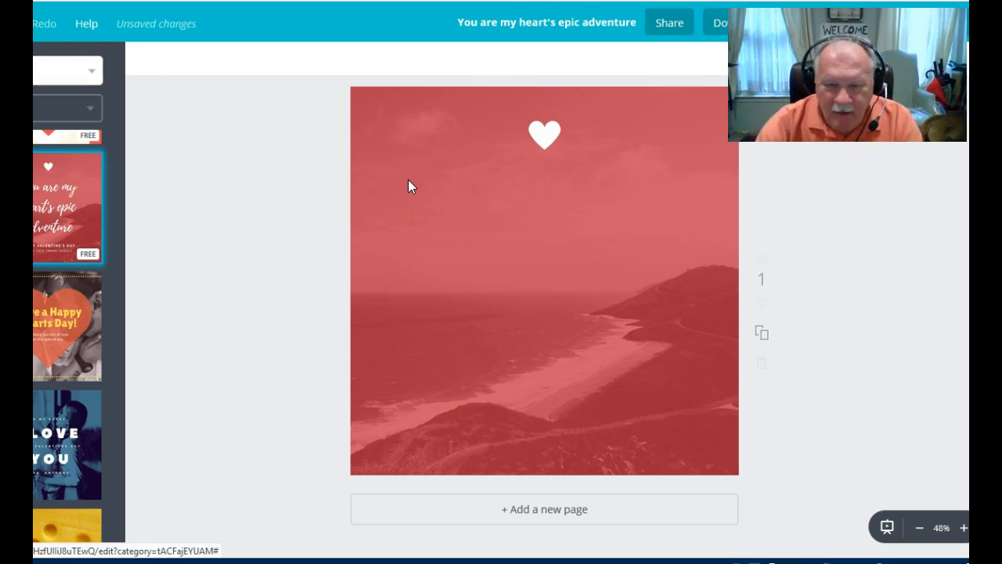
click(545, 135)
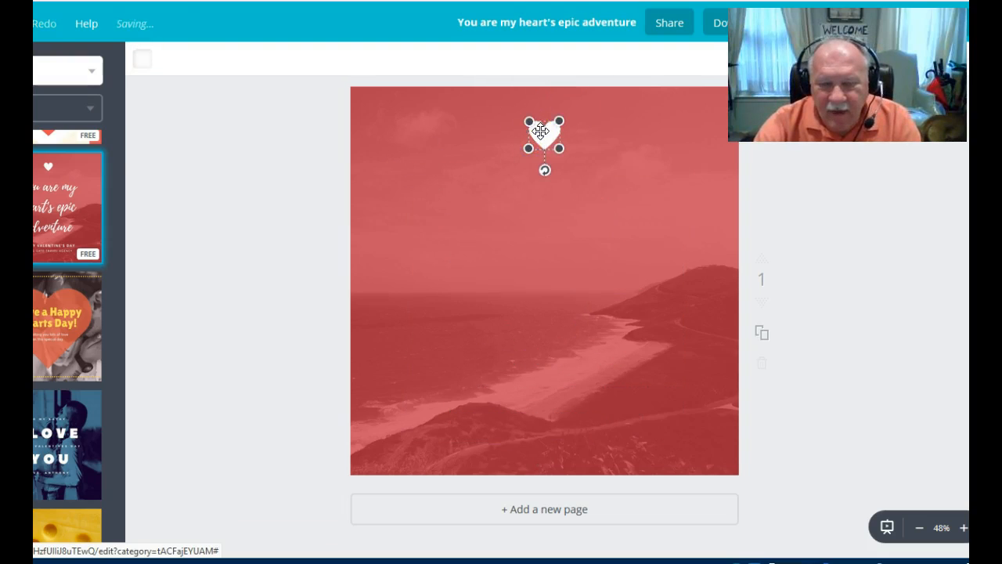
click(516, 216)
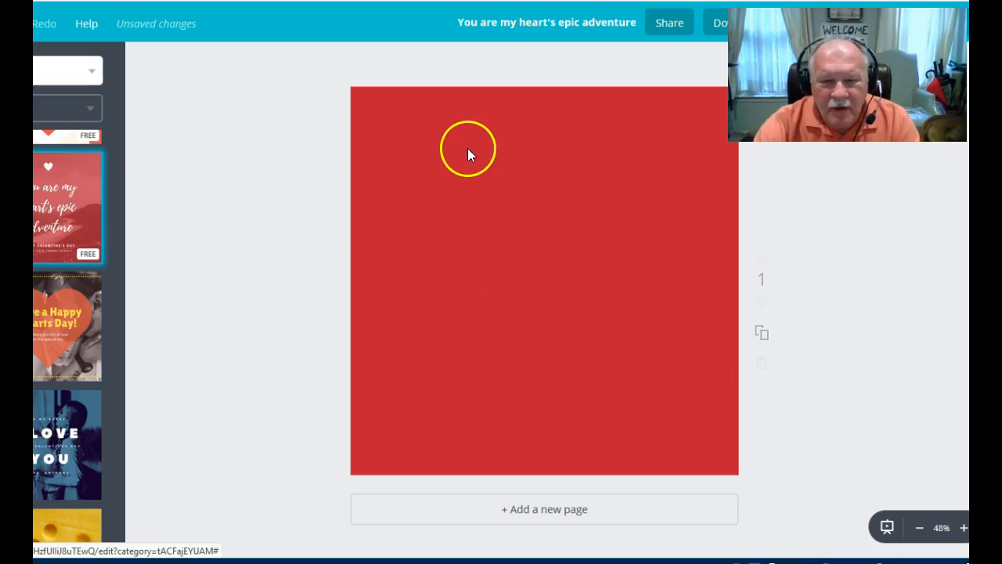
click(468, 148)
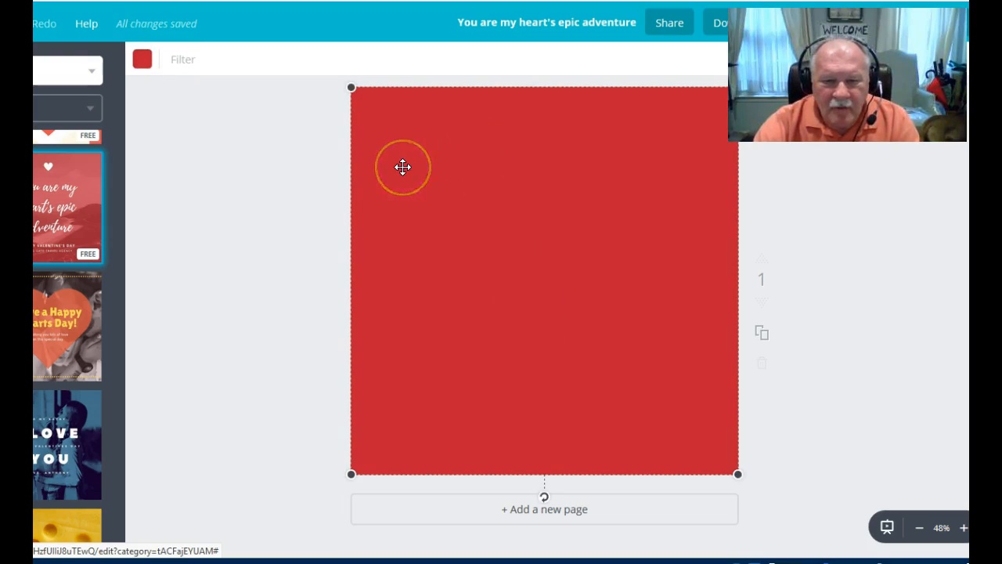
- Change the page background colour from red to green using the default palette
click(143, 59)
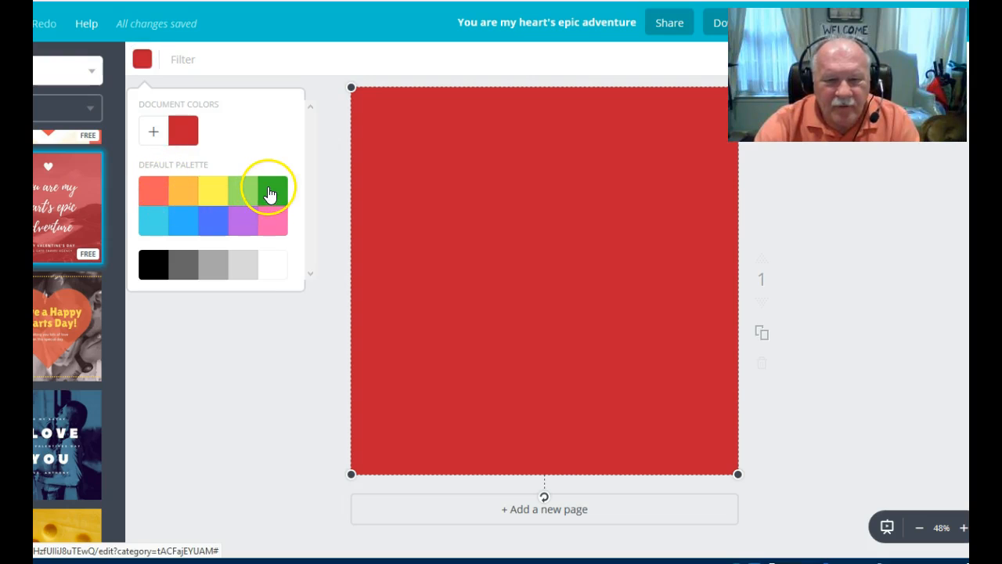
click(269, 191)
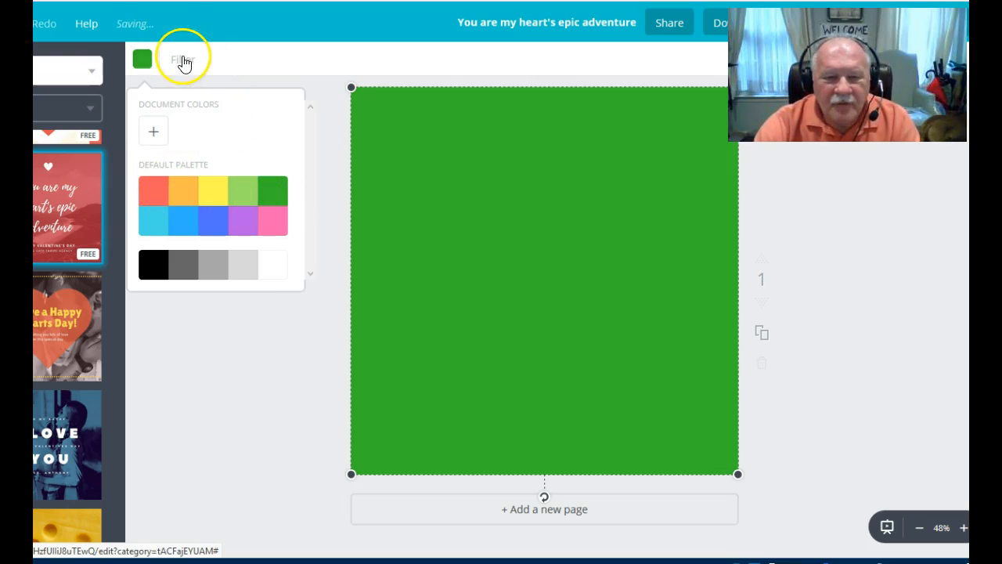
mouse_move(220, 371)
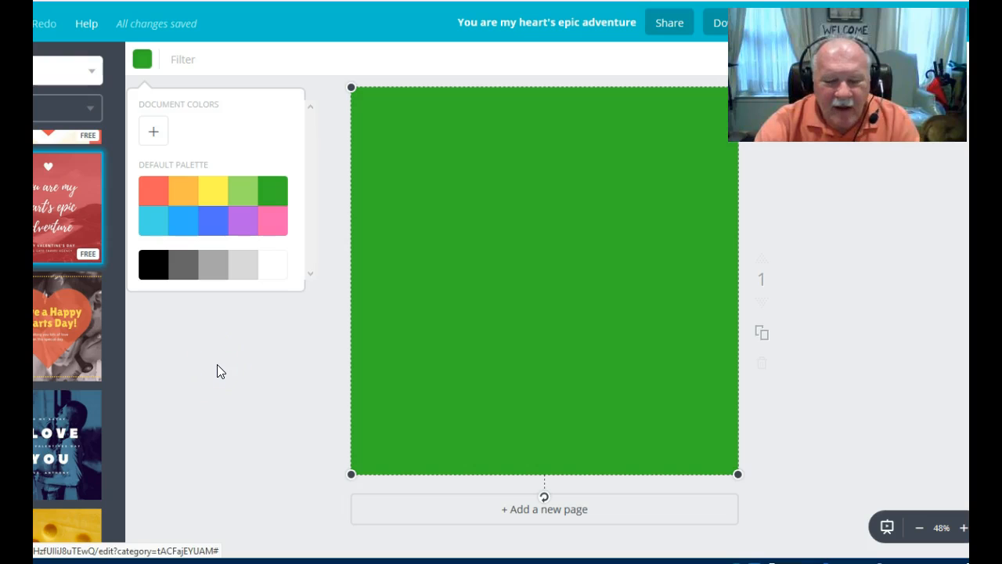
mouse_move(219, 367)
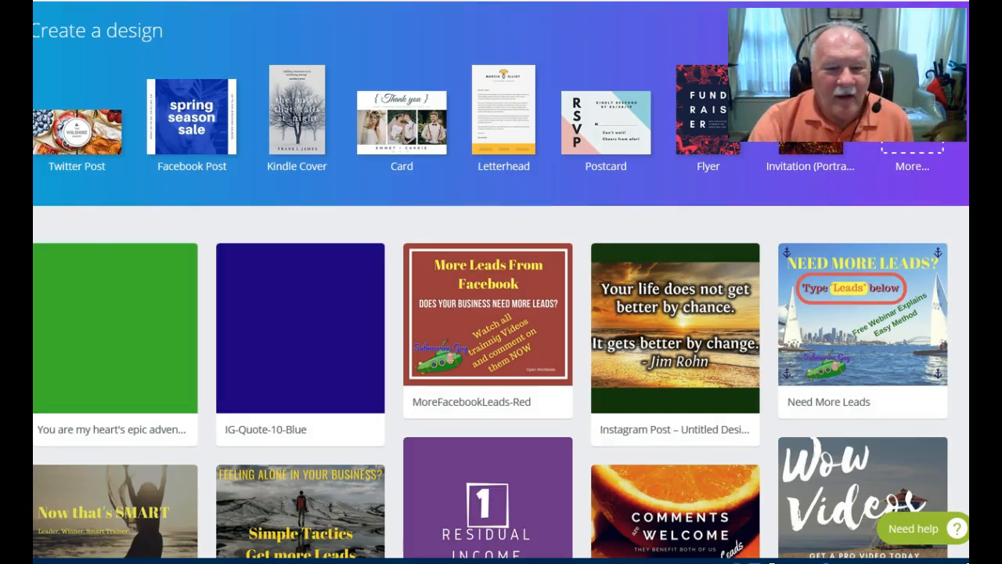
mouse_move(241, 367)
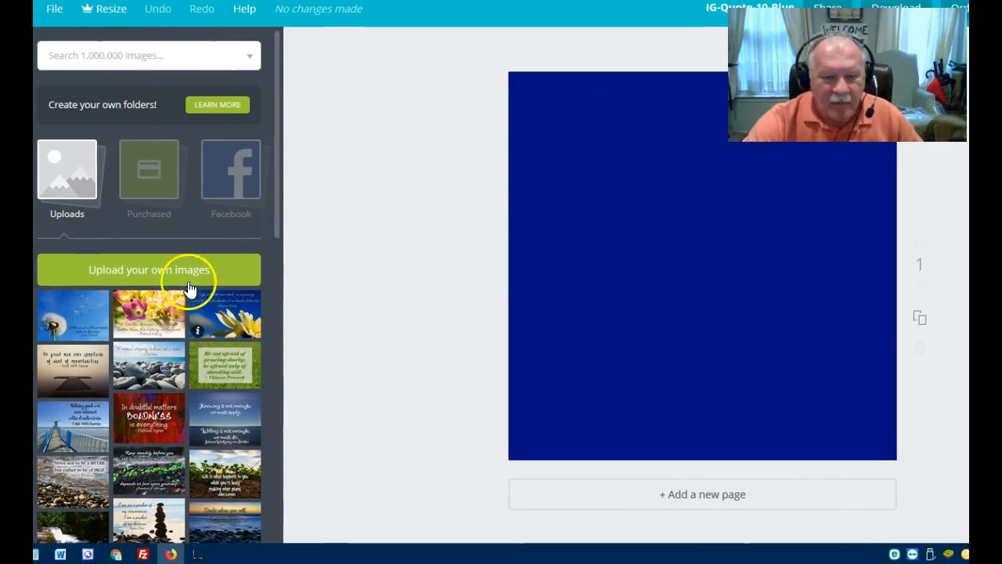
mouse_move(713, 238)
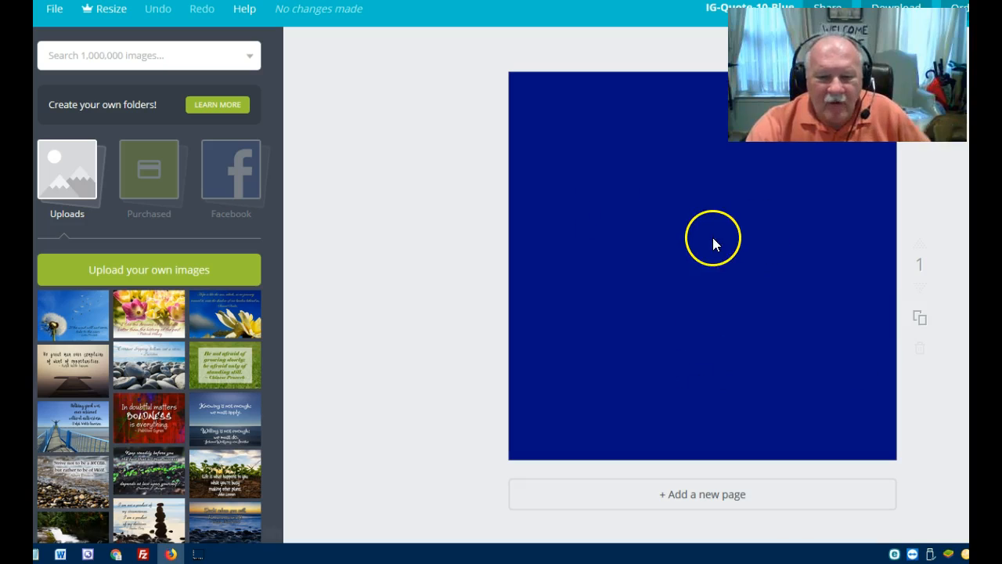
click(712, 266)
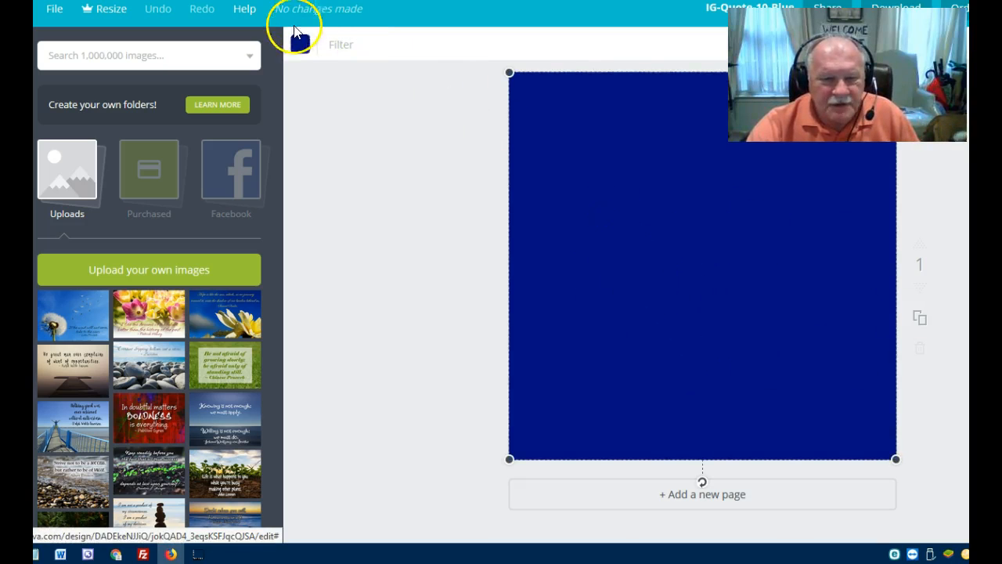
click(301, 43)
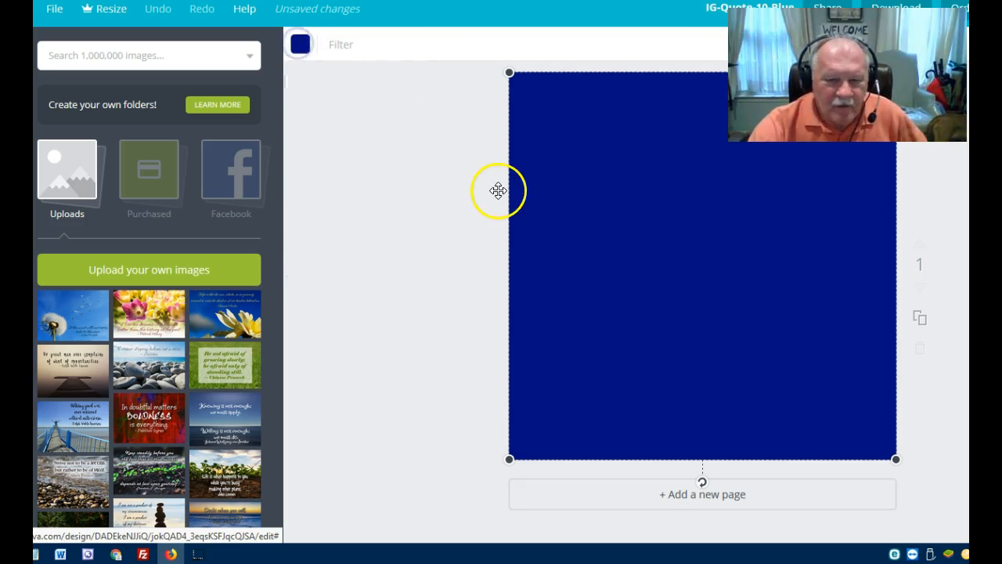
scroll(down, 3)
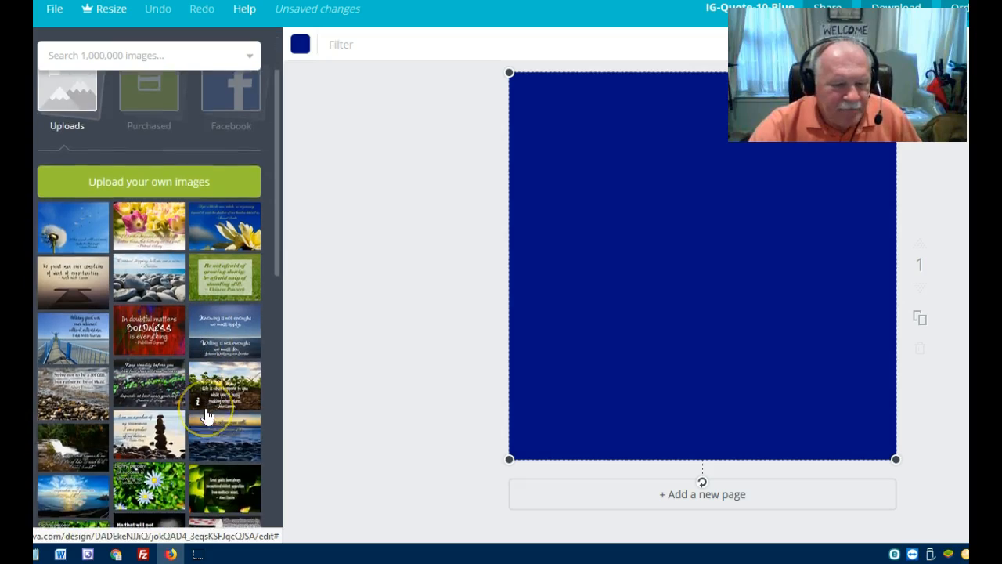
scroll(down, 3)
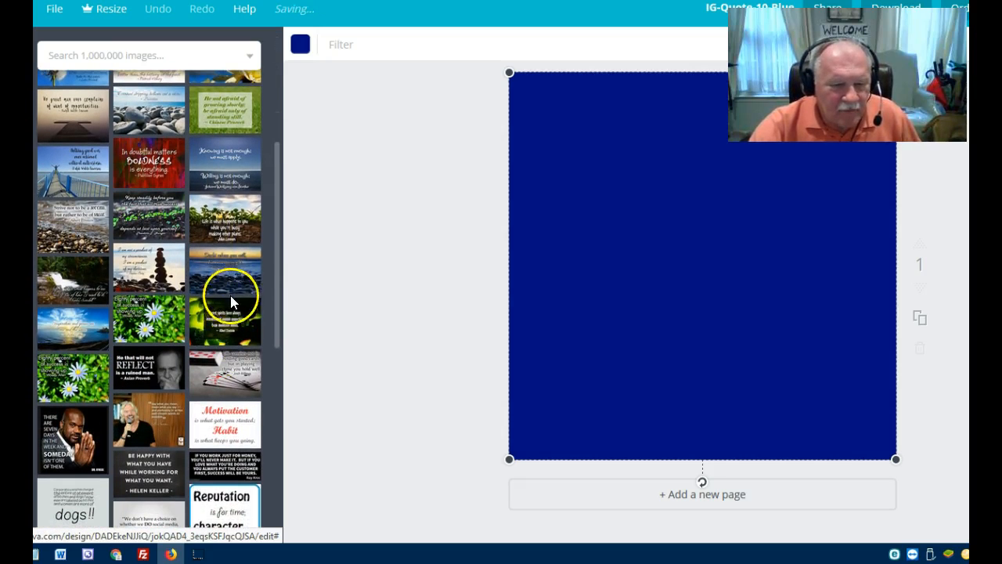
- Drop the Albert Einstein 'Great spirits' quote image onto the blue page, centre it and enlarge it
click(225, 296)
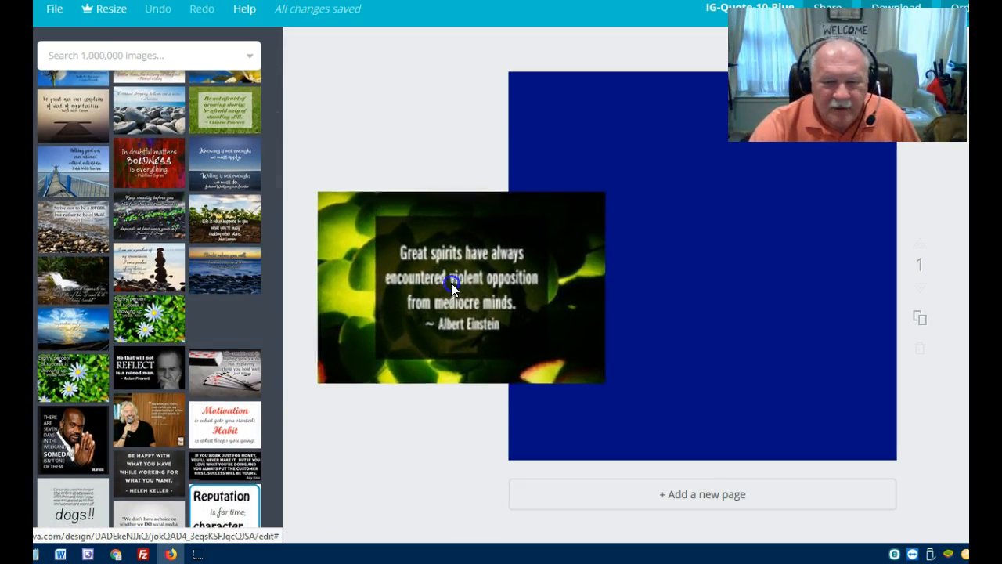
drag(461, 286, 701, 253)
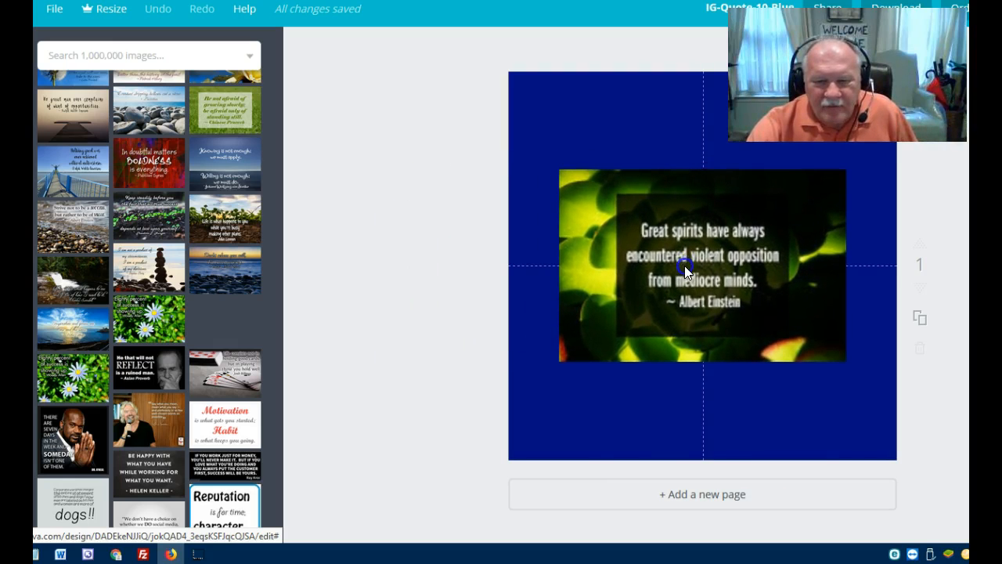
click(689, 266)
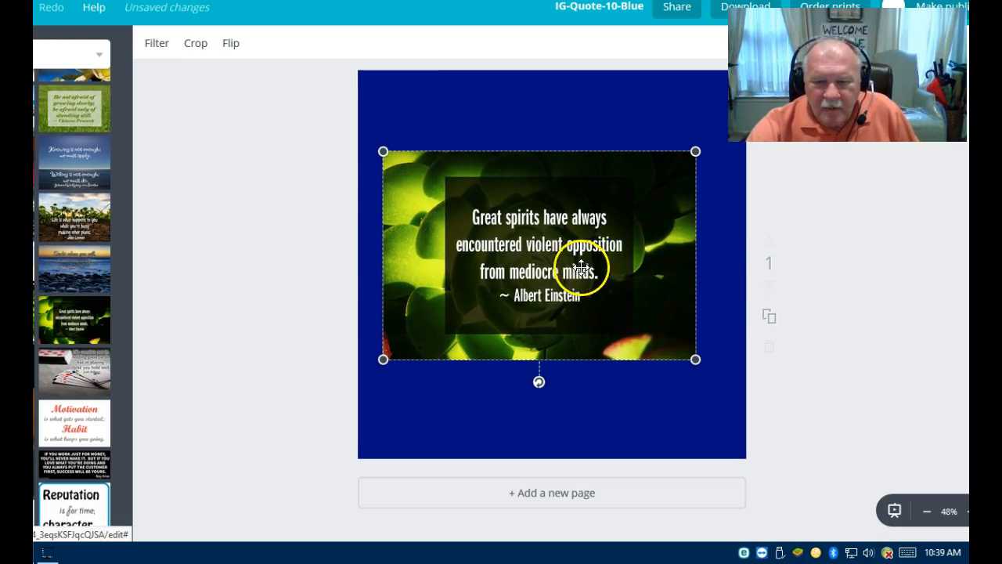
drag(579, 267, 594, 276)
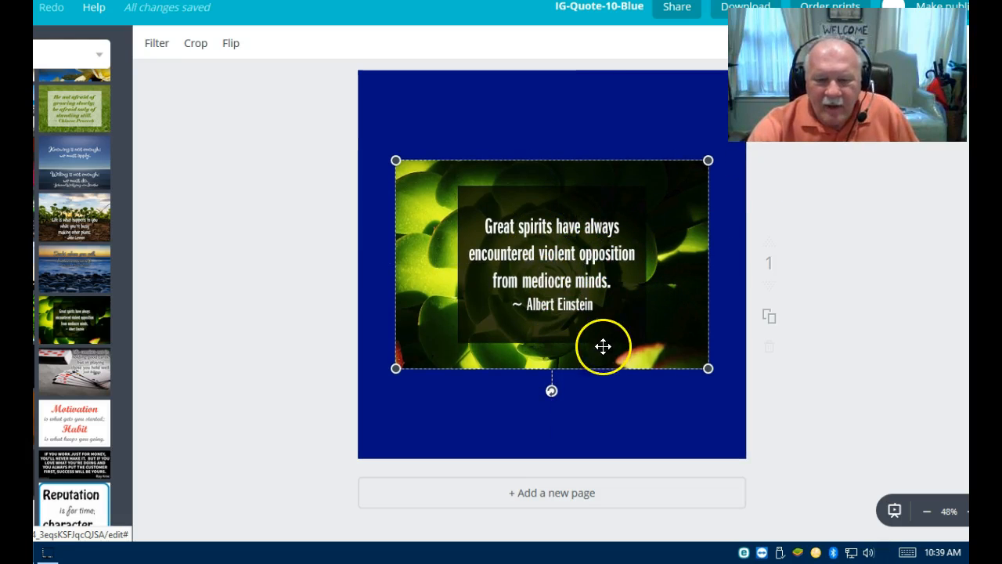
mouse_move(394, 368)
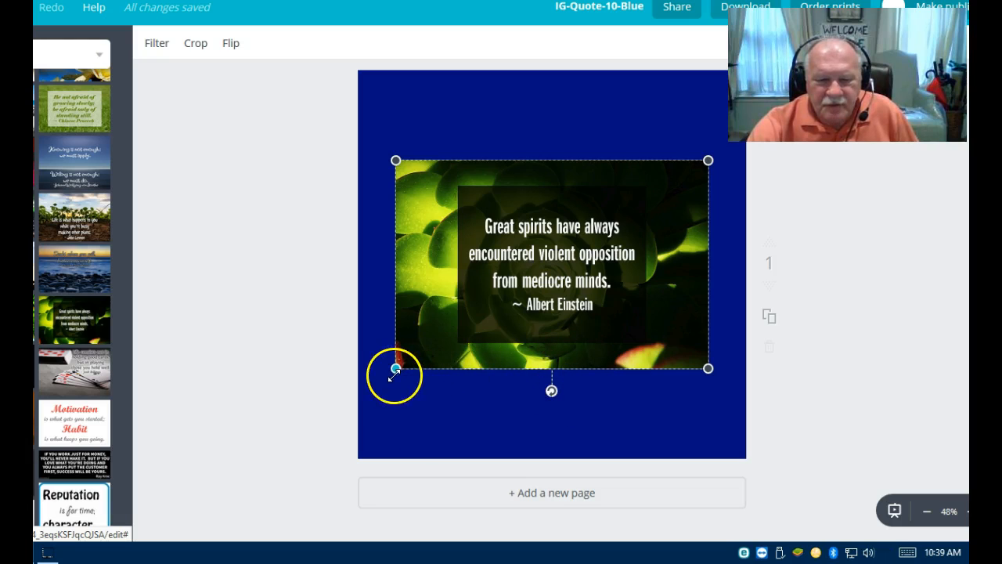
mouse_move(548, 368)
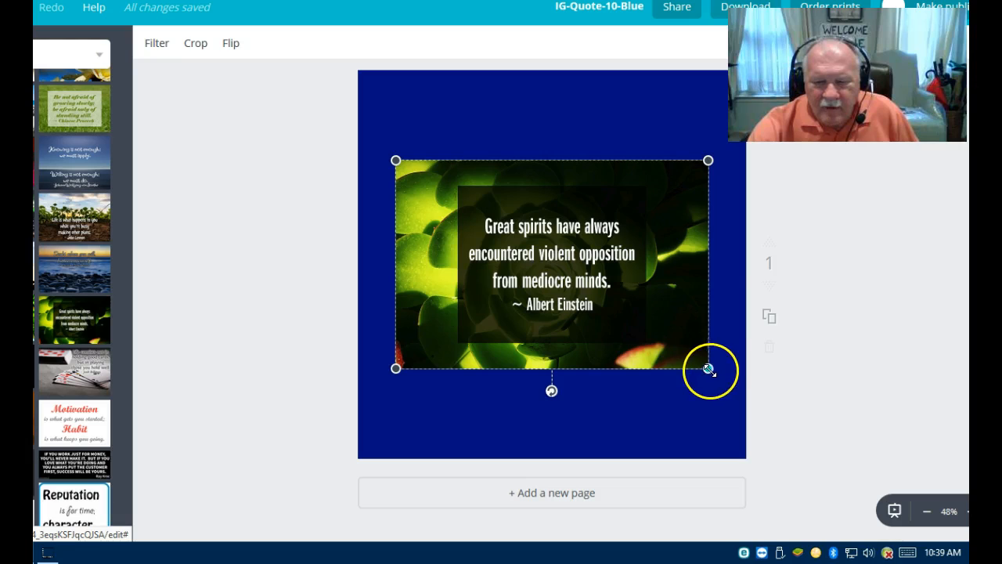
drag(708, 368, 717, 375)
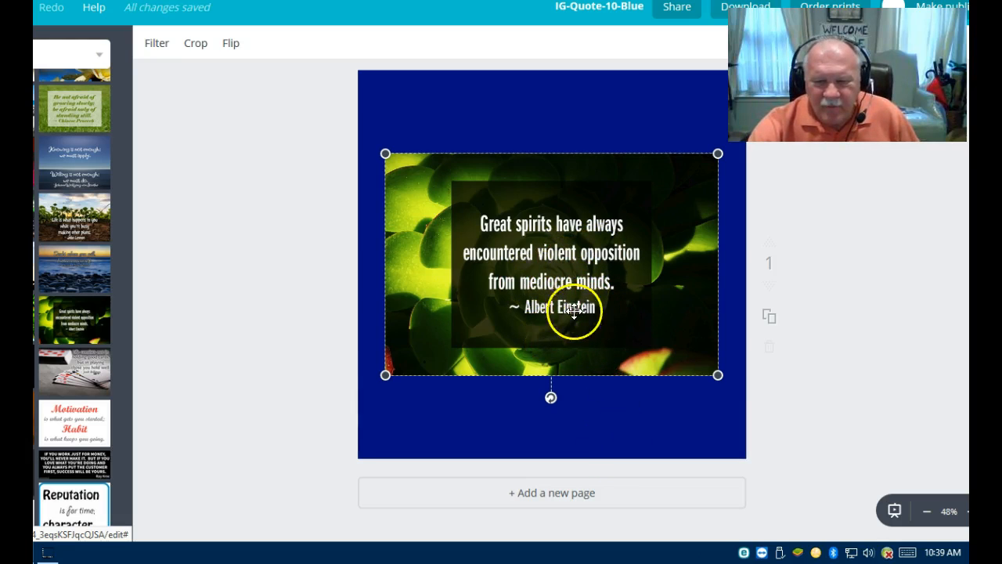
mouse_move(625, 408)
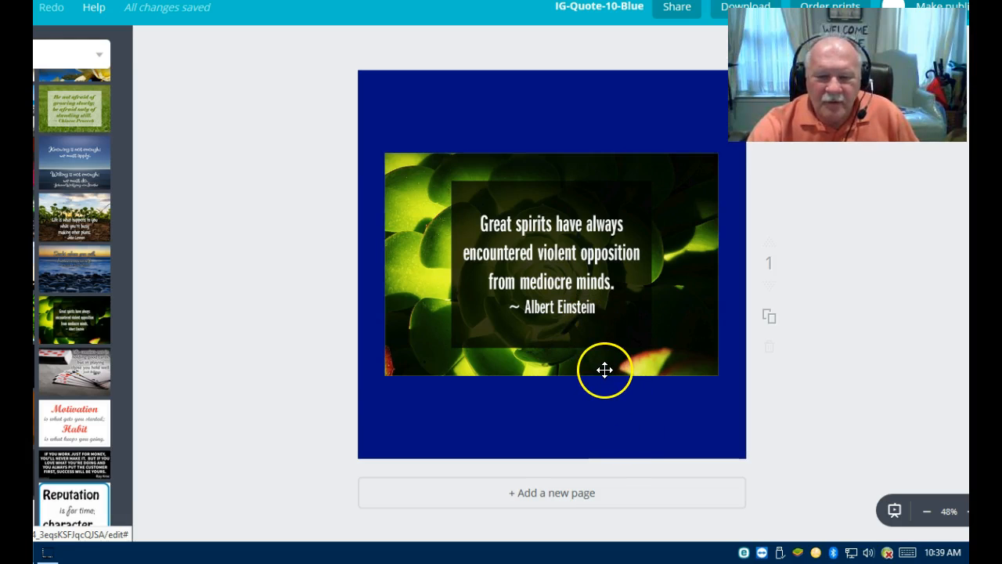
mouse_move(524, 161)
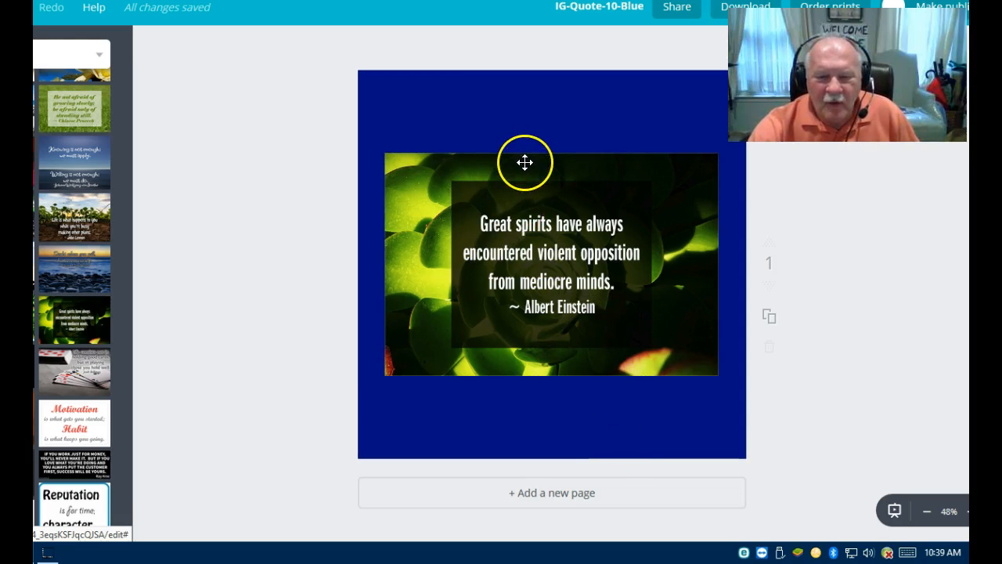
mouse_move(705, 50)
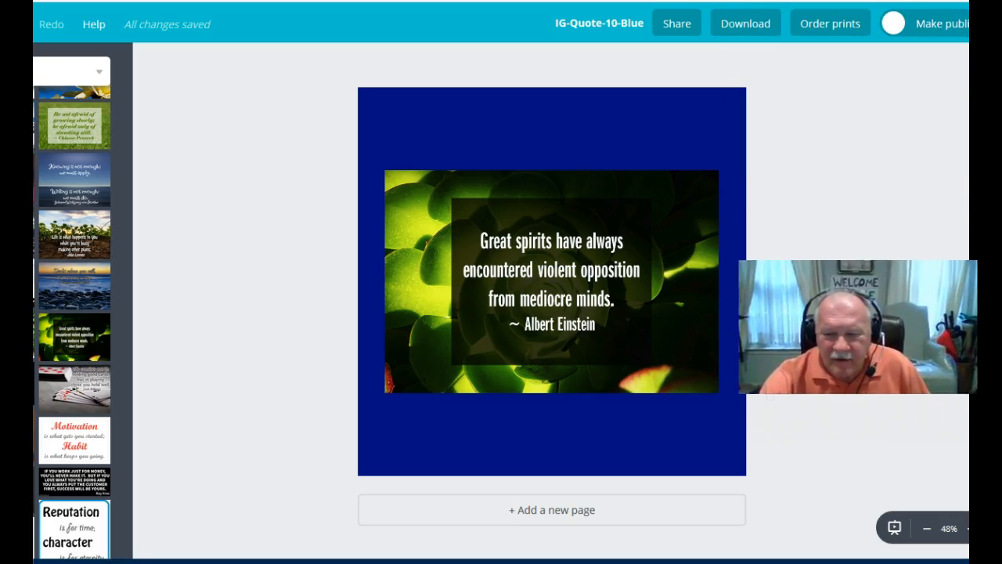
- Rename the design from IG-Quote-10-Blue to IG-Quote-11-Blue
click(599, 24)
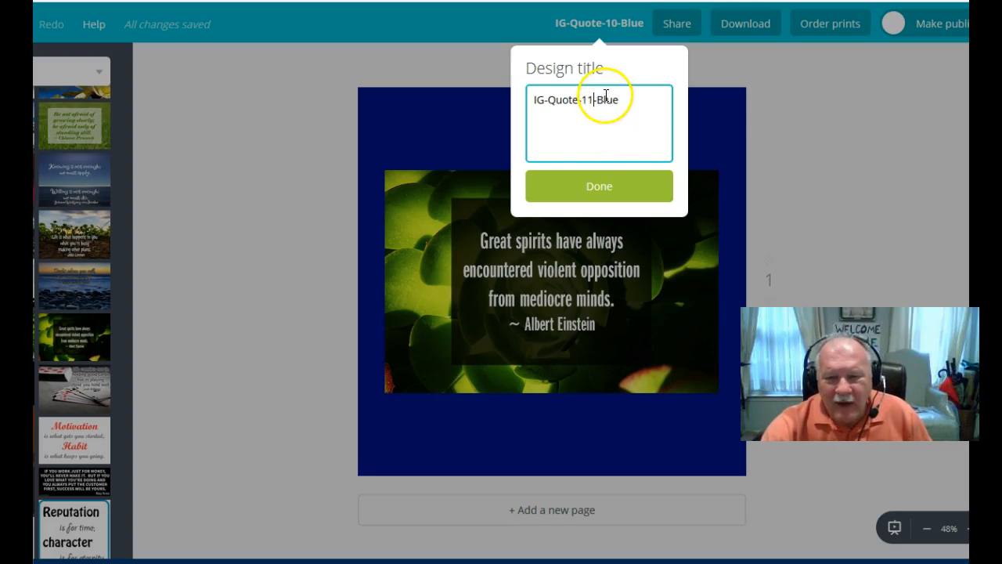
click(598, 185)
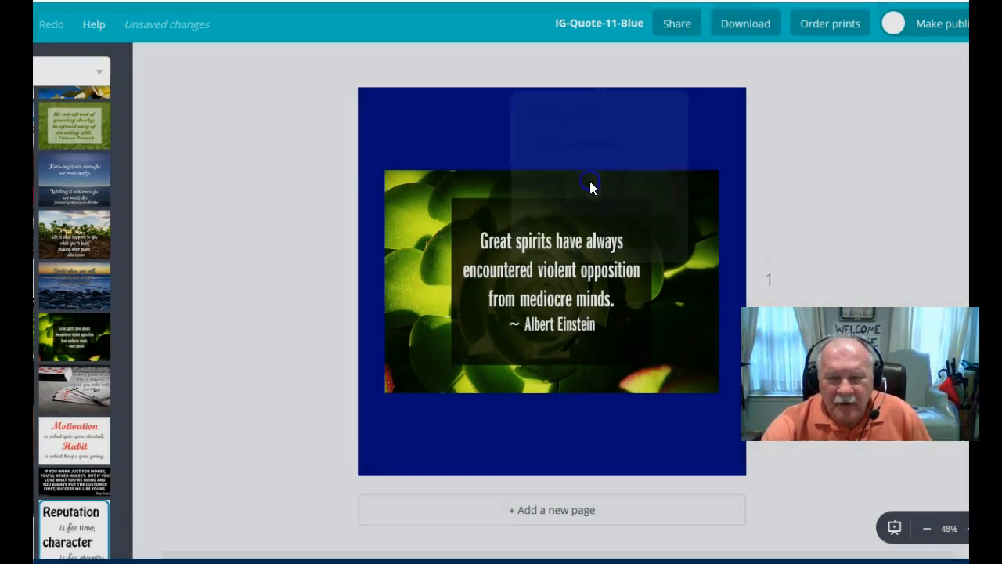
- Download the design as IG-Quote-11-Blue.png
click(746, 23)
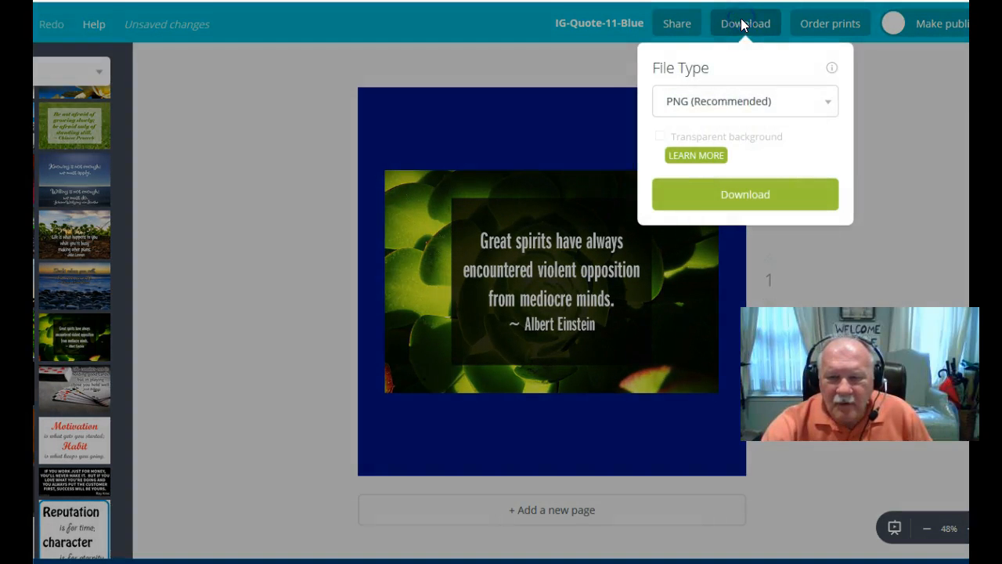
click(746, 100)
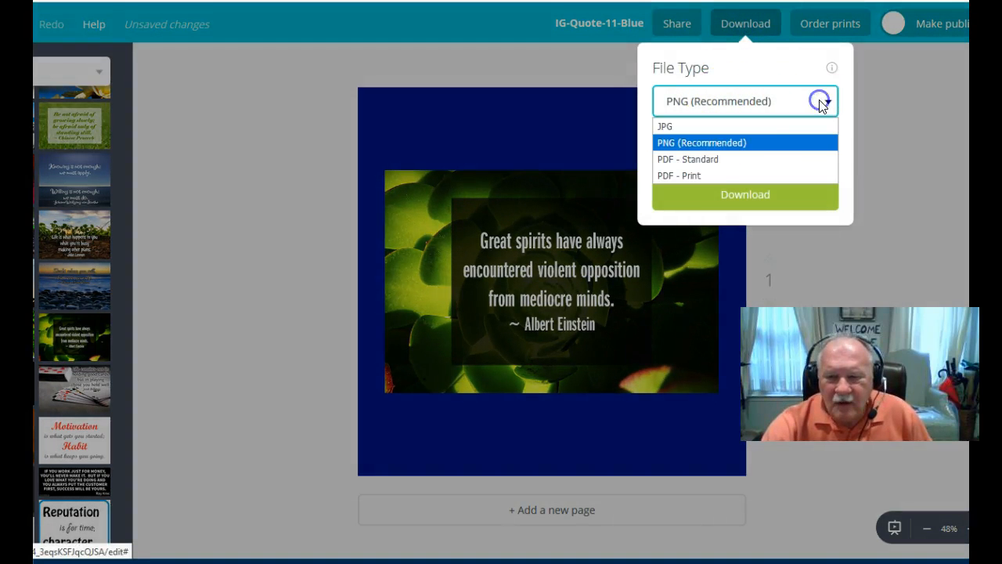
mouse_move(702, 175)
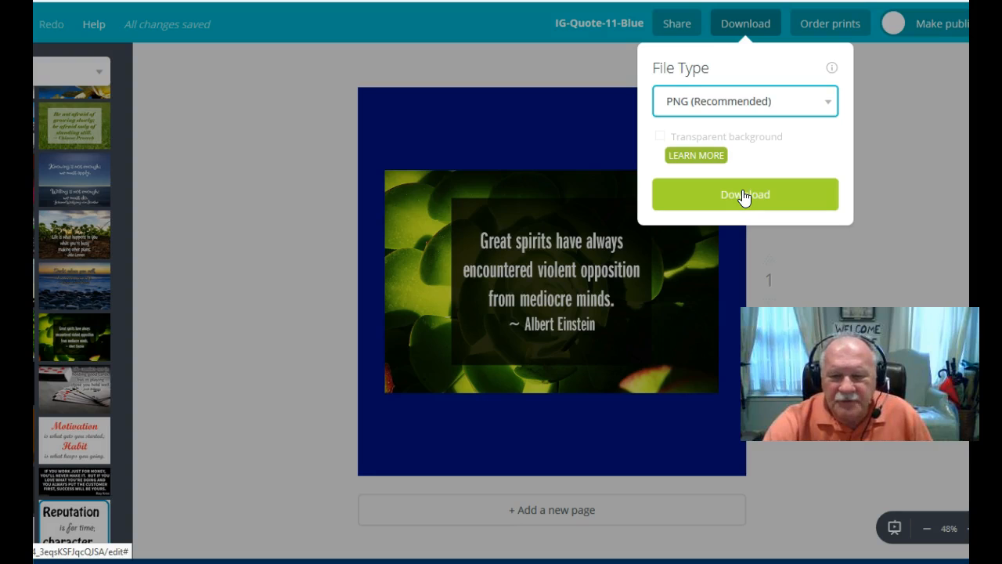
click(745, 194)
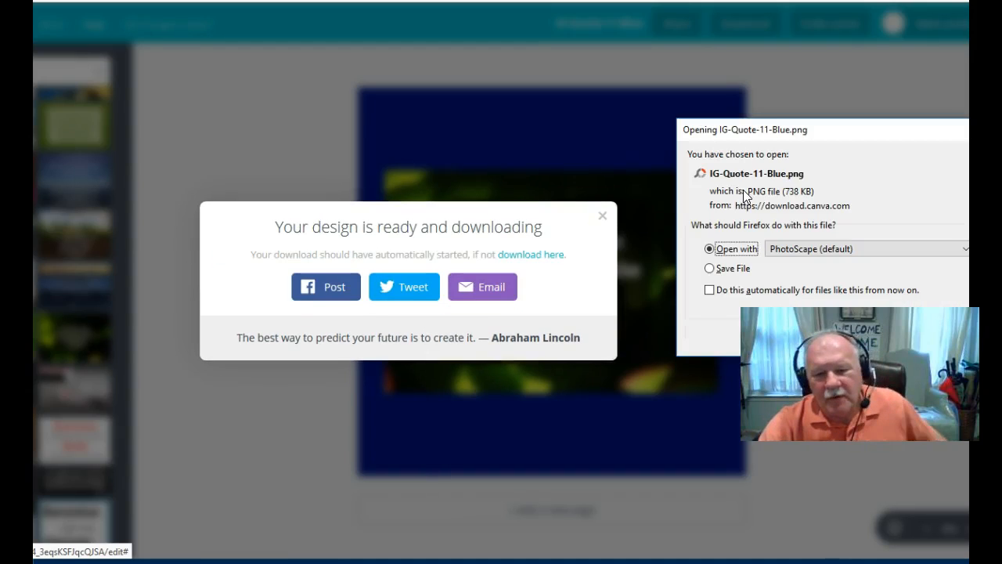
mouse_move(907, 117)
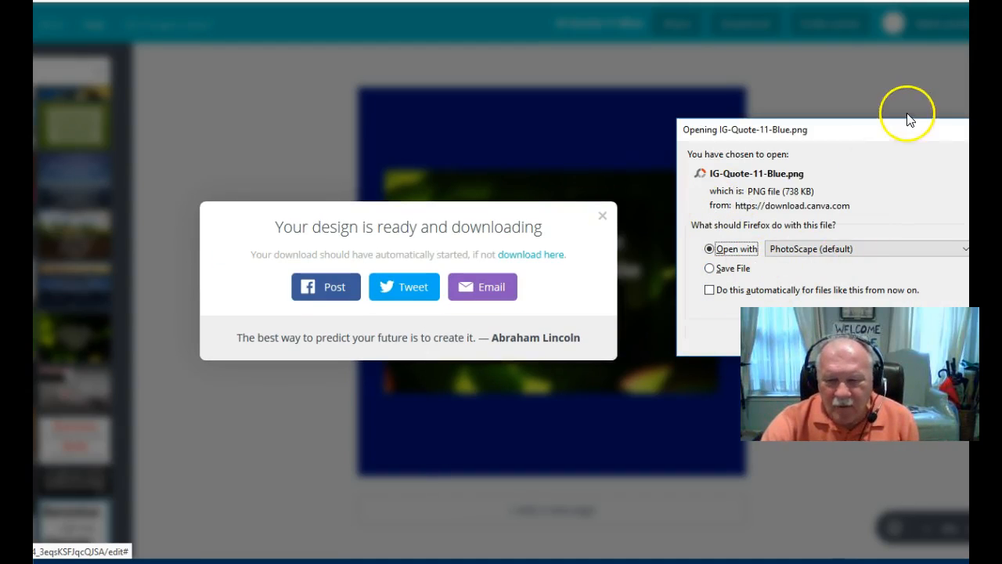
mouse_move(783, 238)
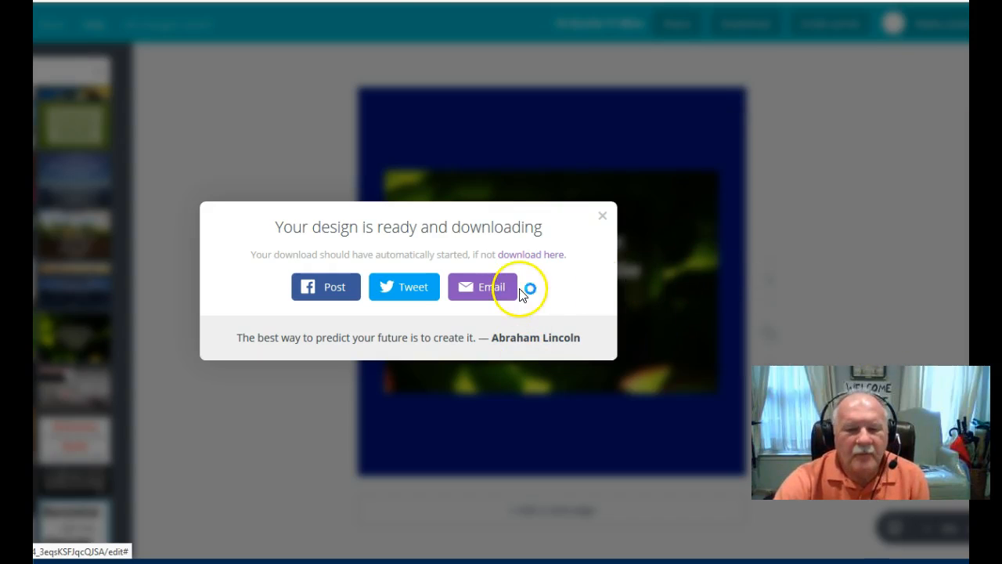
mouse_move(417, 169)
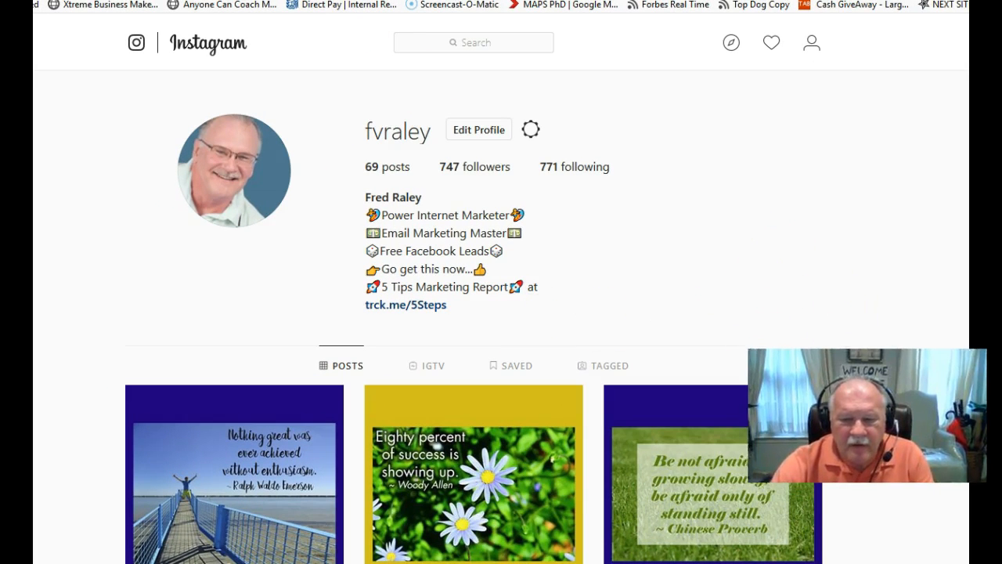
- Switch the Instagram profile to the mobile layout and return to the top of the page
scroll(down, 3)
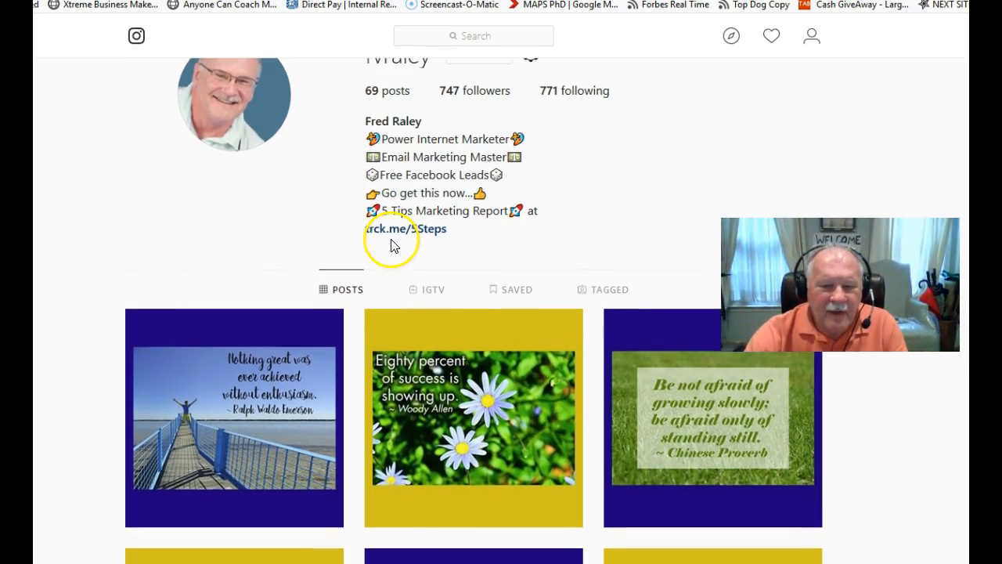
scroll(down, 3)
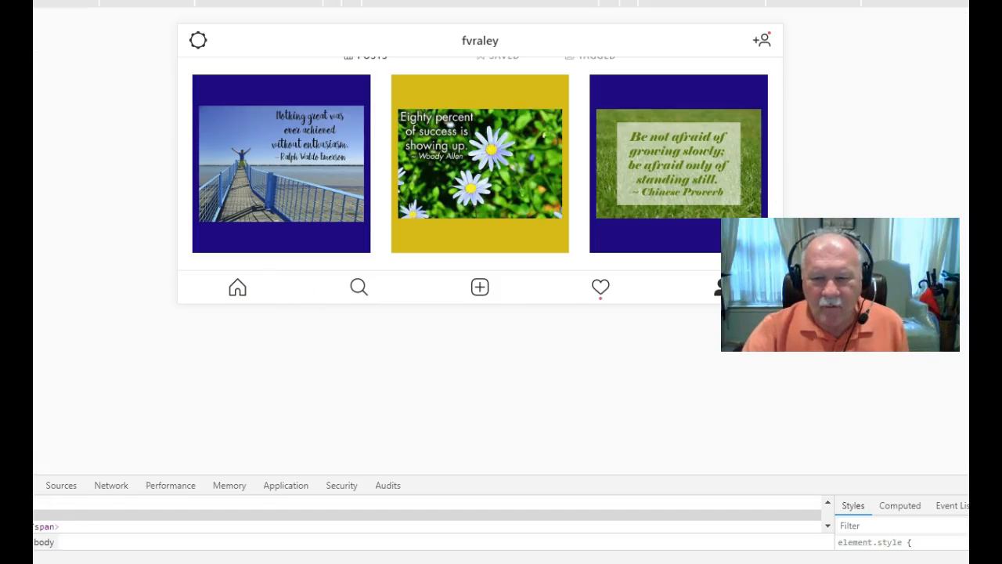
click(722, 287)
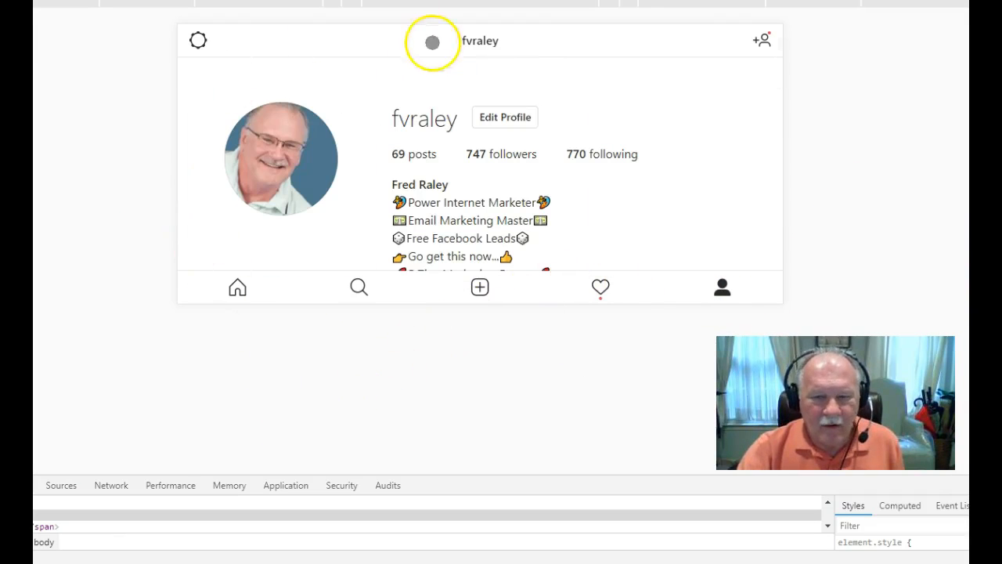
mouse_move(602, 132)
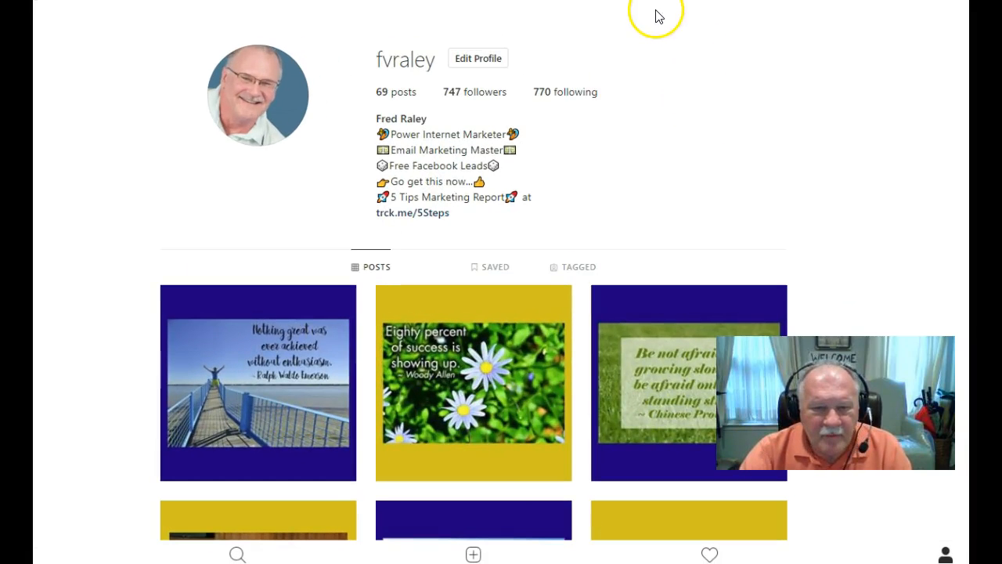
mouse_move(342, 122)
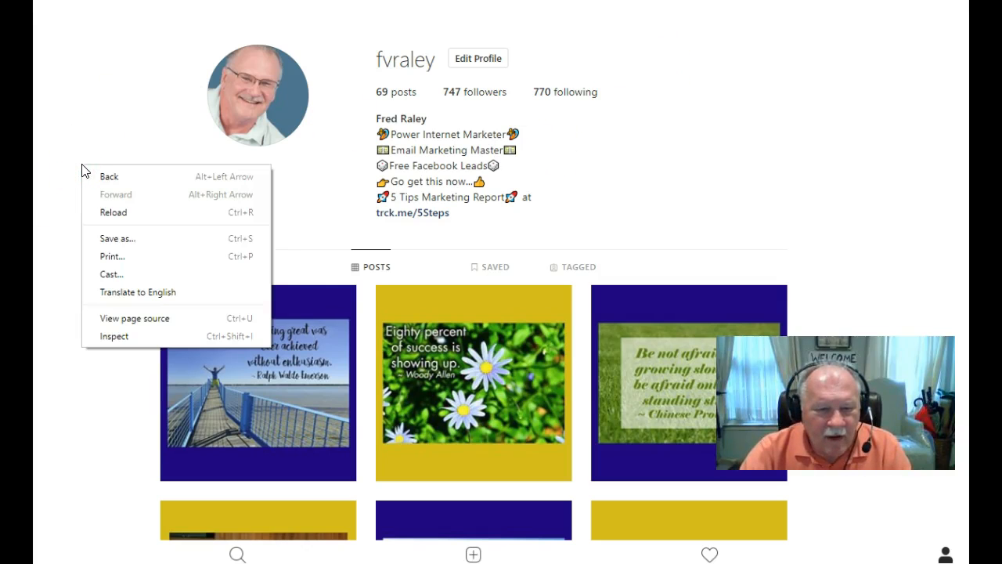
mouse_move(115, 335)
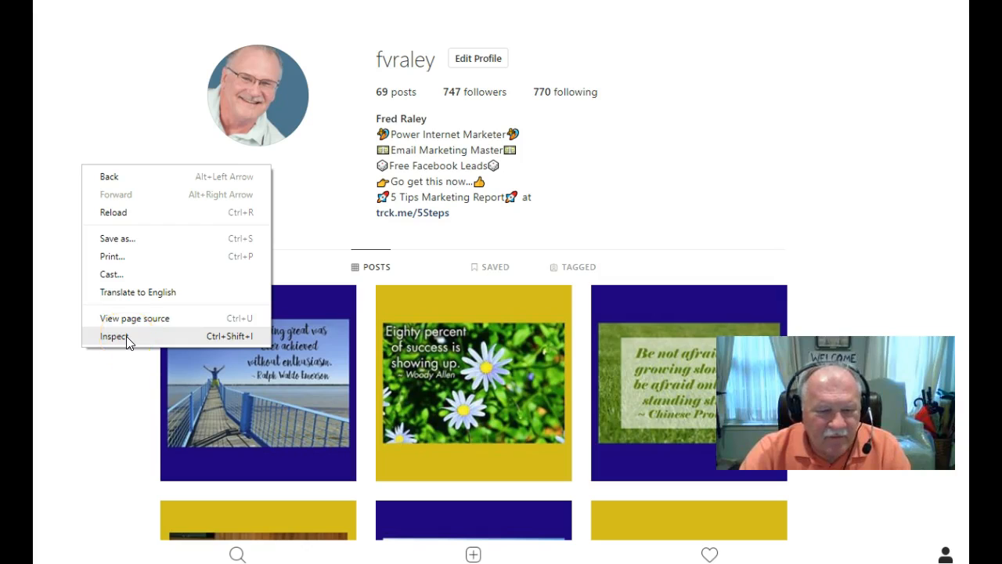
- Show the Instagram profile in iPhone X emulation via the developer tools device list
click(116, 336)
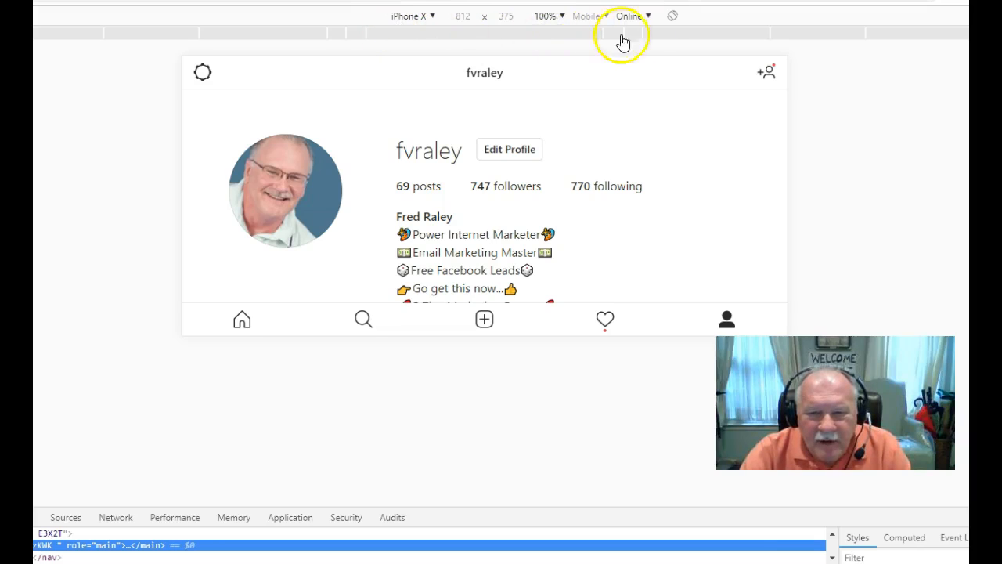
mouse_move(604, 25)
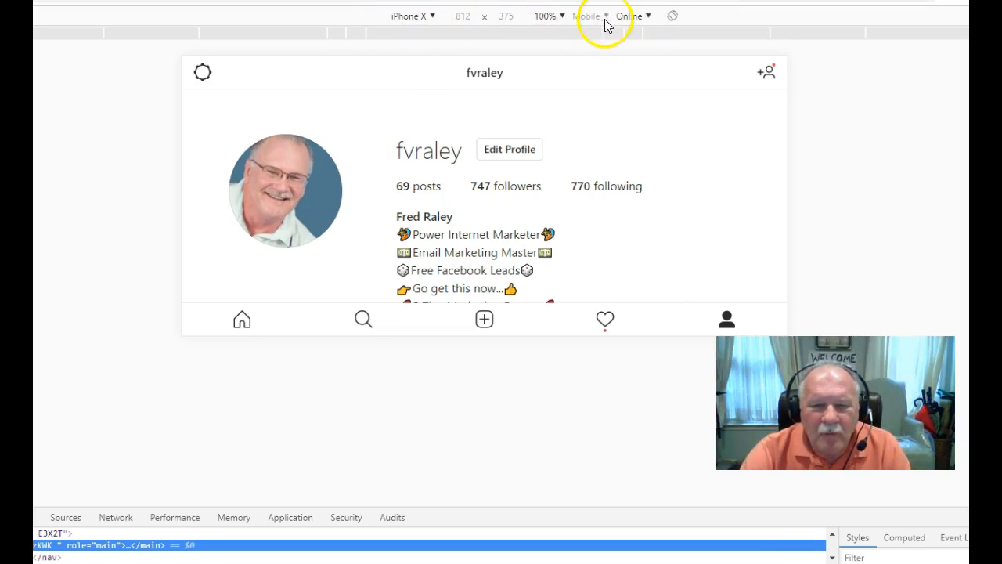
click(410, 16)
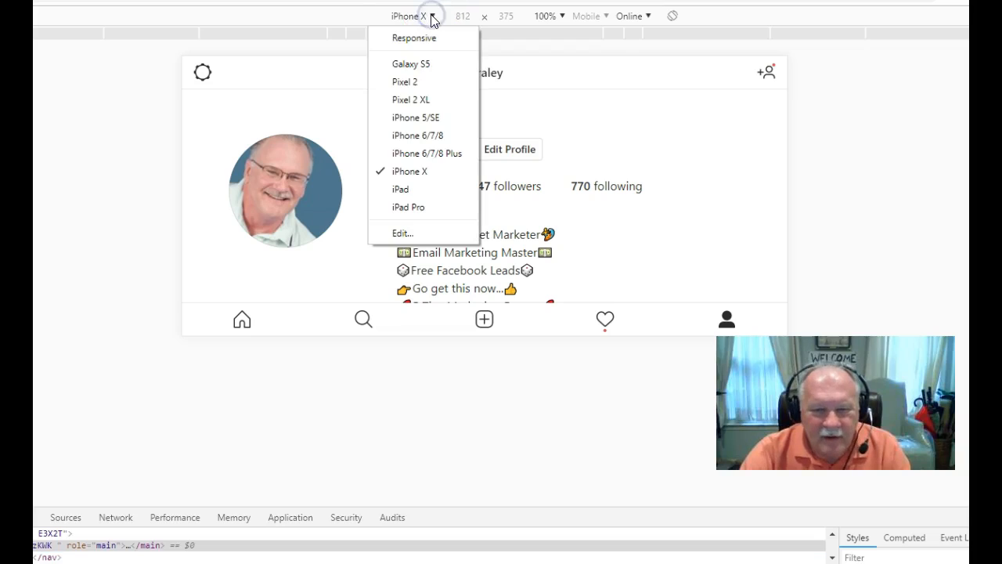
mouse_move(401, 188)
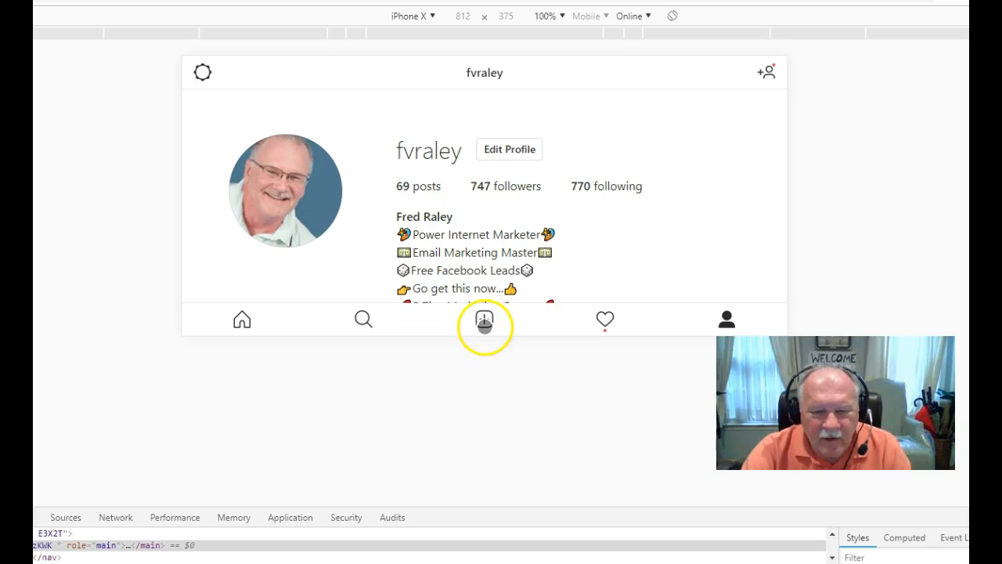
- Start a new post with the IG-Quote-8-Gold image from the Instagram From Twitter pictures
scroll(down, 3)
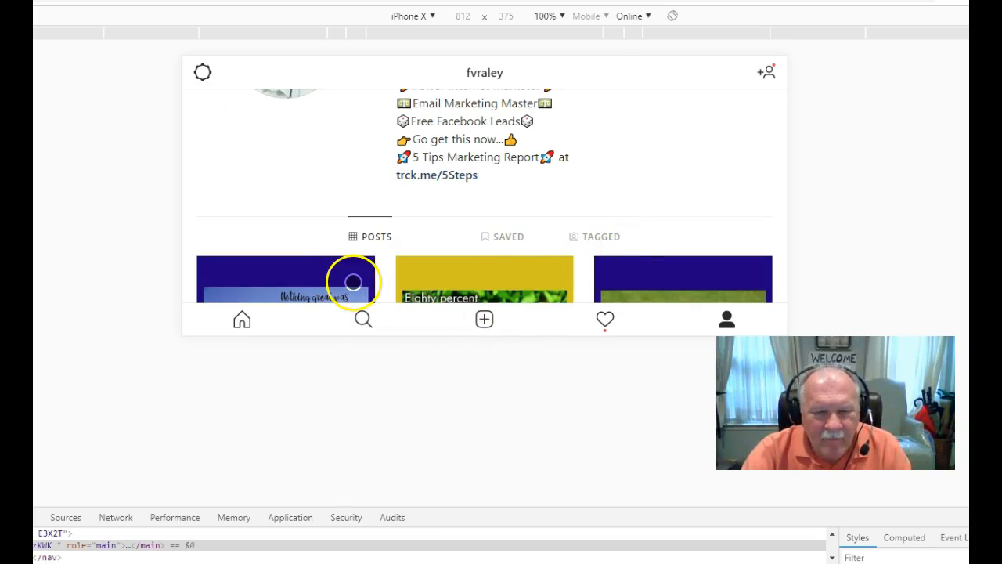
click(484, 320)
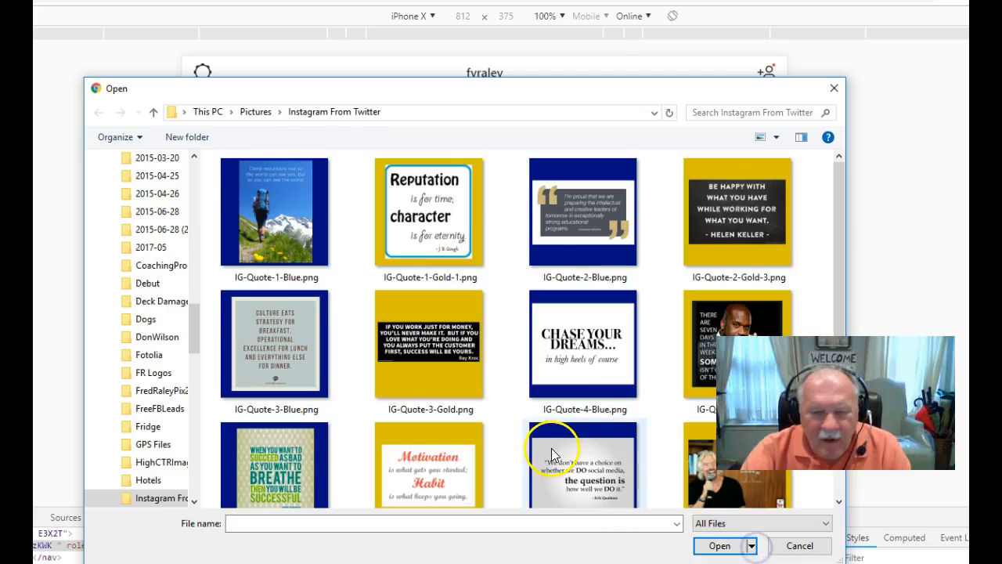
scroll(down, 3)
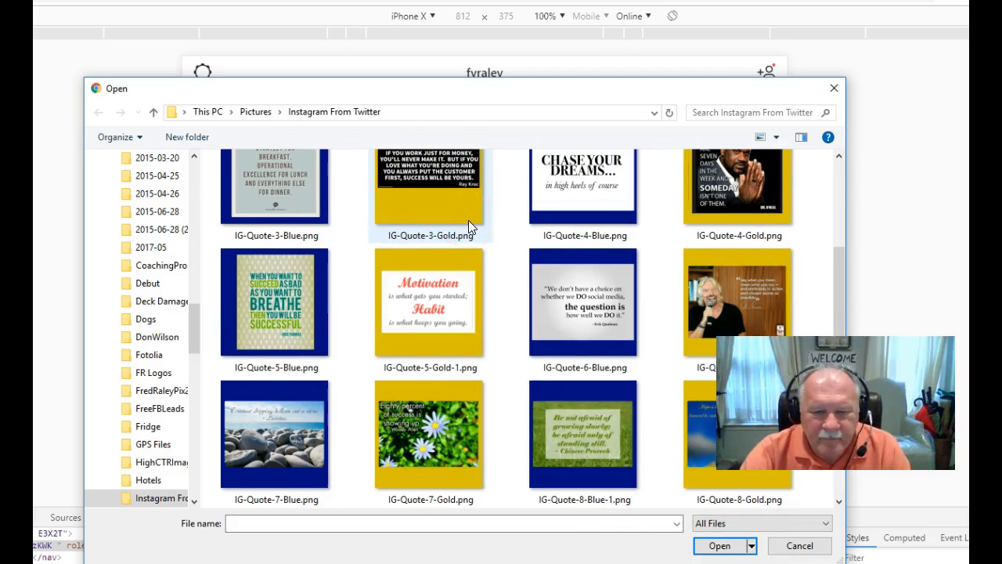
scroll(down, 3)
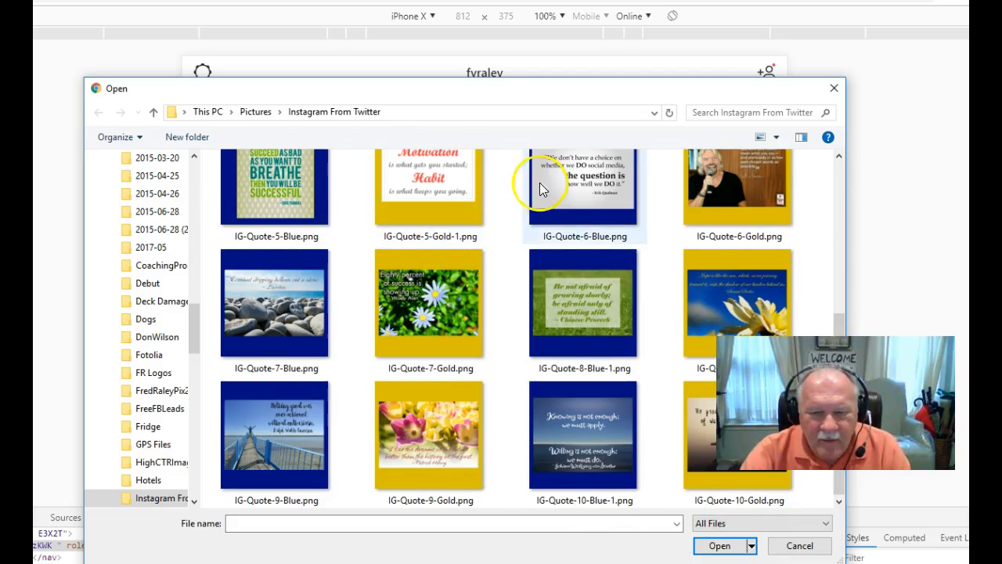
mouse_move(739, 297)
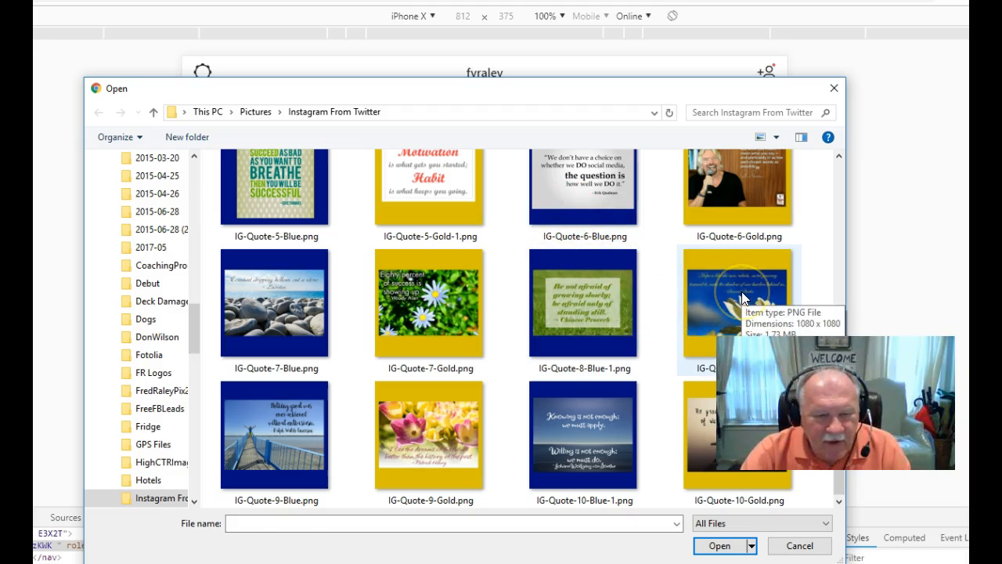
click(739, 306)
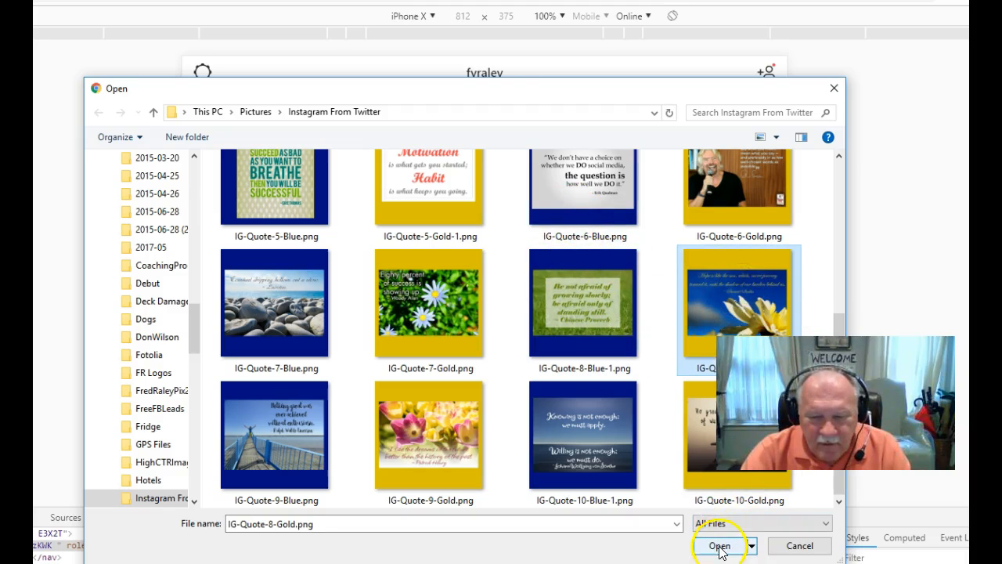
click(719, 545)
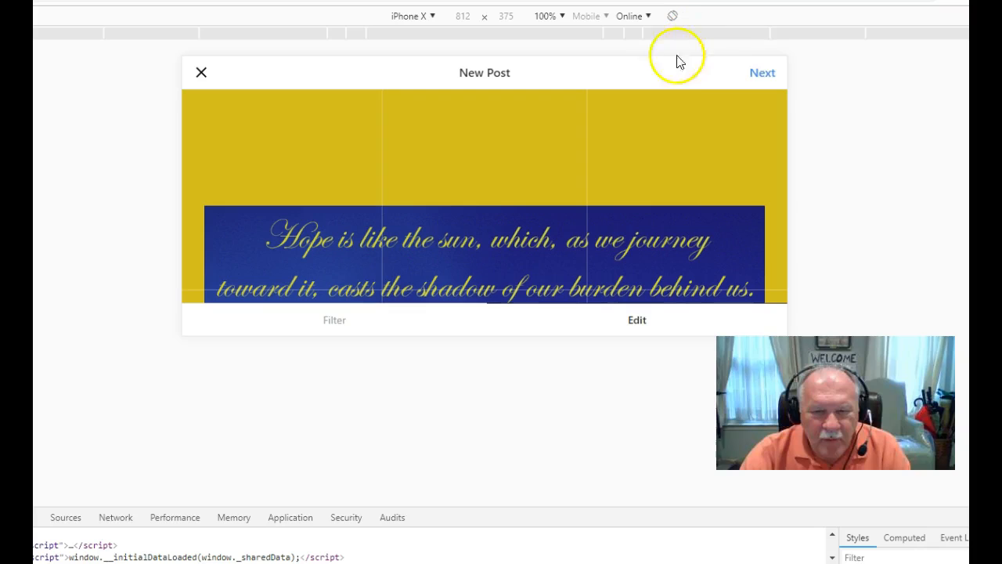
- Reach the caption step and write "Great quotes from great minds."
click(761, 72)
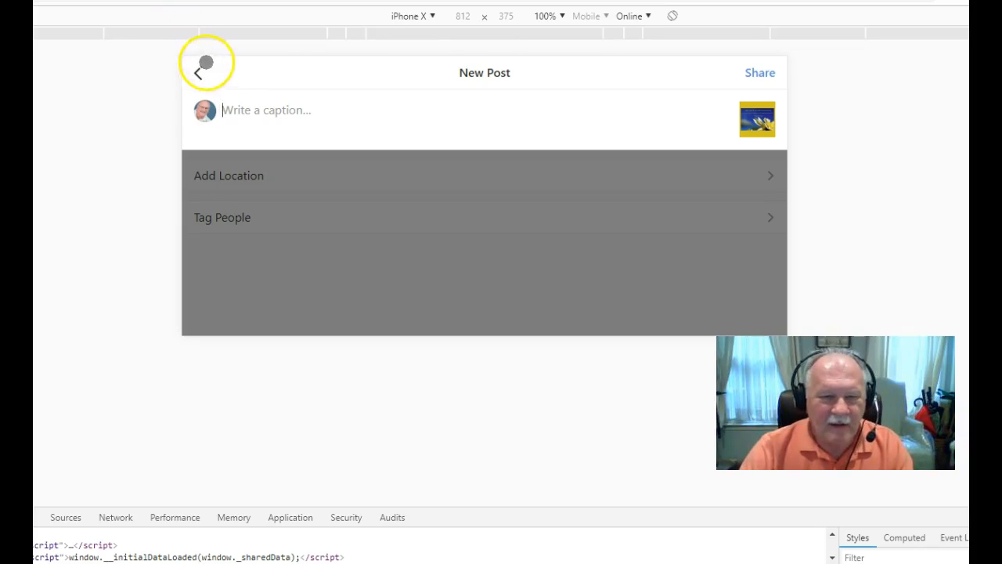
click(198, 72)
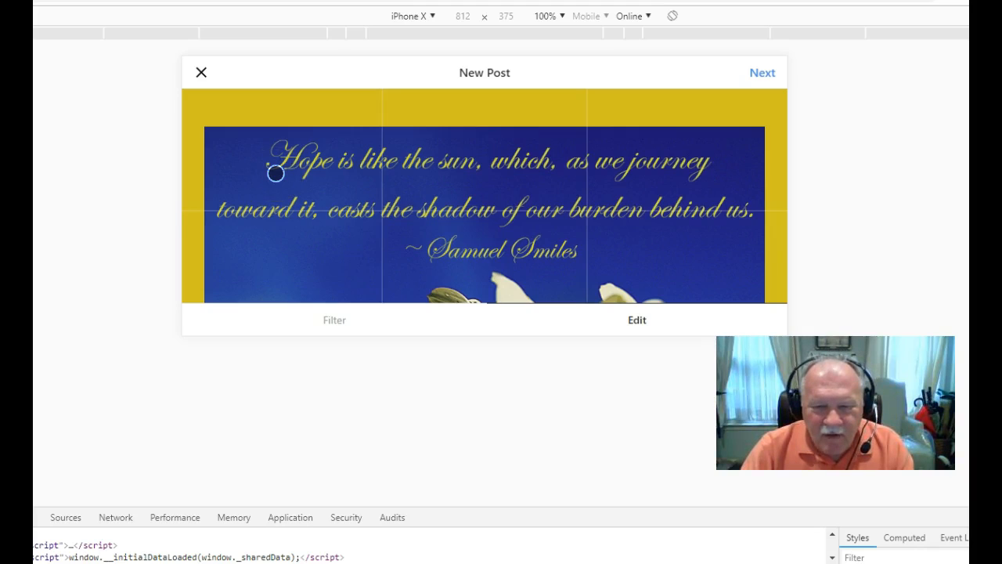
scroll(down, 3)
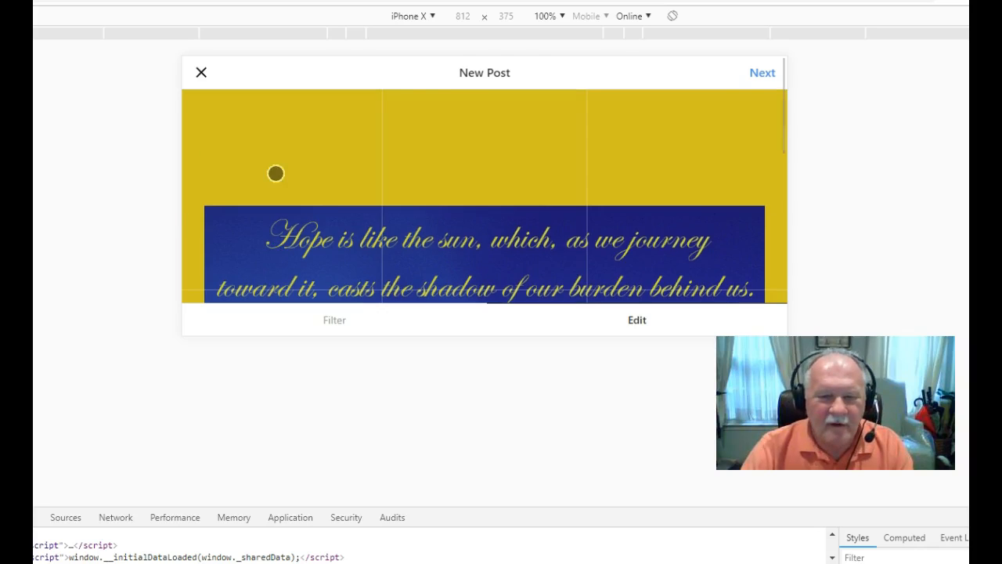
click(761, 72)
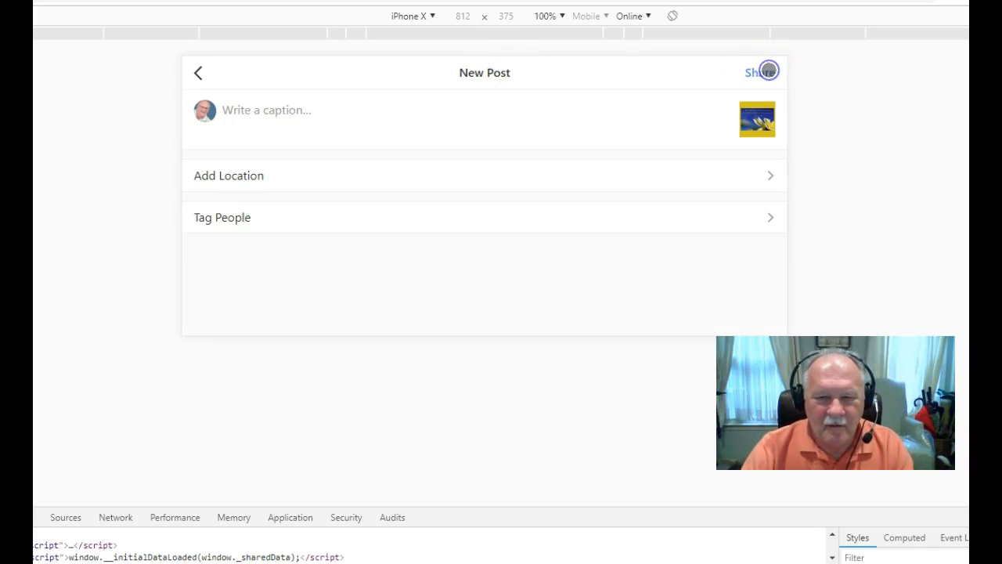
click(759, 72)
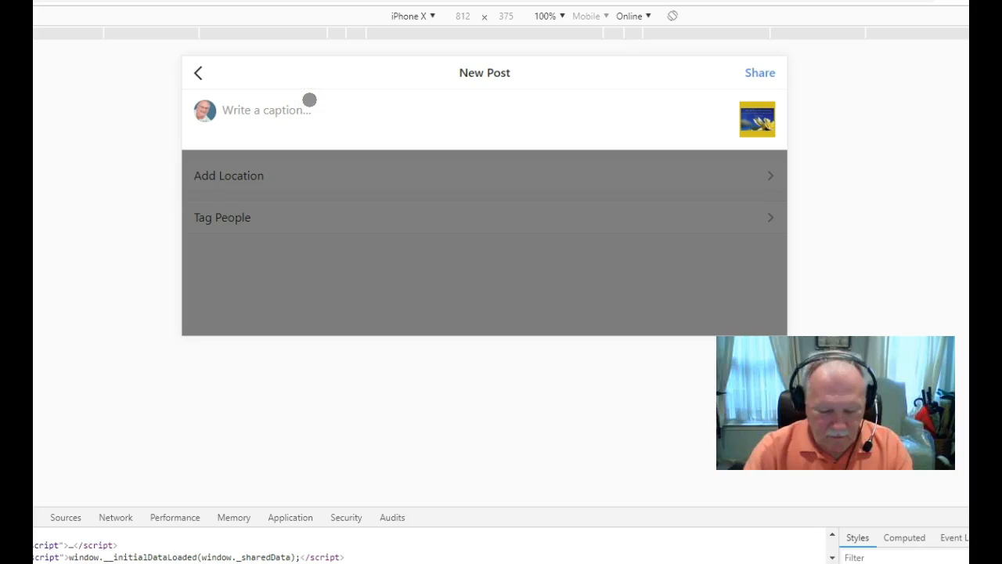
text(Great g)
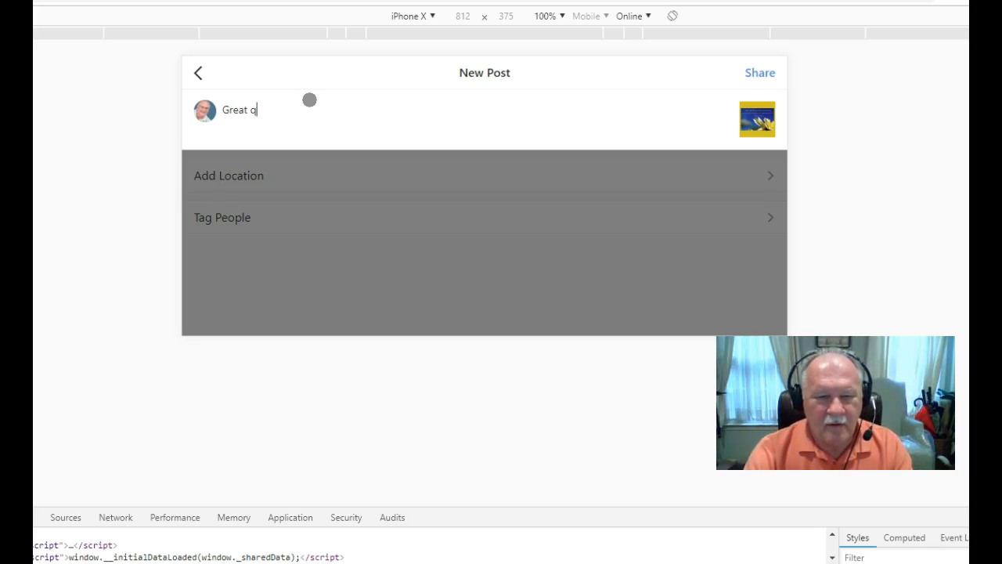
text(uotes from great min)
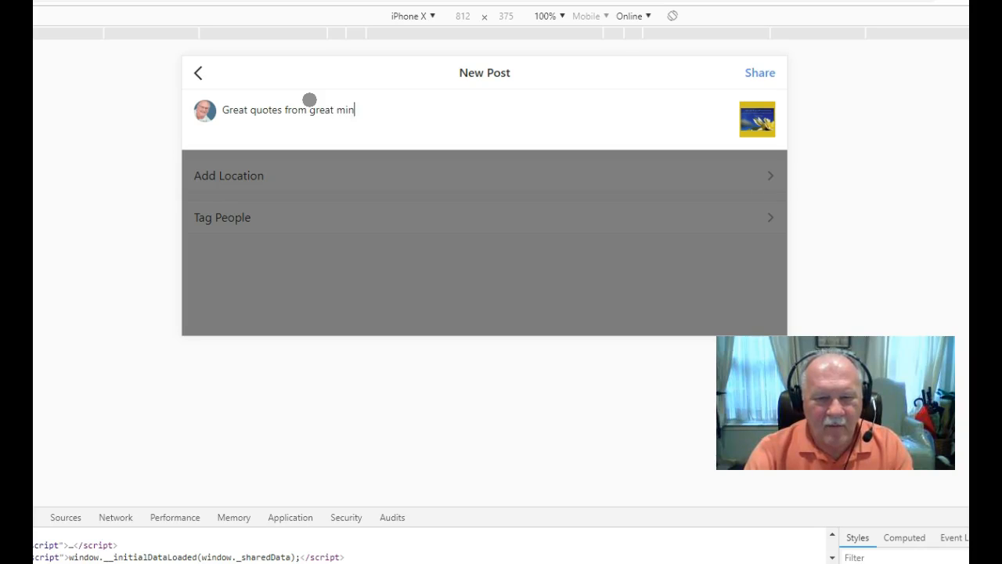
text(ds.)
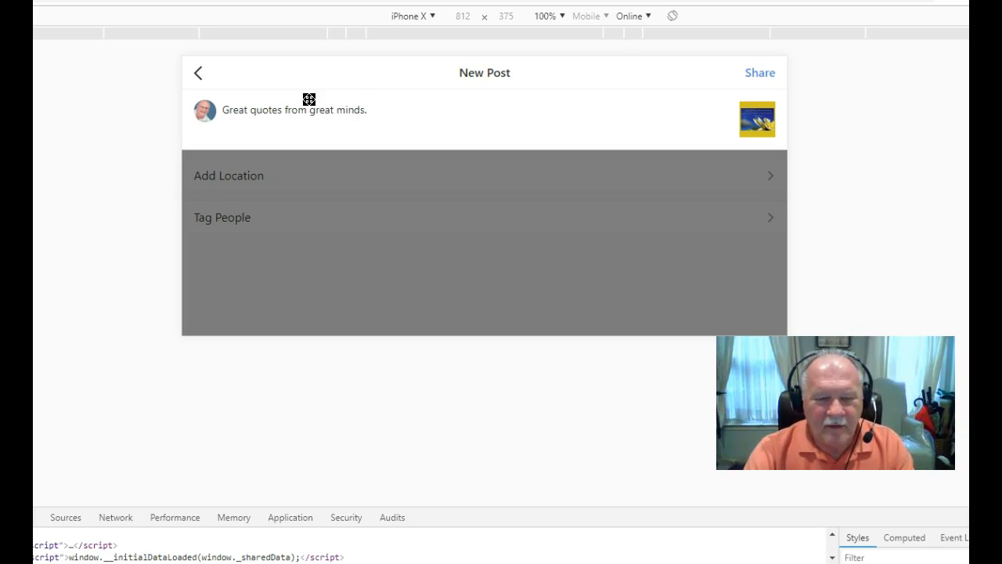
- Add the hashtags #emailmarketingtips and #internetmarketingtips after the caption
text(#)
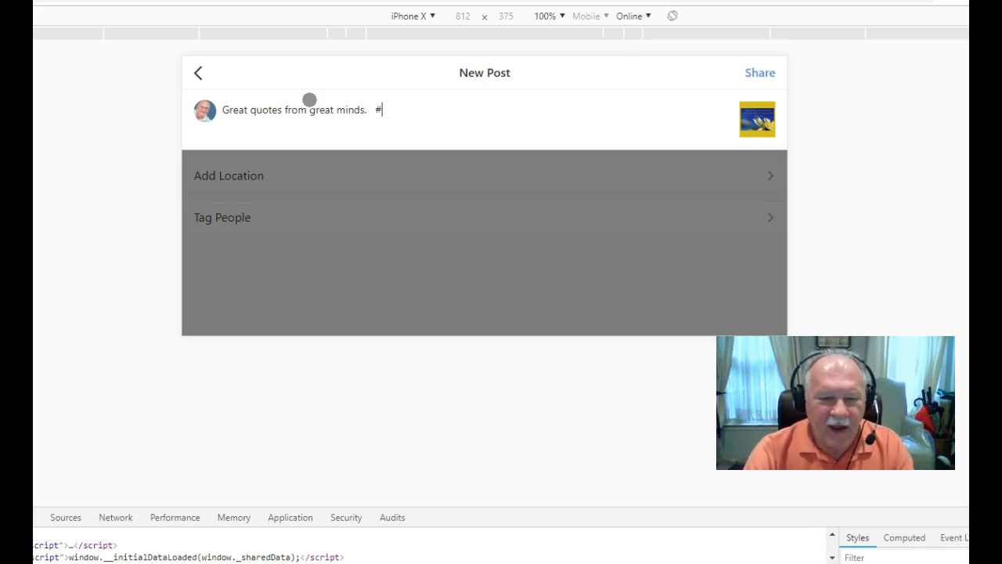
text(emailmarketing)
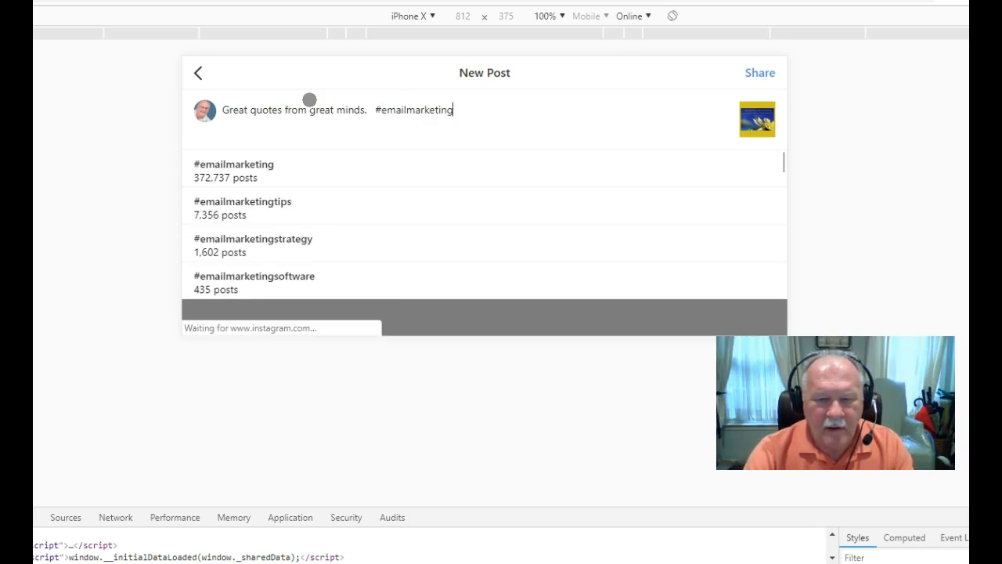
text(tips)
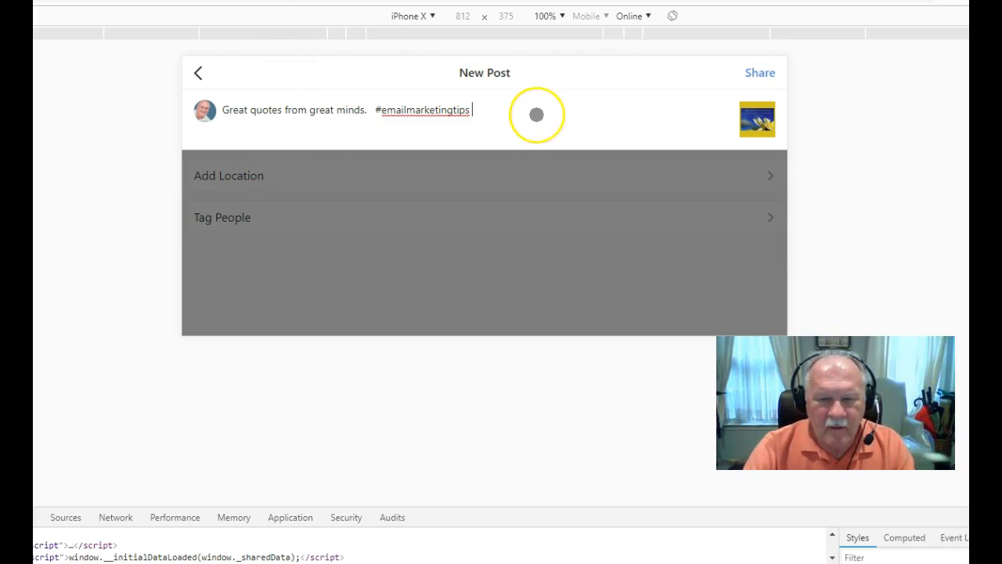
text(#)
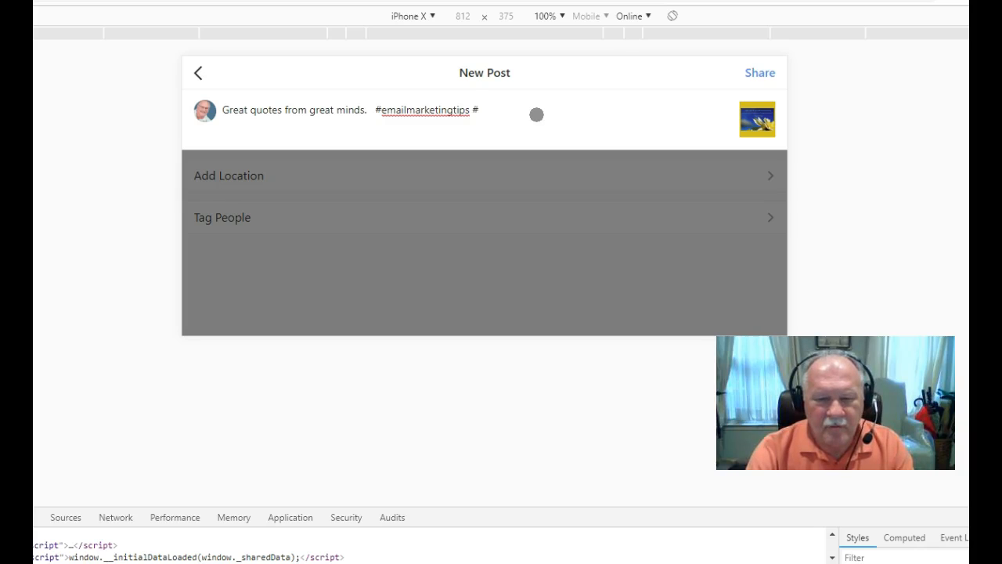
text(interneet)
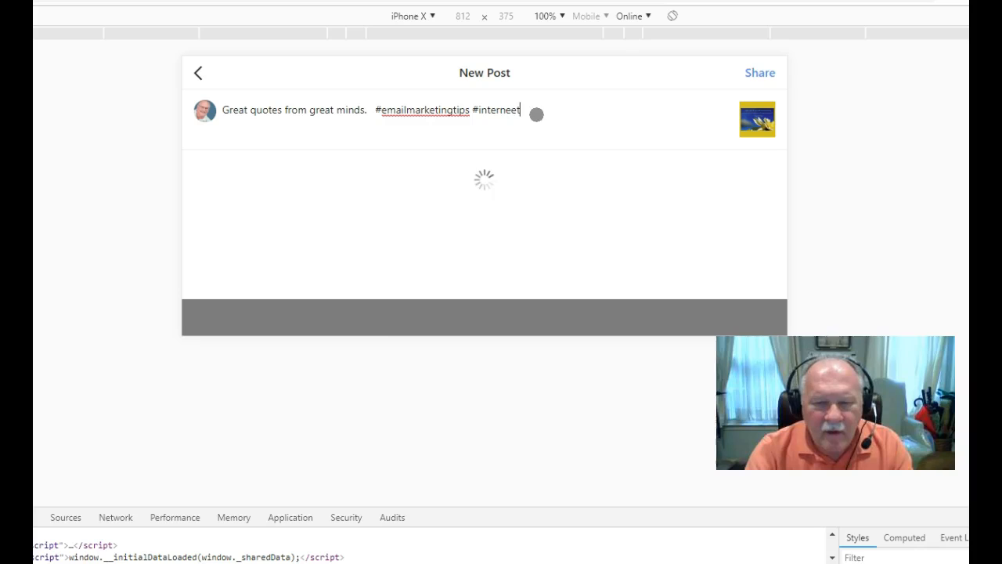
key(Backspace)
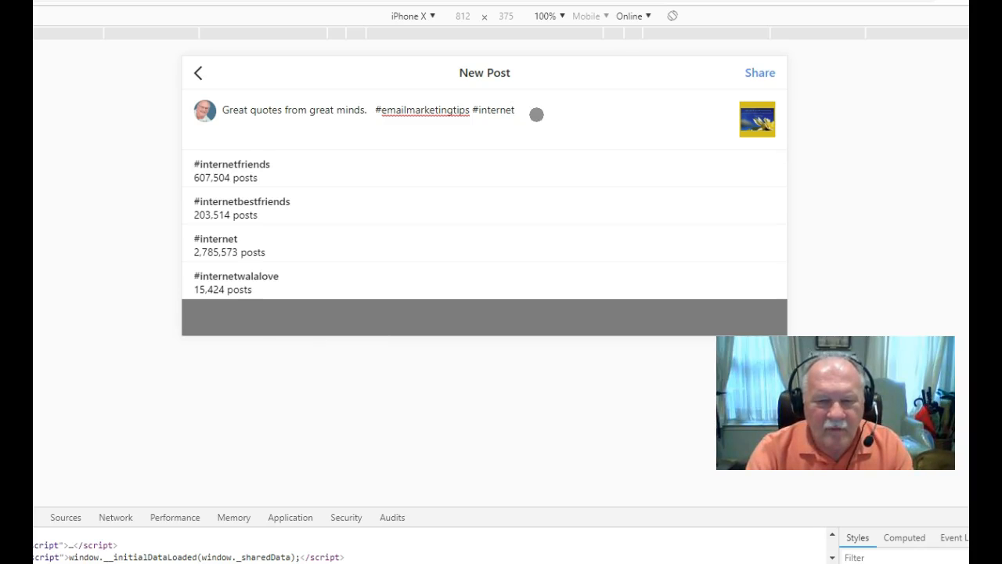
text(marketingtips)
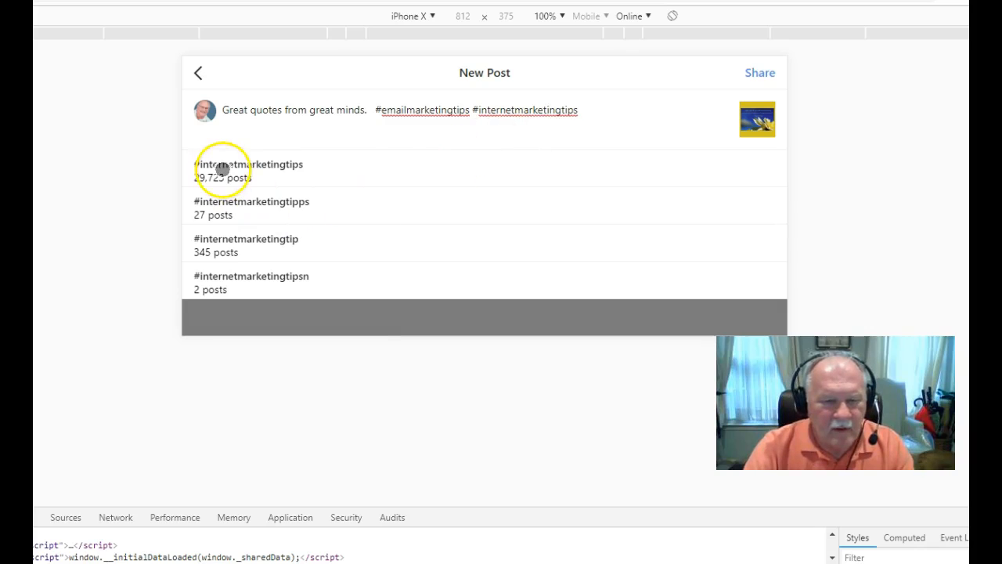
click(249, 164)
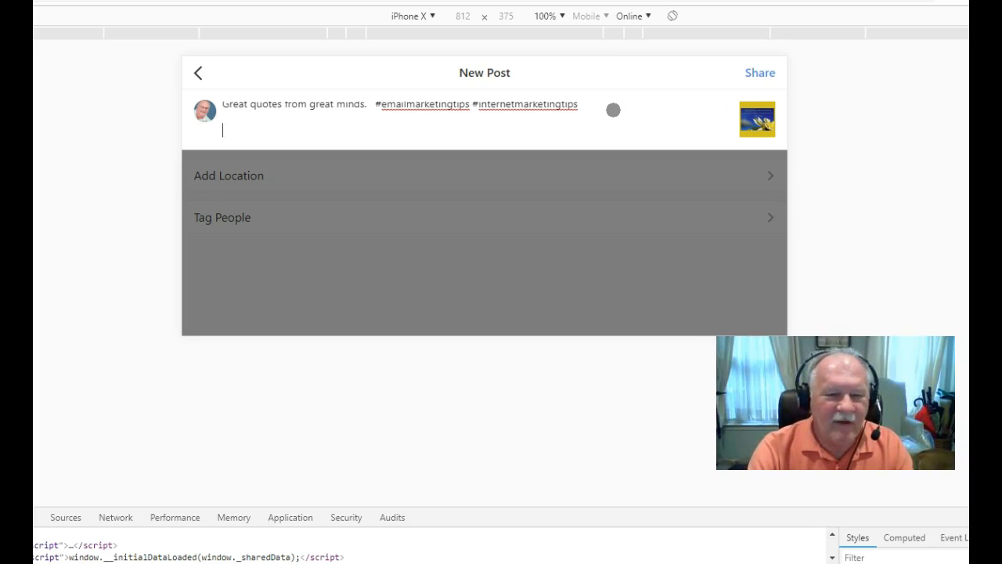
- Write the second line: don't forget to get my "5 Tips" report in the profile to explode your business
text(Don't)
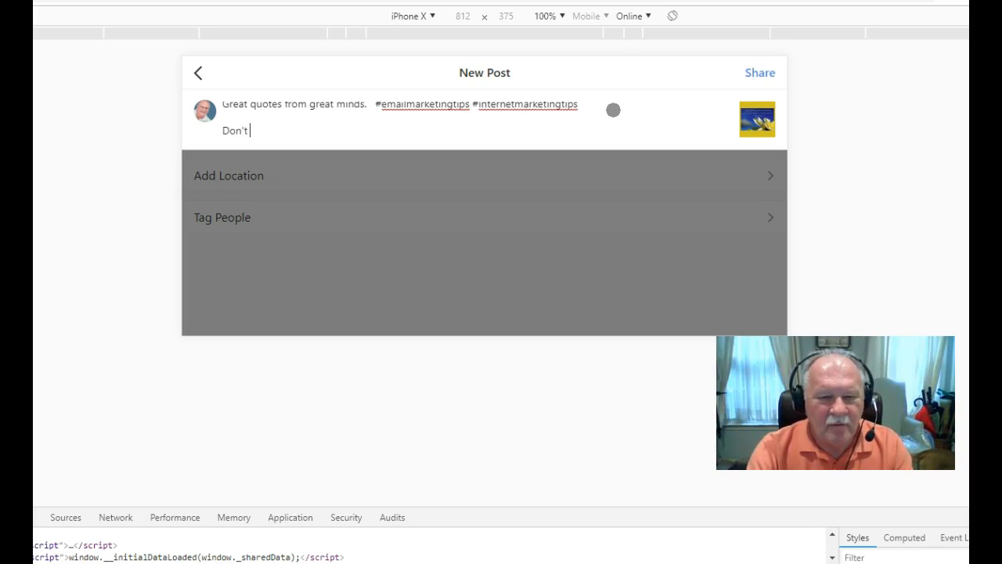
text(forget to get)
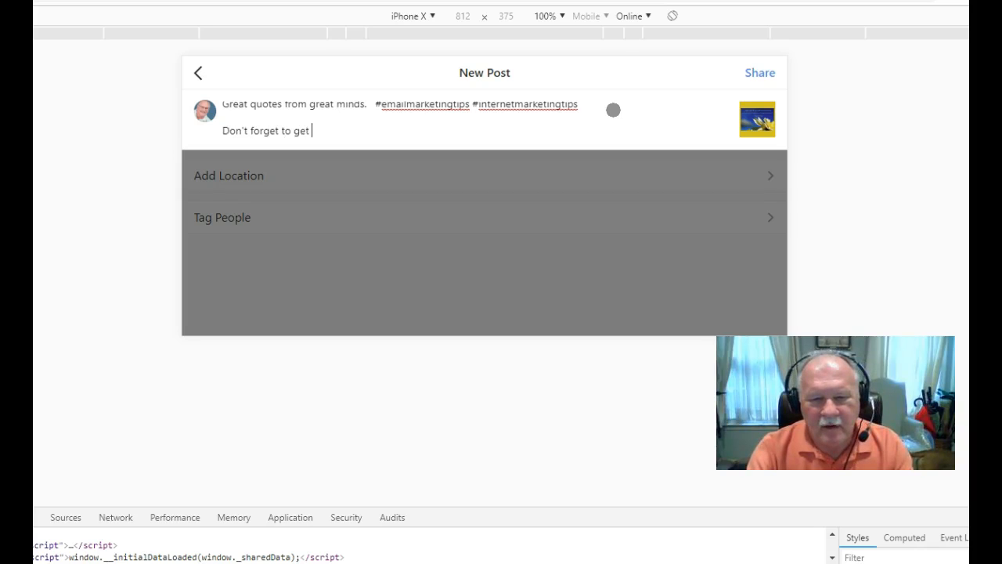
text(my ")
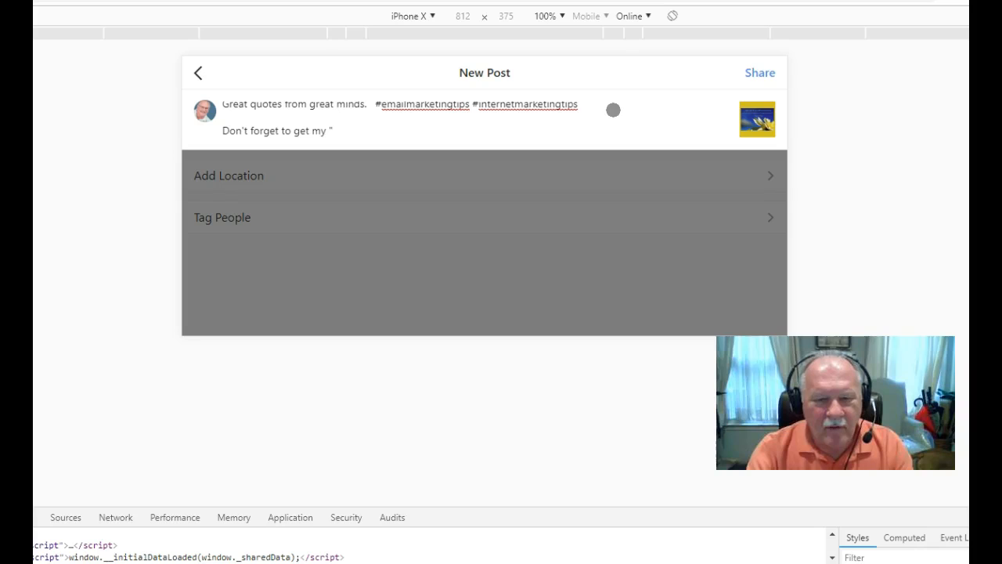
text(5 Tips..." report in my)
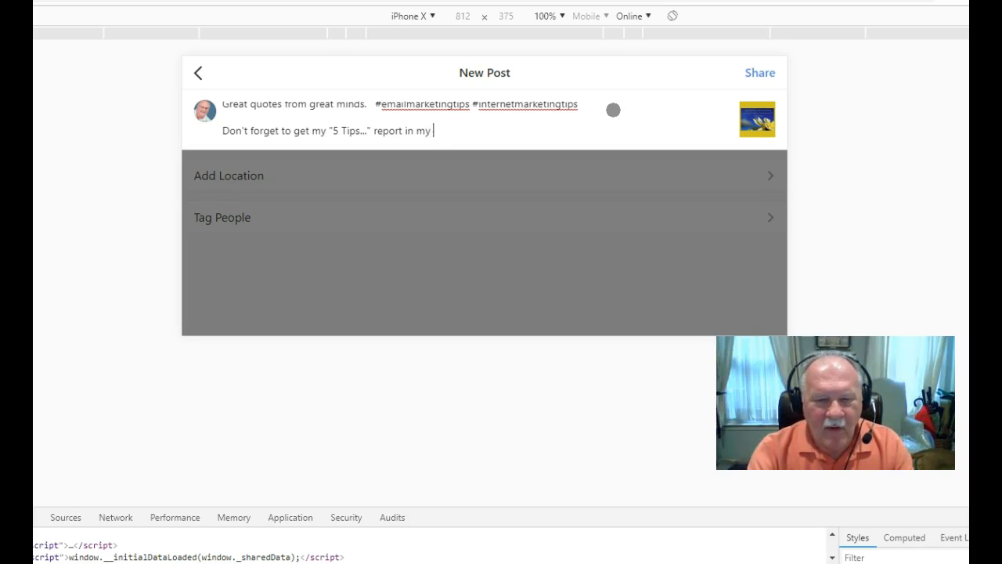
text(profli)
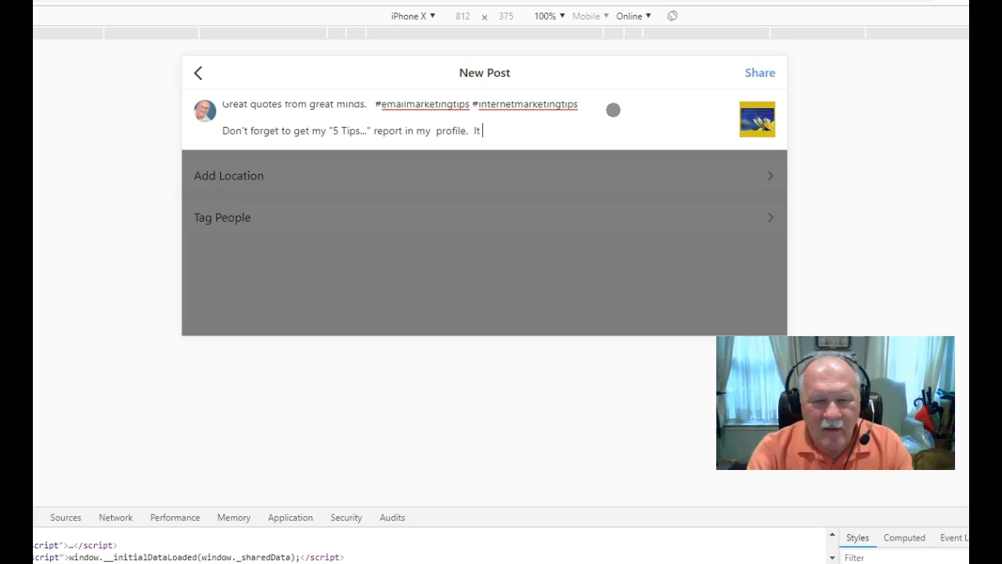
text(will help)
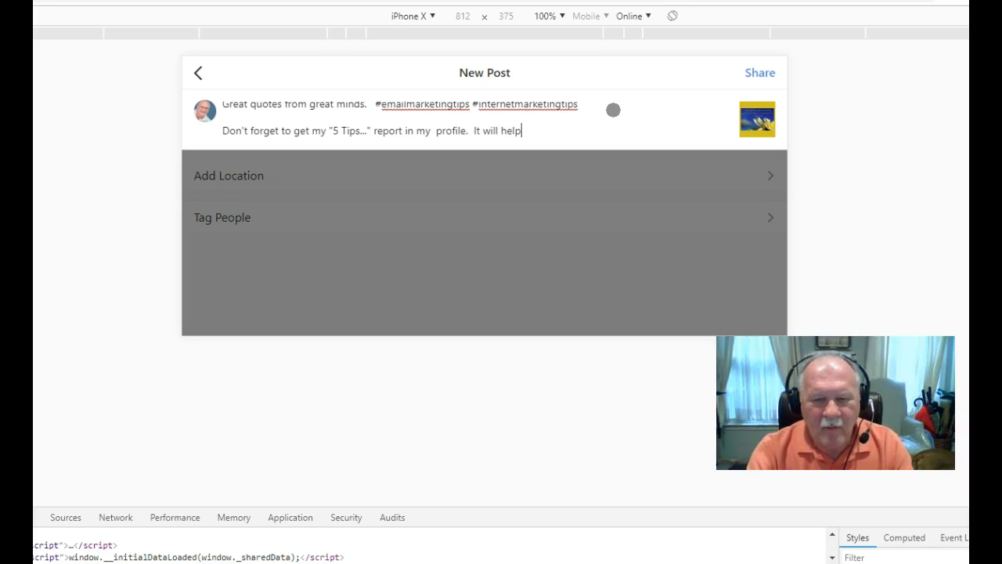
text(you explode)
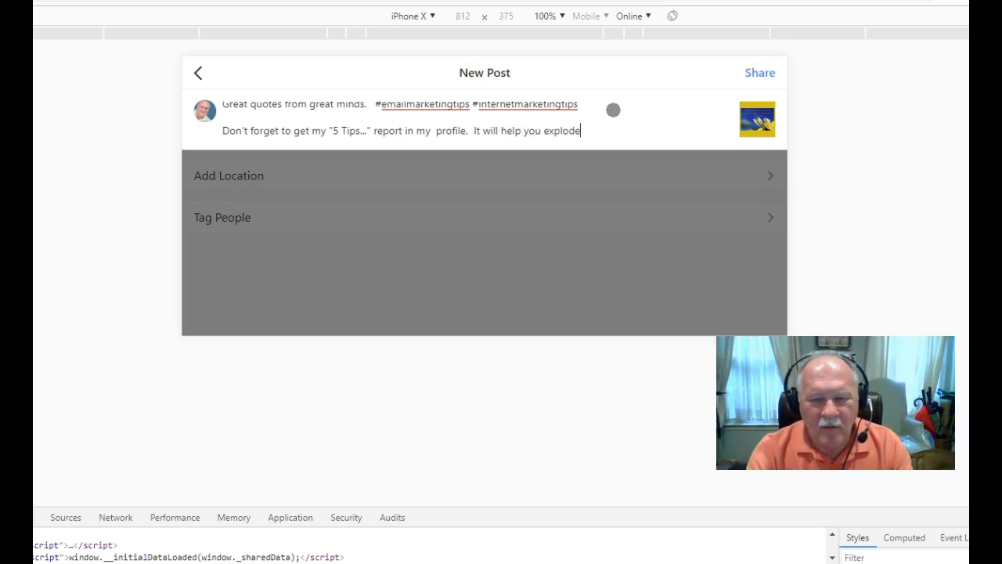
text(your business)
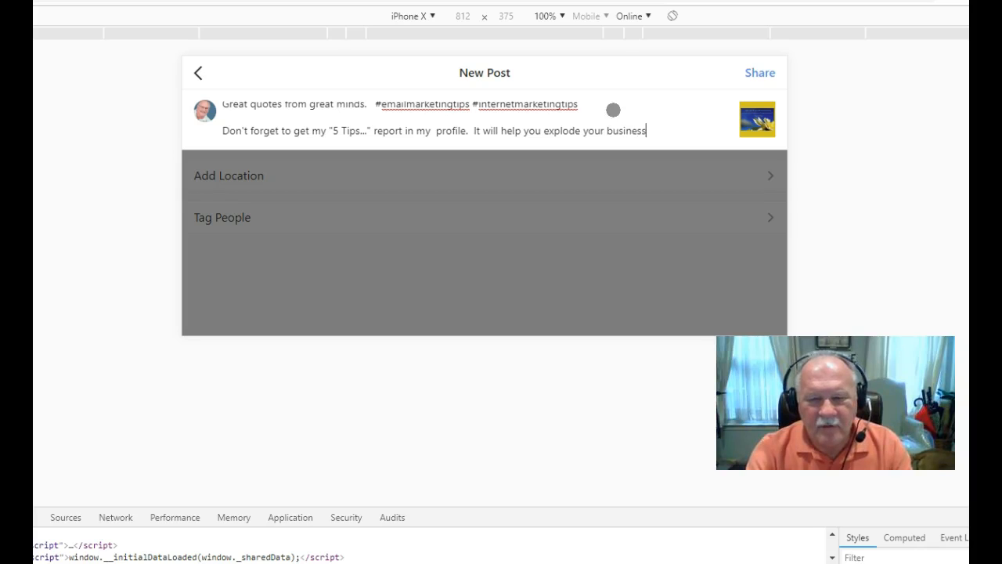
text(.)
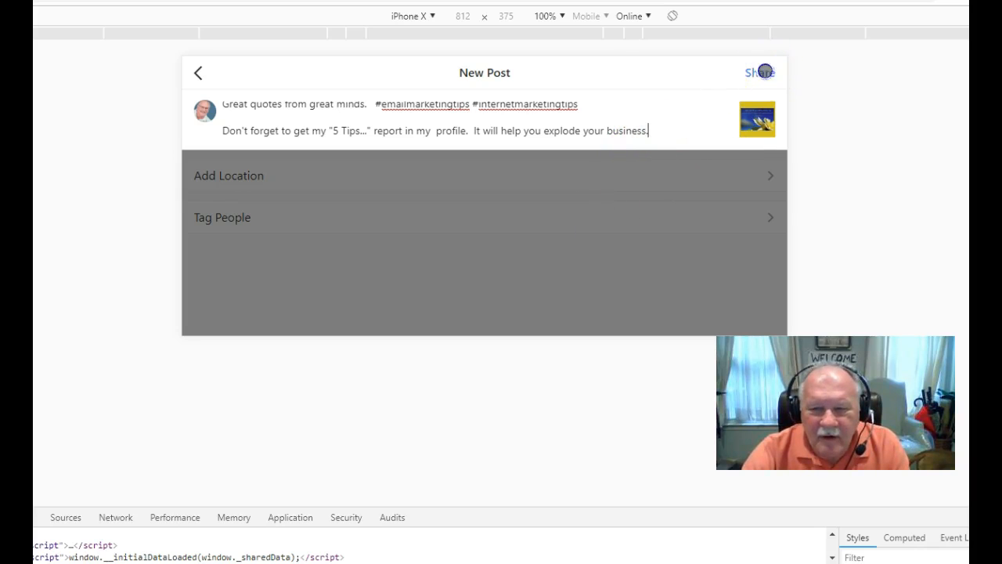
- Share the gold quote post and view it on the profile grid
click(755, 72)
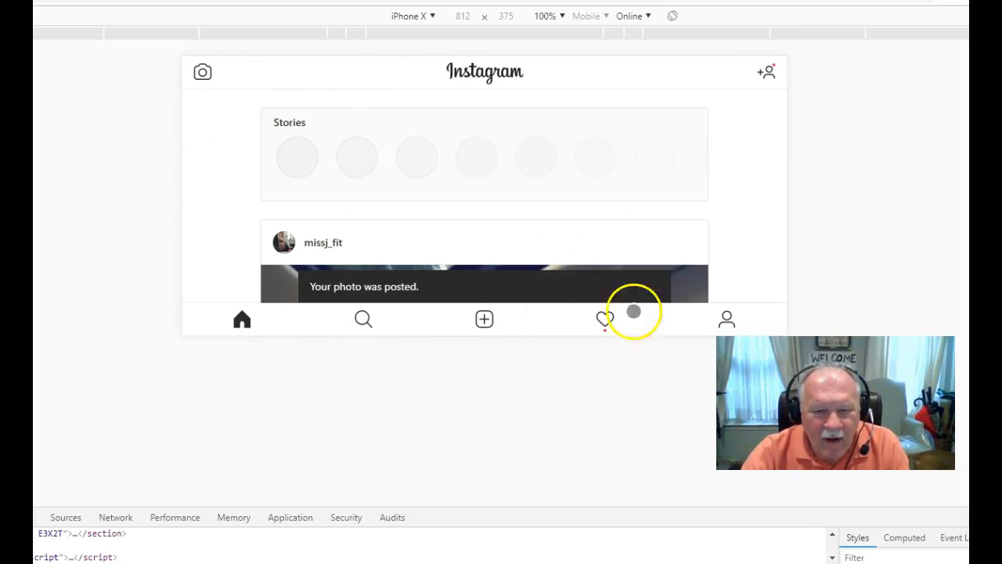
click(727, 319)
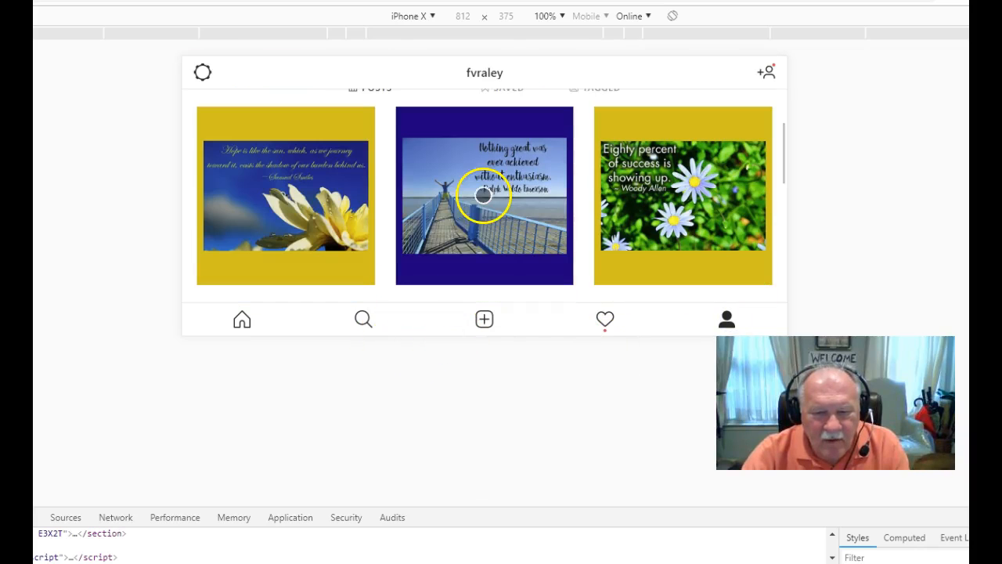
mouse_move(332, 181)
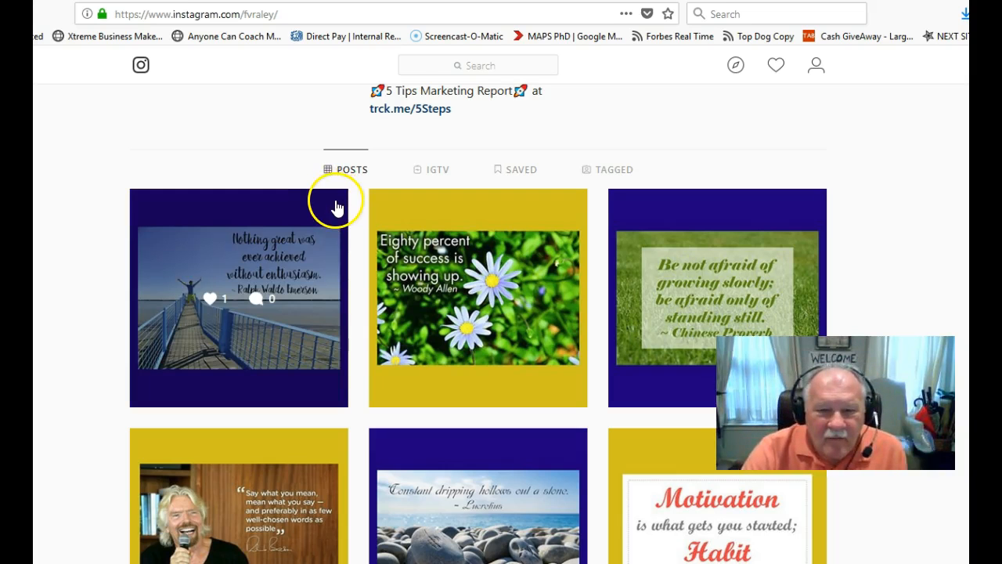
- Reload the desktop profile page so the yellow flowers quote post leads the grid
scroll(down, 3)
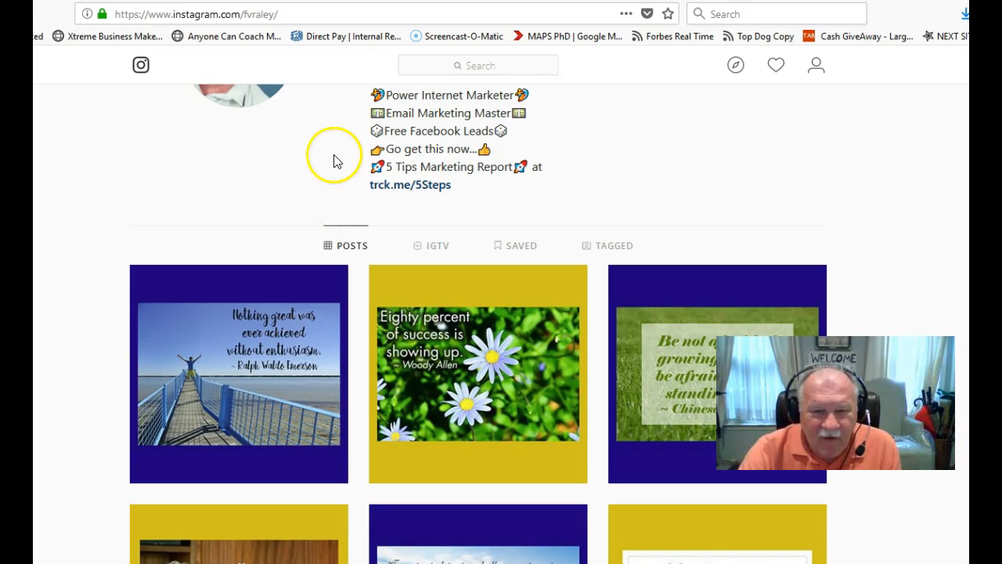
right_click(501, 4)
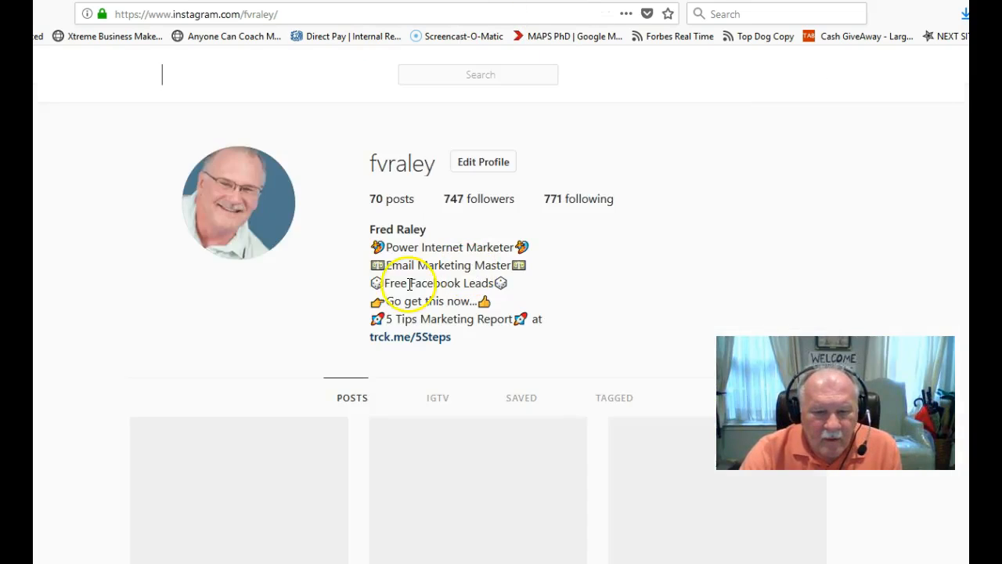
scroll(down, 3)
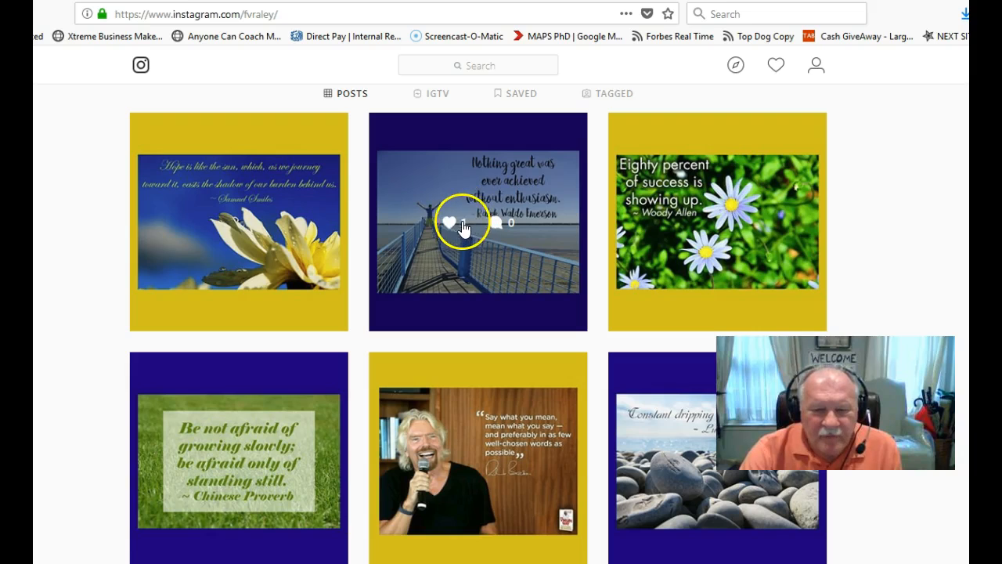
mouse_move(705, 237)
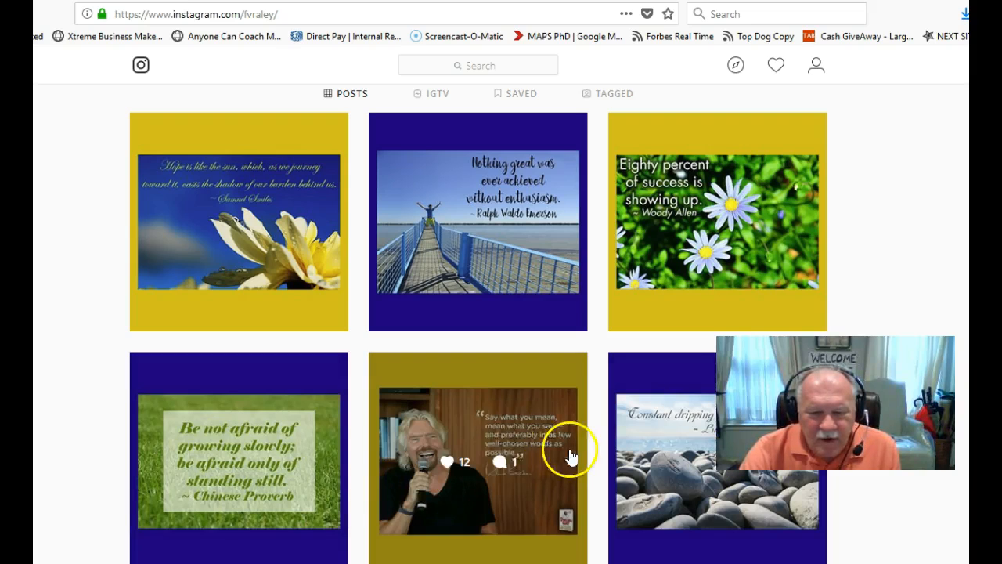
scroll(down, 3)
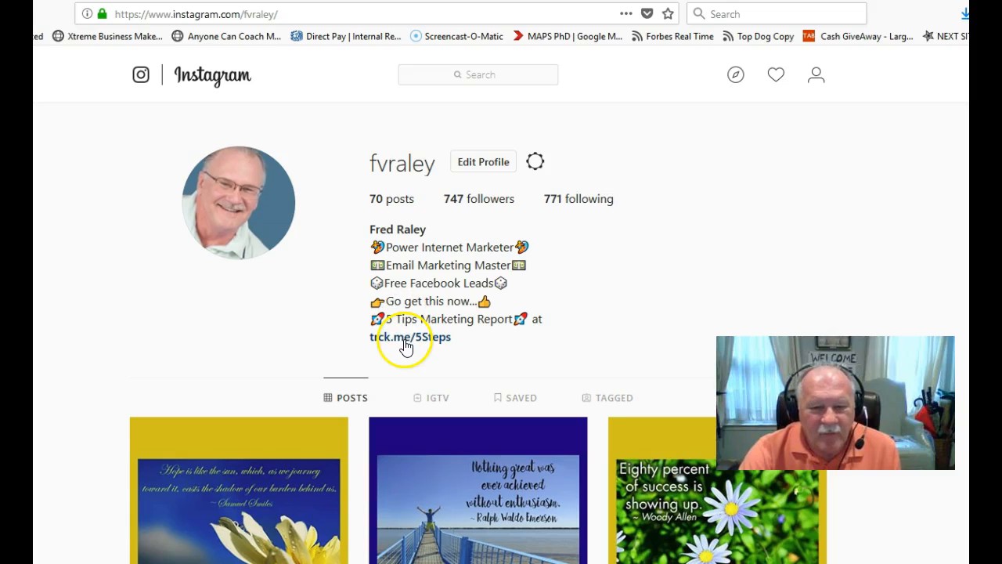
mouse_move(453, 359)
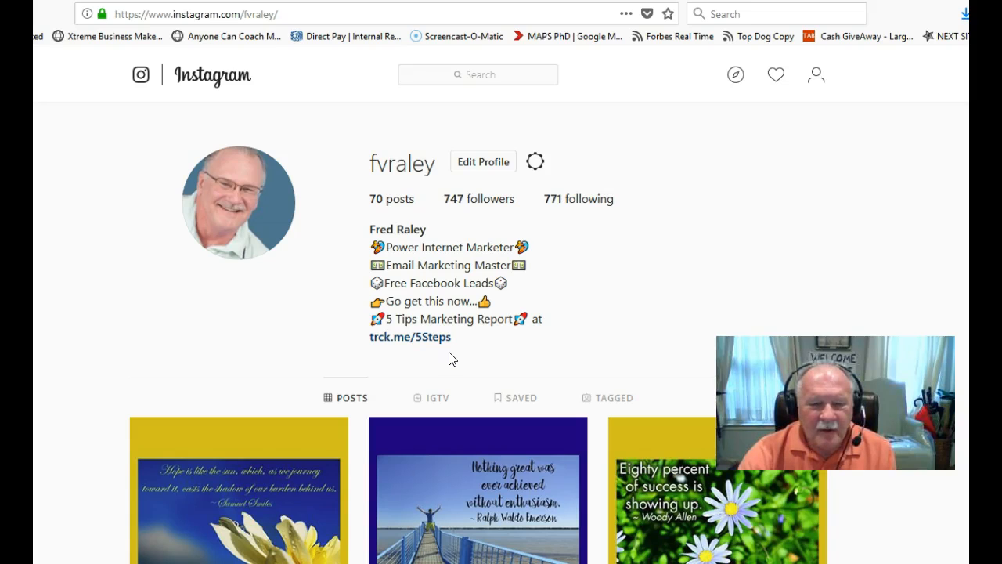
mouse_move(664, 350)
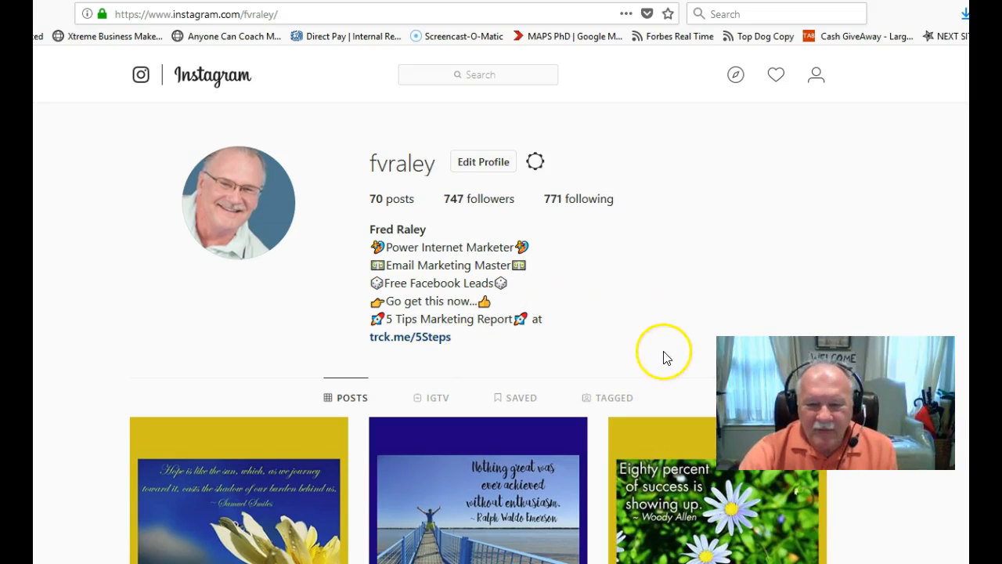
mouse_move(164, 65)
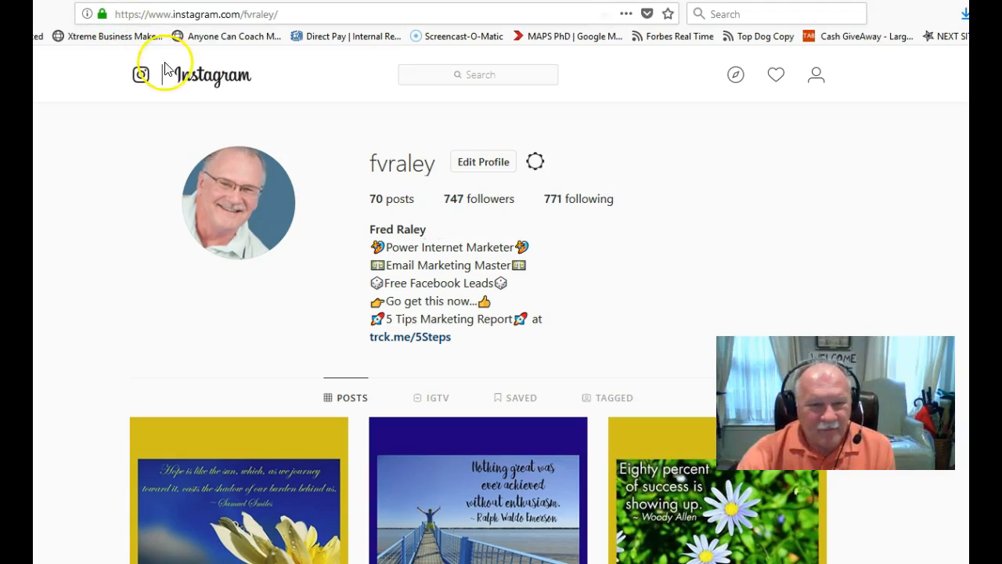
mouse_move(376, 196)
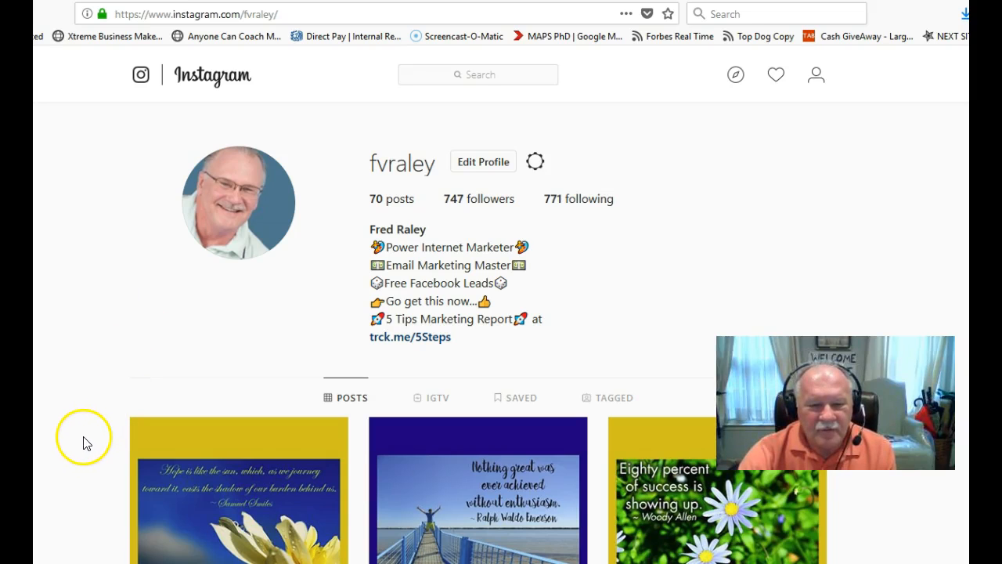
mouse_move(69, 527)
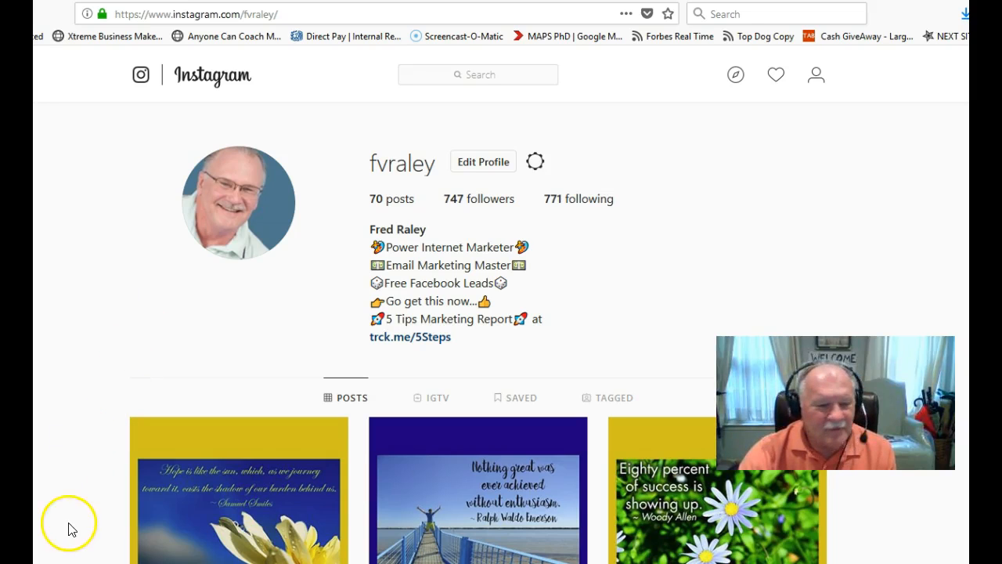